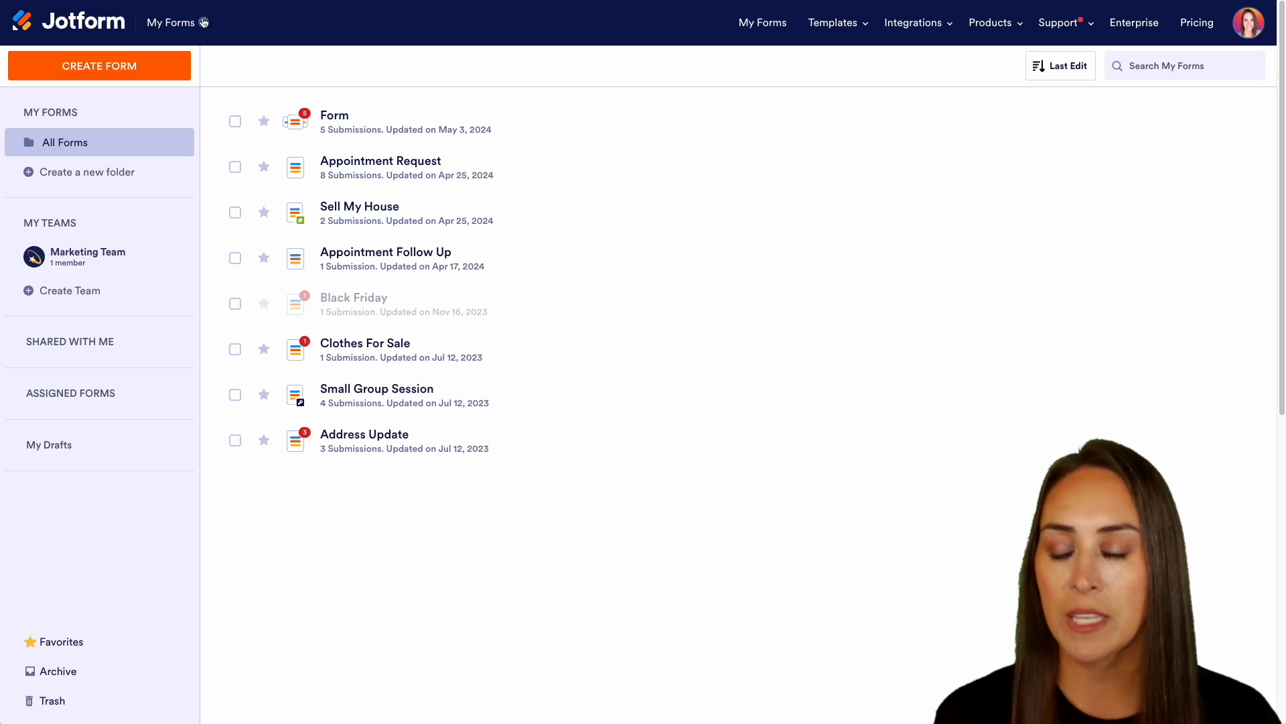
Start a new table from a template, try a 'project nag' search, clear it and reveal the category list.
{"action": "left_click", "coordinate": [171, 23]}
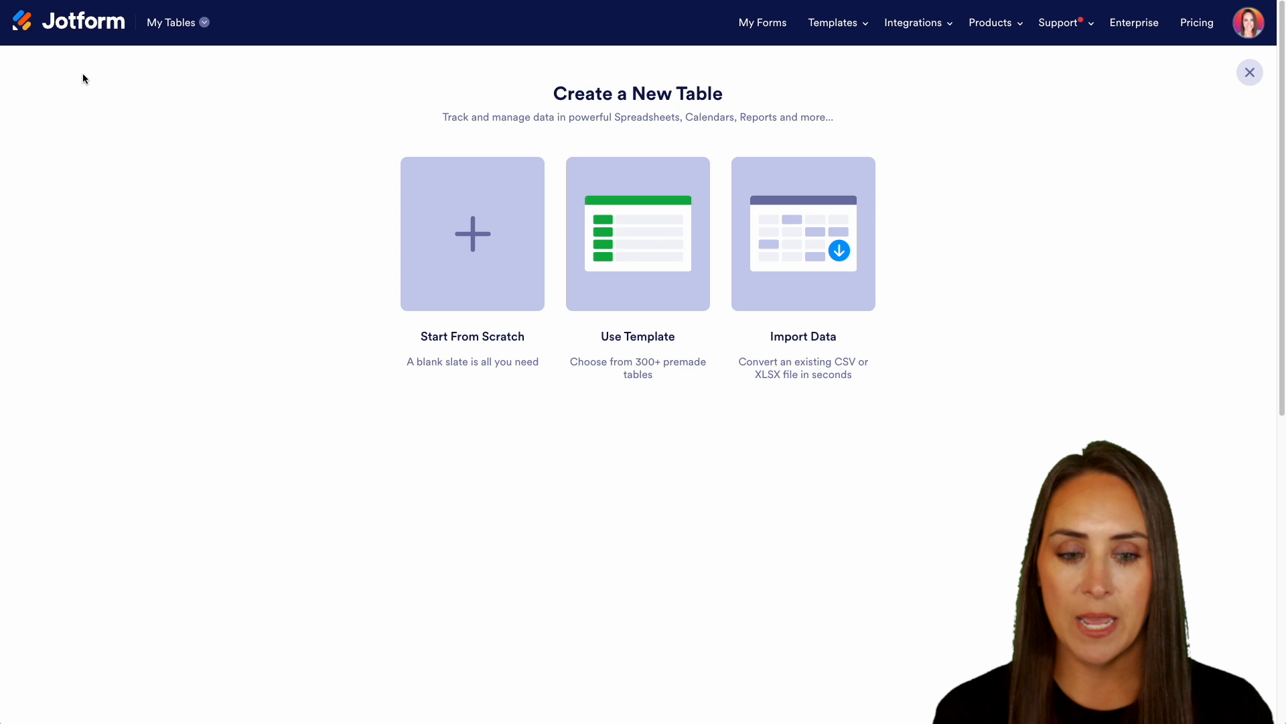
{"action": "left_click", "coordinate": [638, 233]}
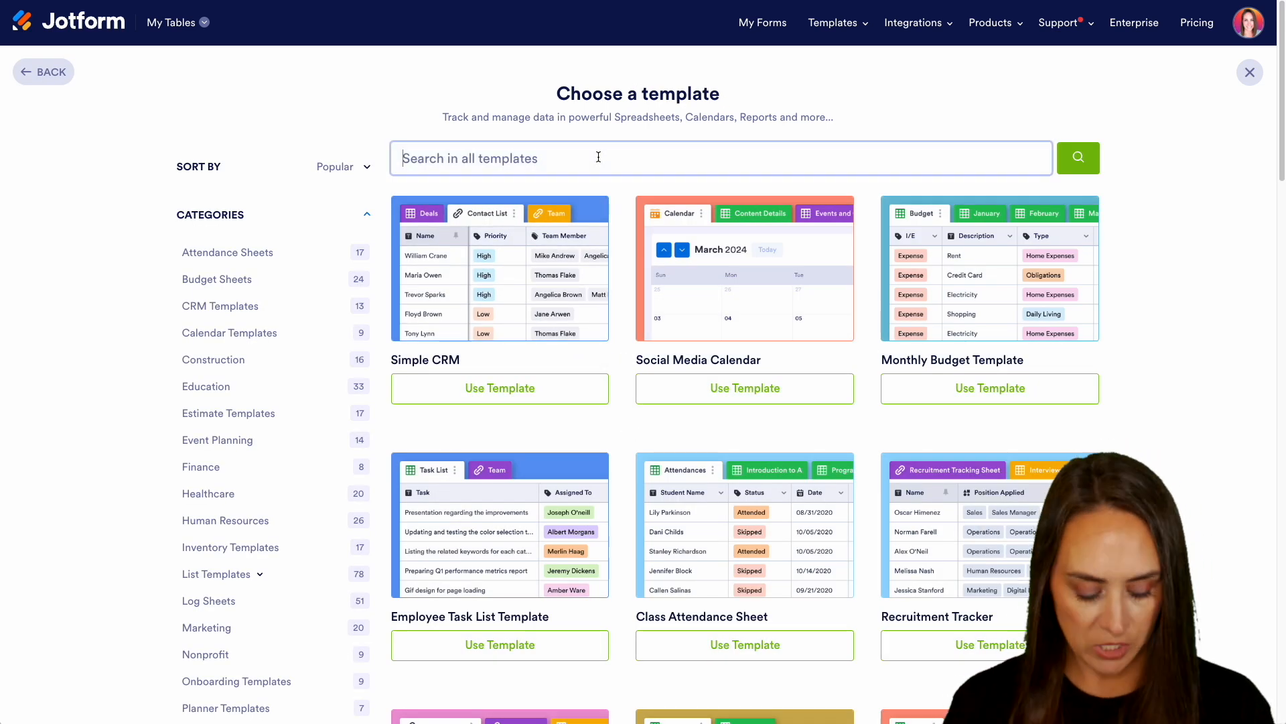
{"action": "type", "text": "project nag"}
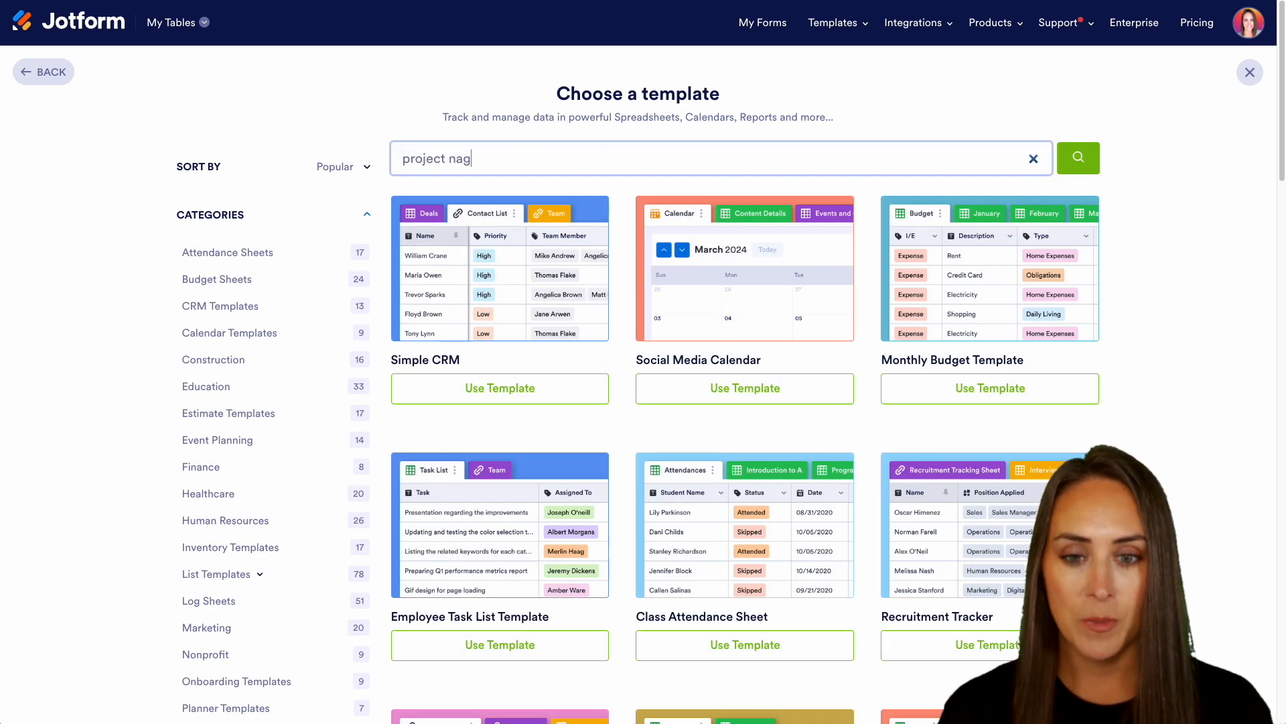
{"action": "left_click", "coordinate": [1033, 158]}
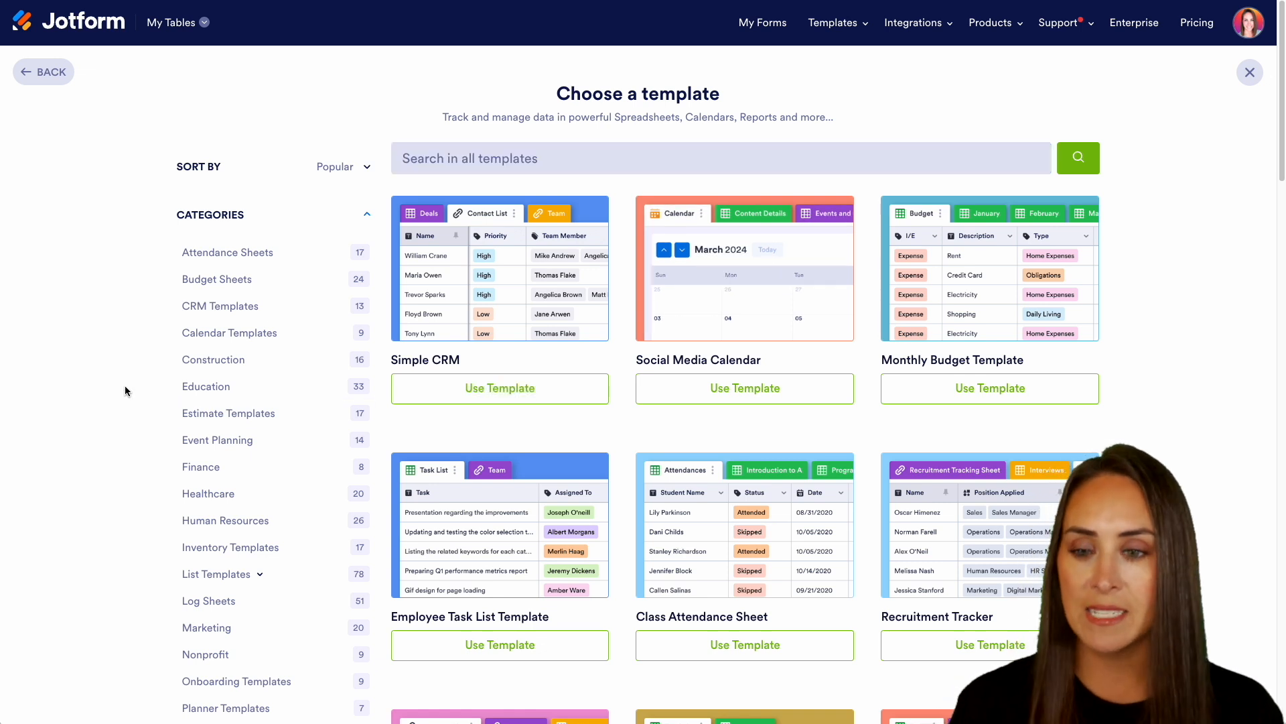
{"action": "scroll", "scroll_direction": "down", "scroll_amount": 3}
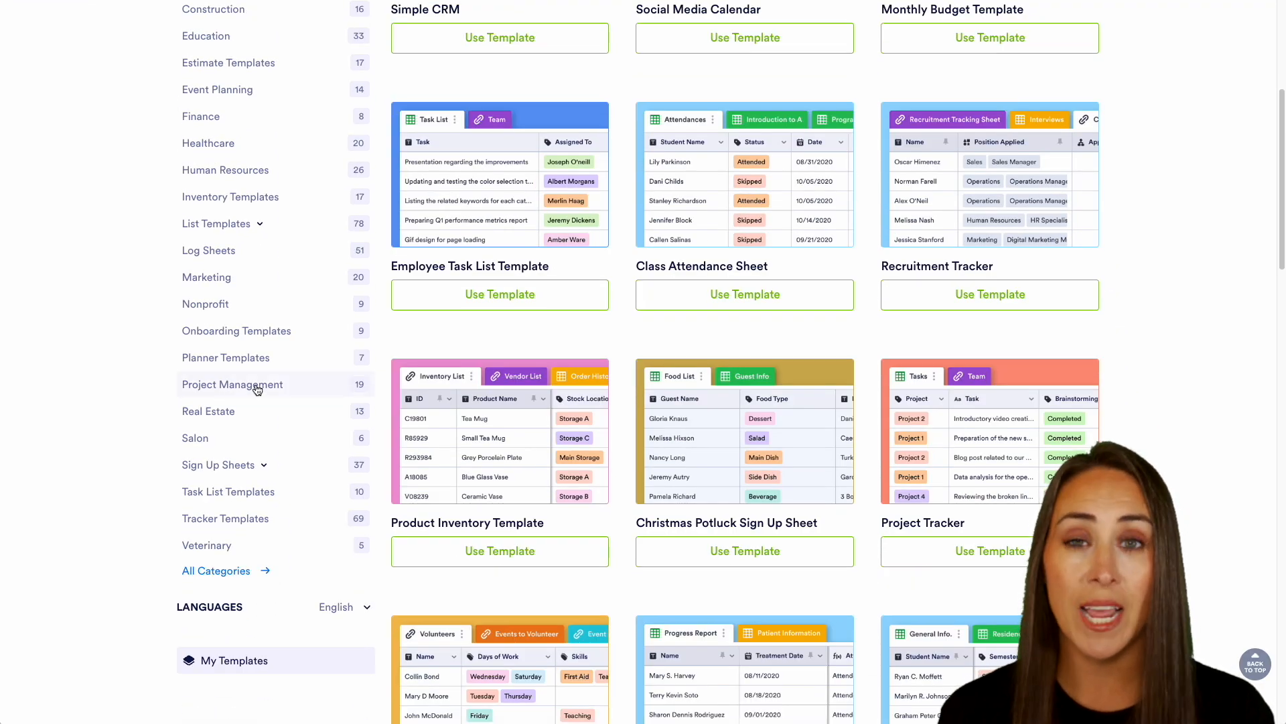
Filter the gallery to the Project Management category and browse its 19 templates.
{"action": "left_click", "coordinate": [232, 385]}
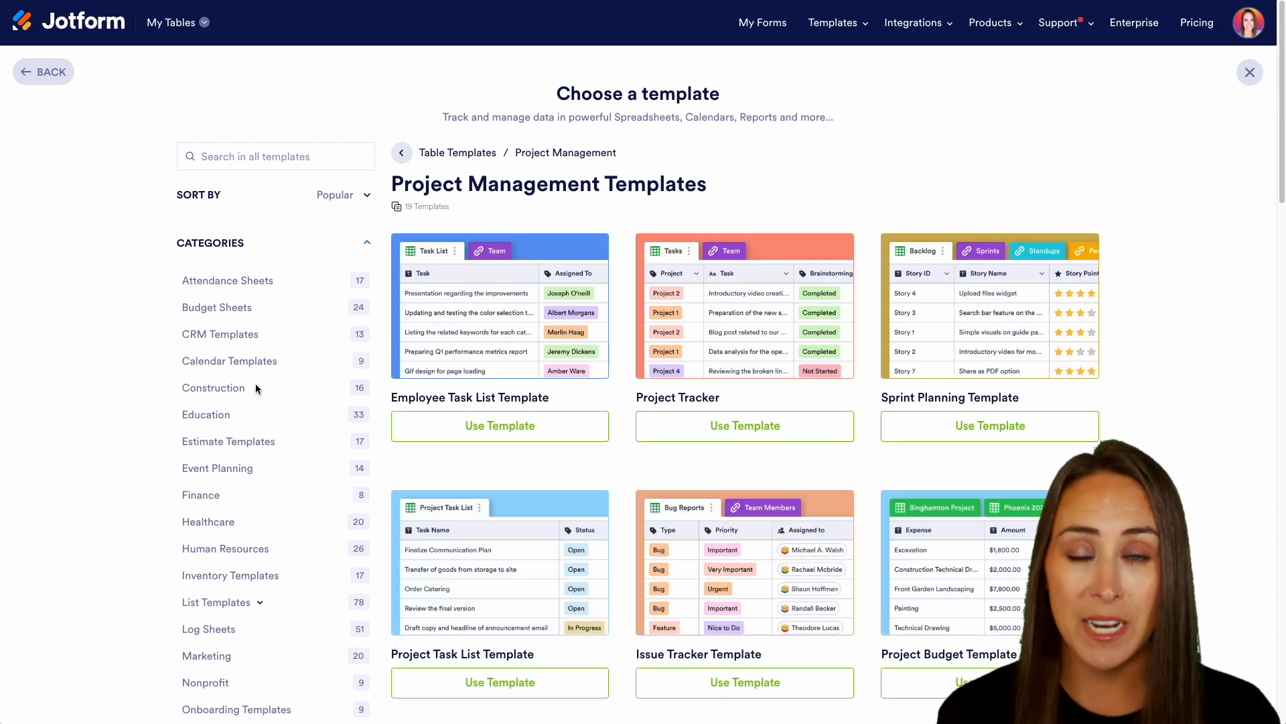
{"action": "mouse_move", "coordinate": [498, 424]}
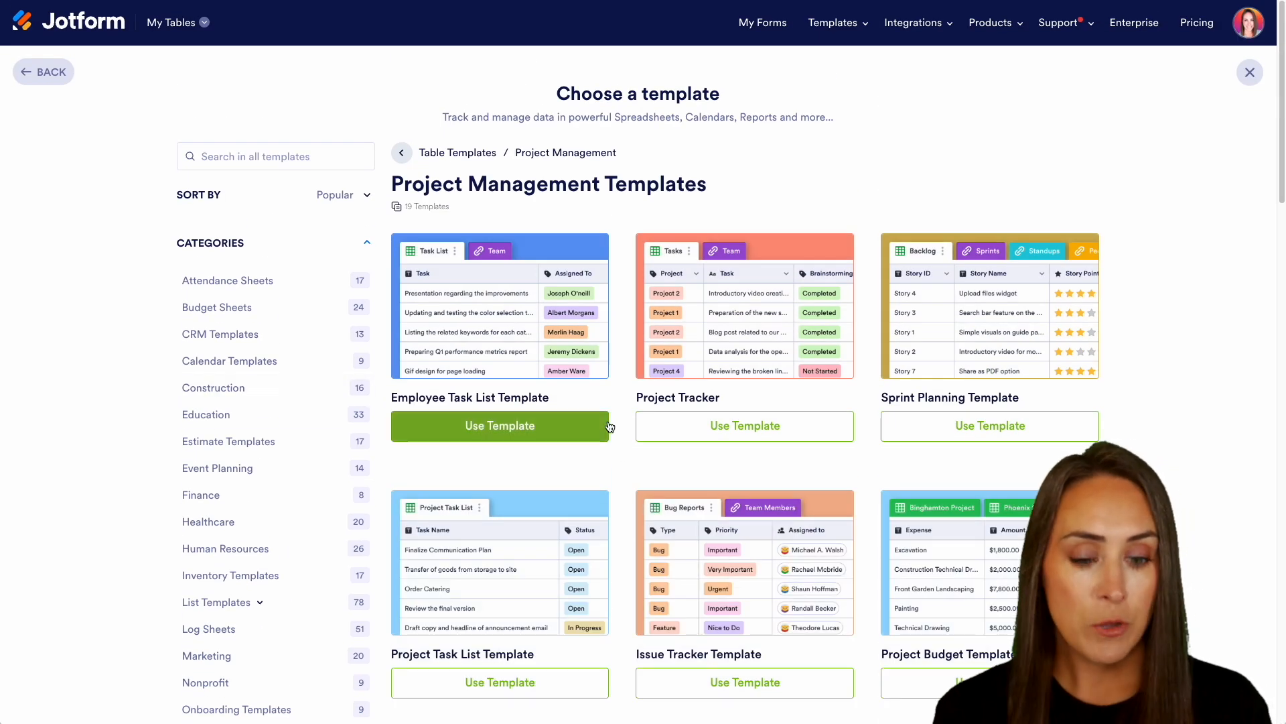
{"action": "scroll", "scroll_direction": "down", "scroll_amount": 3}
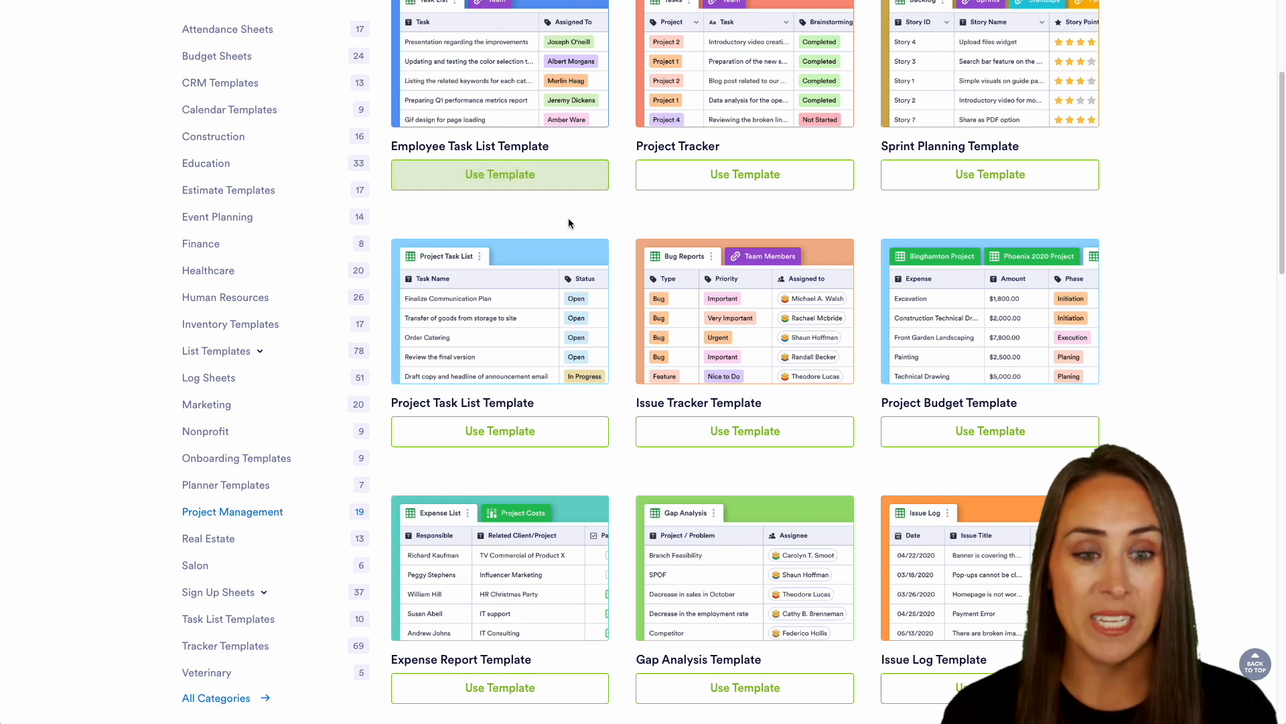
{"action": "scroll", "scroll_direction": "down", "scroll_amount": 3}
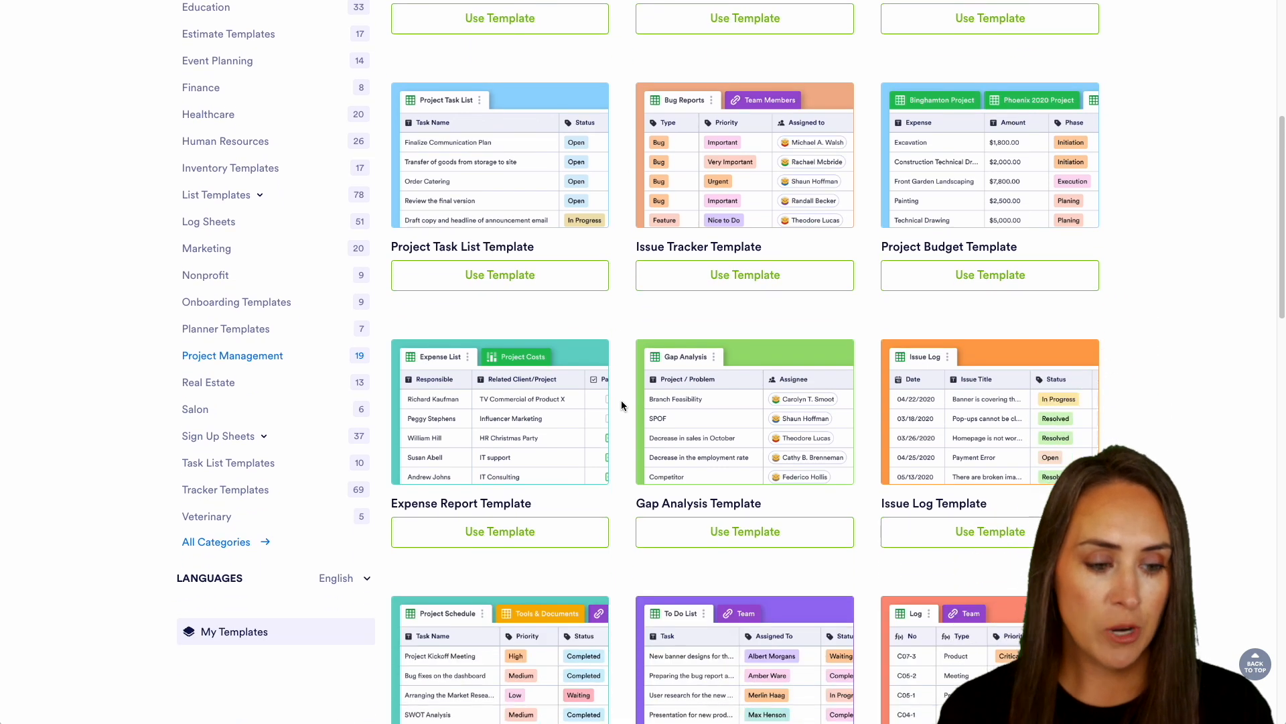
{"action": "scroll", "scroll_direction": "down", "scroll_amount": 3}
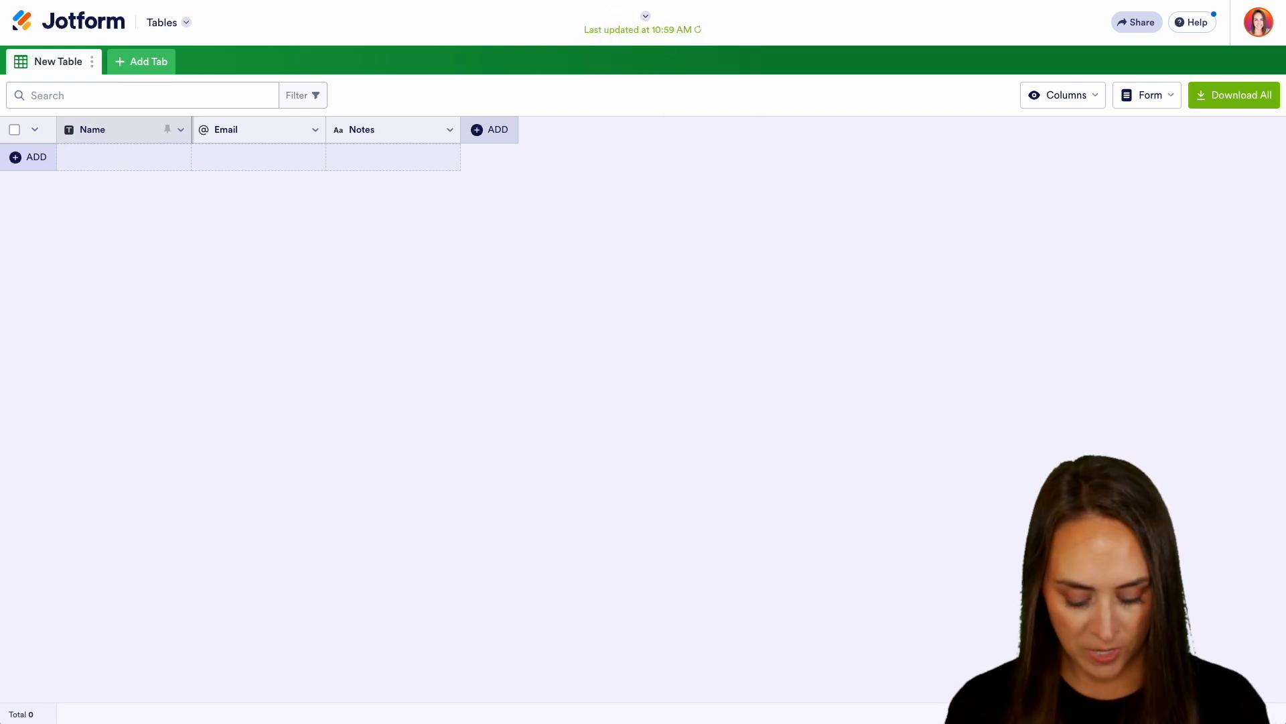
Title the table 'Project Mgmt' and begin renaming its first tab to Projects.
{"action": "type", "text": "Project Mgmt"}
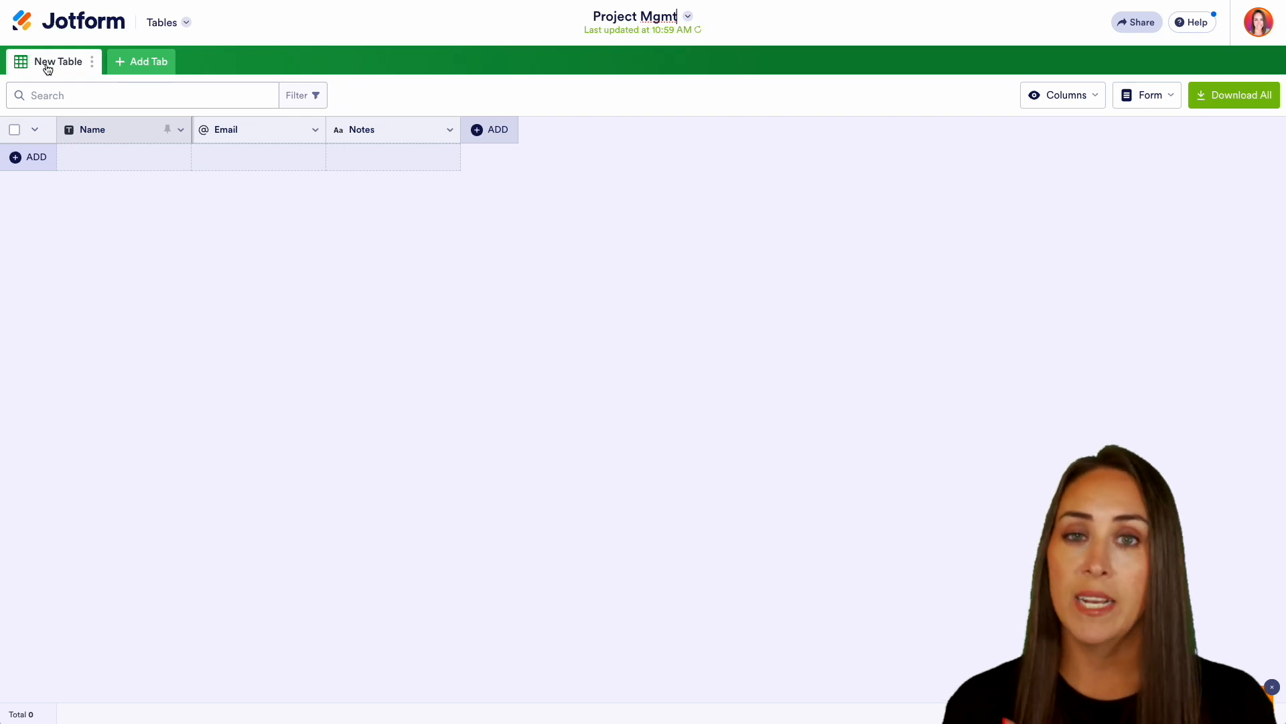
{"action": "left_click", "coordinate": [91, 60]}
{"action": "type", "text": "Projects"}
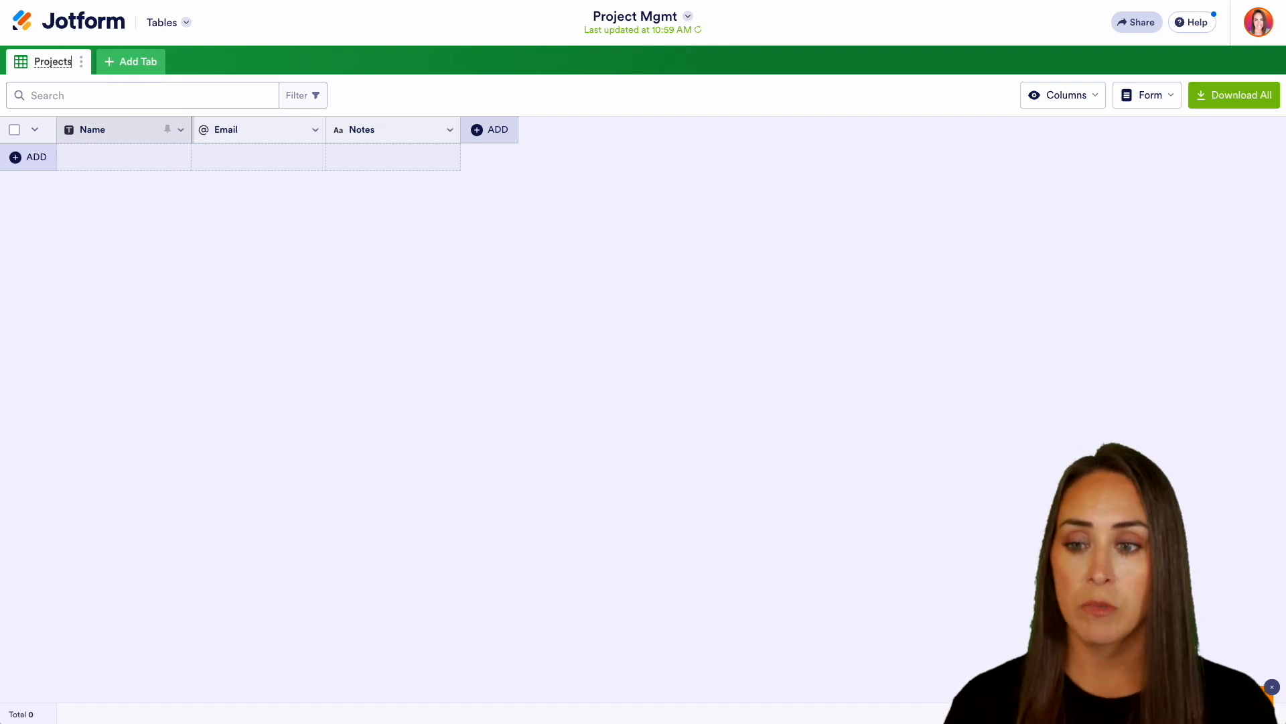
{"action": "mouse_move", "coordinate": [327, 152]}
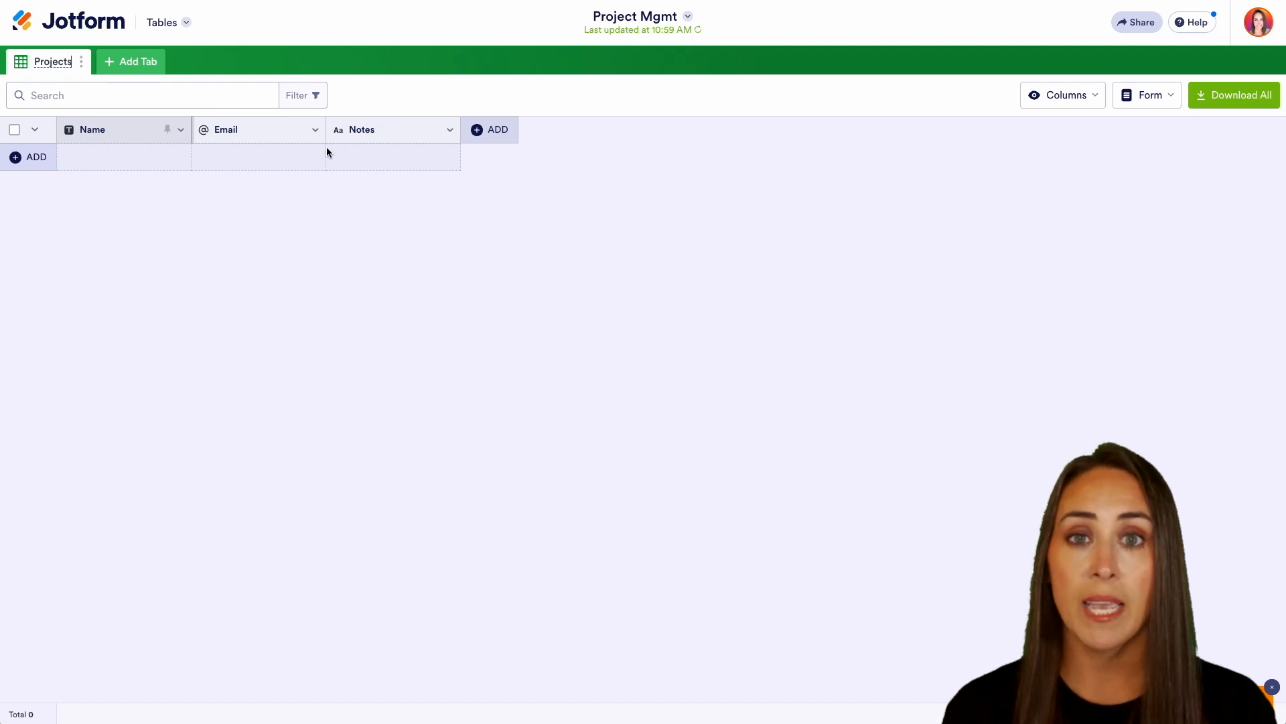
{"action": "mouse_move", "coordinate": [377, 156]}
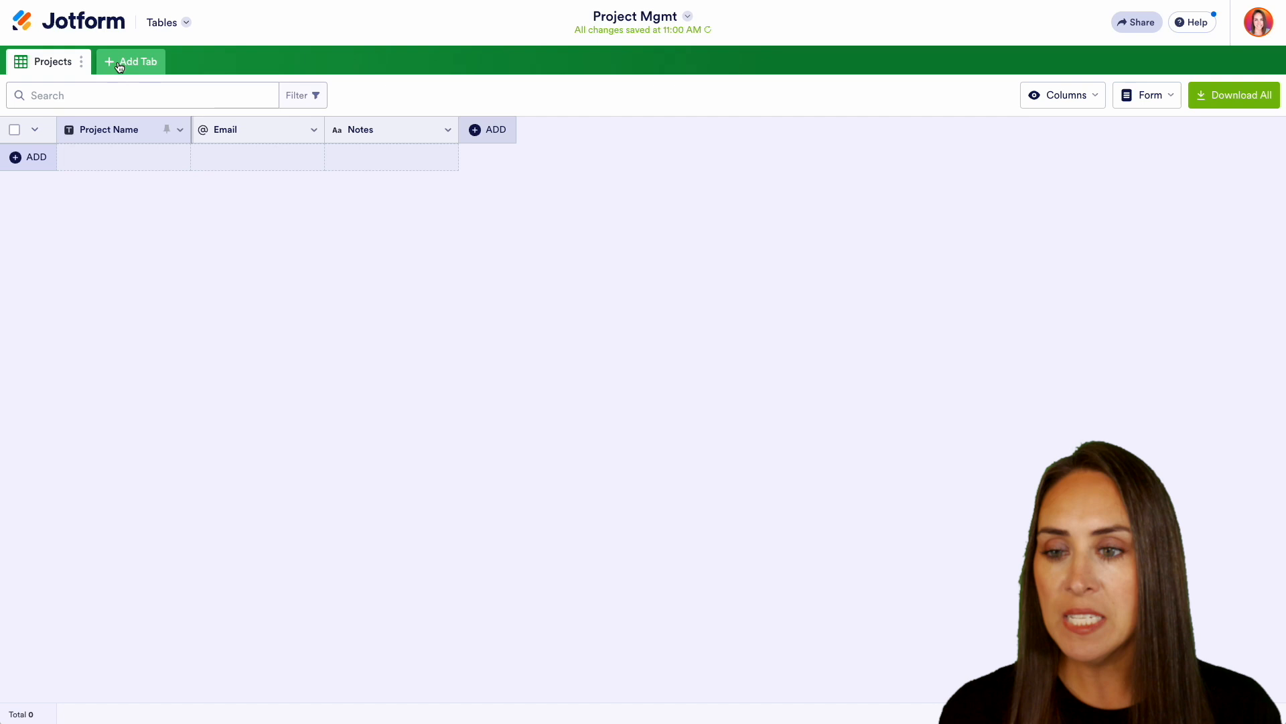
Add a plain table tab named Tasks to Project Mgmt.
{"action": "left_click", "coordinate": [130, 62]}
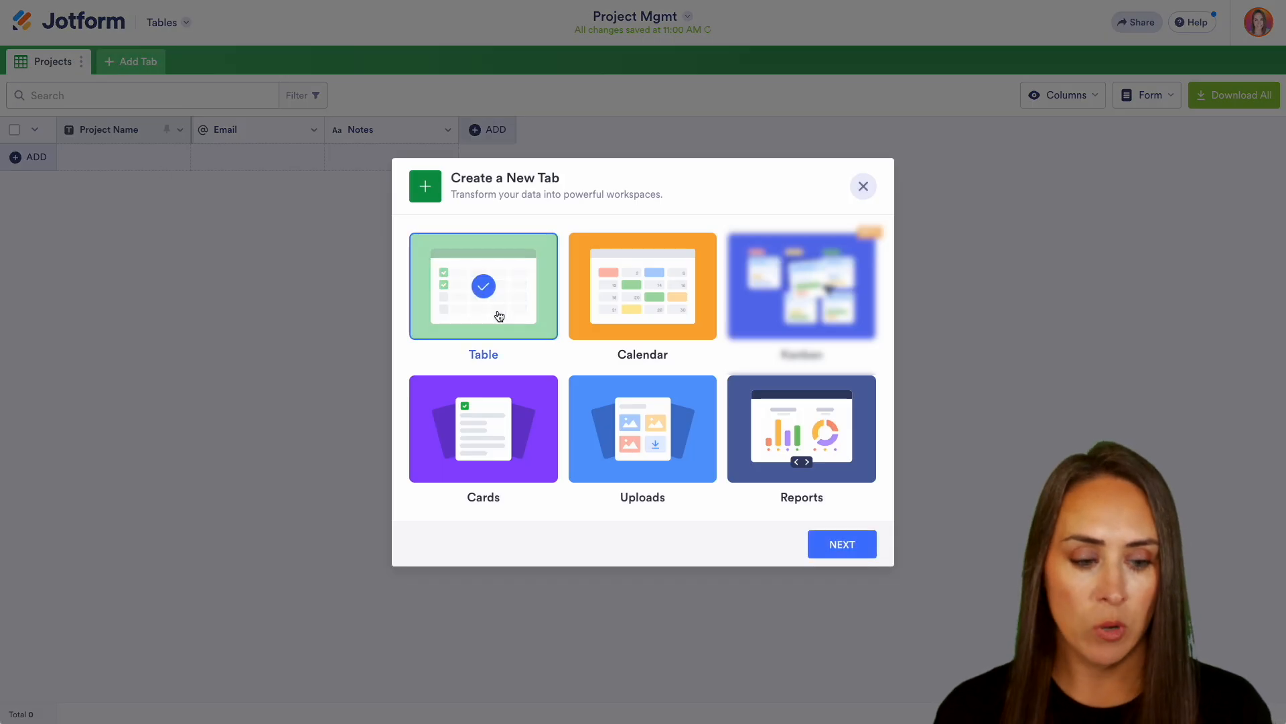
{"action": "left_click", "coordinate": [842, 544]}
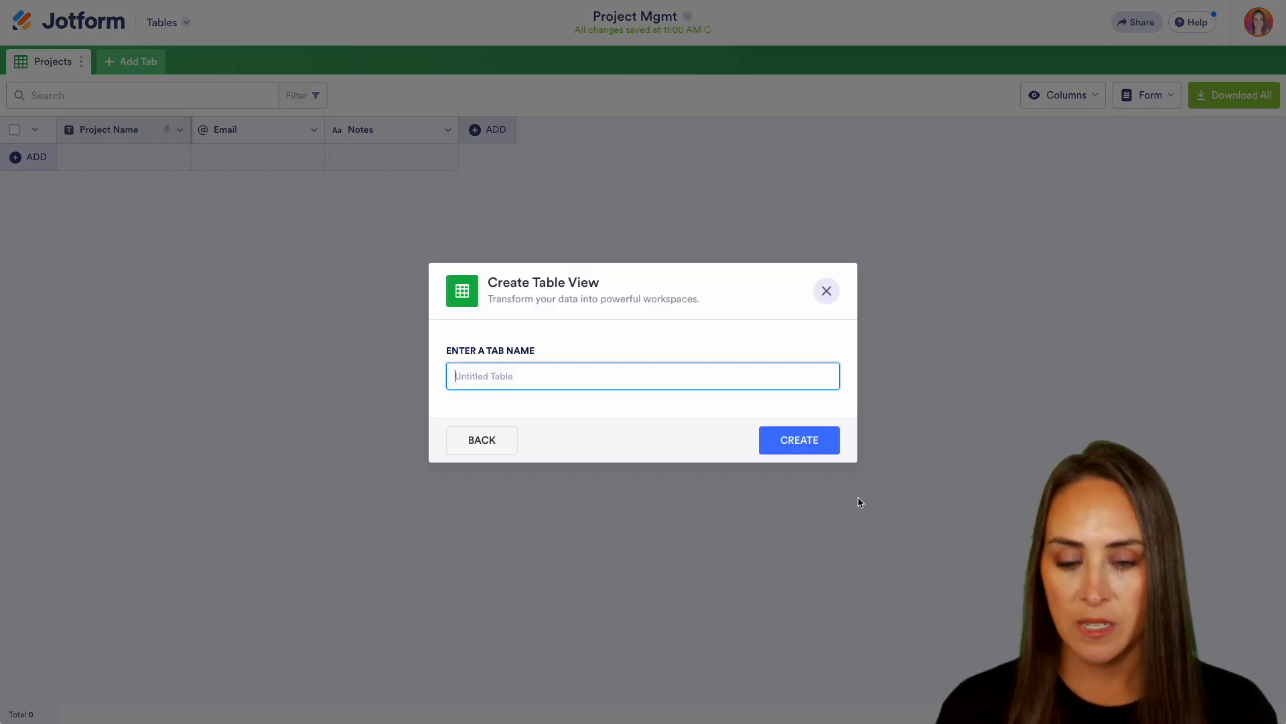
{"action": "type", "text": "Tasks"}
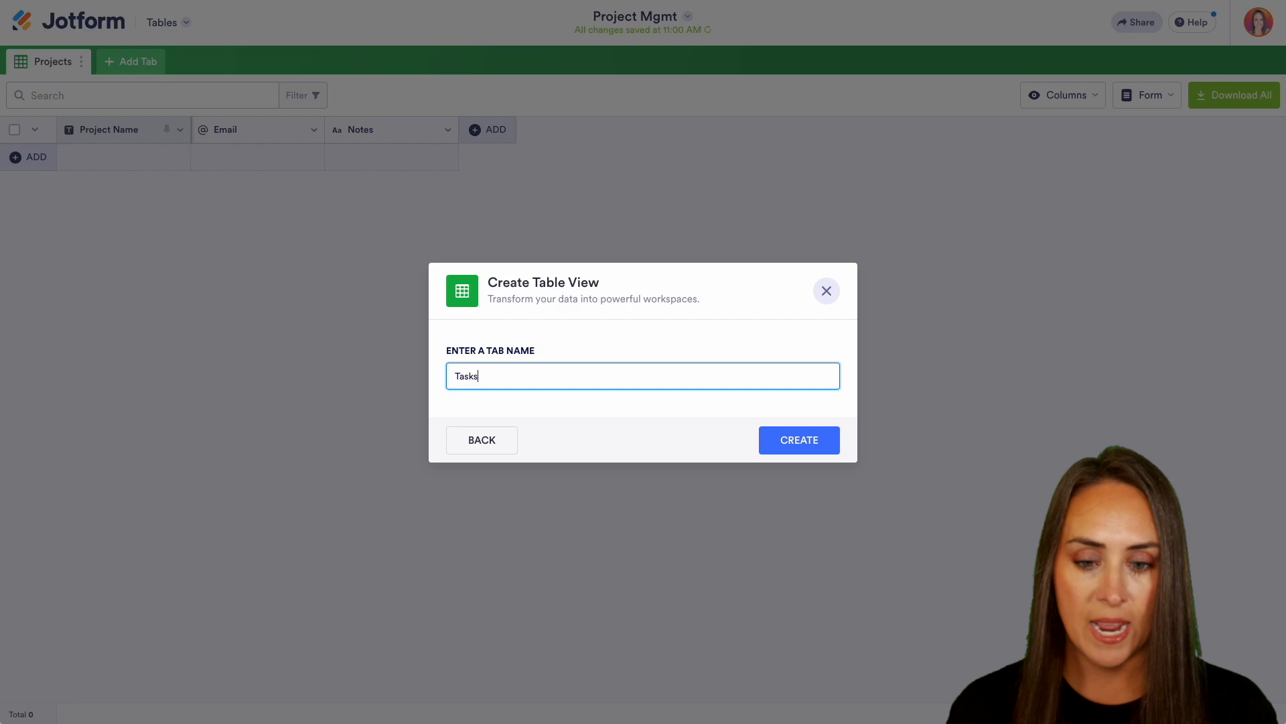
{"action": "left_click", "coordinate": [798, 440]}
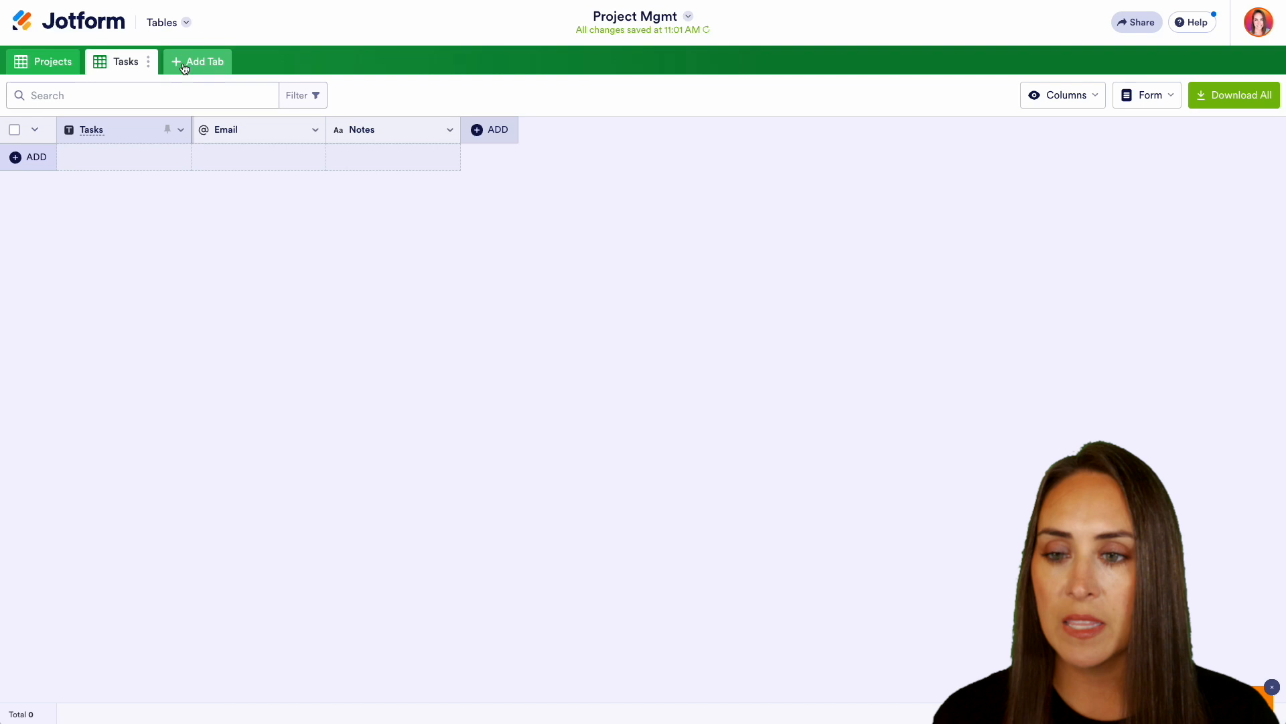
Add another plain table tab named Team.
{"action": "left_click", "coordinate": [197, 60]}
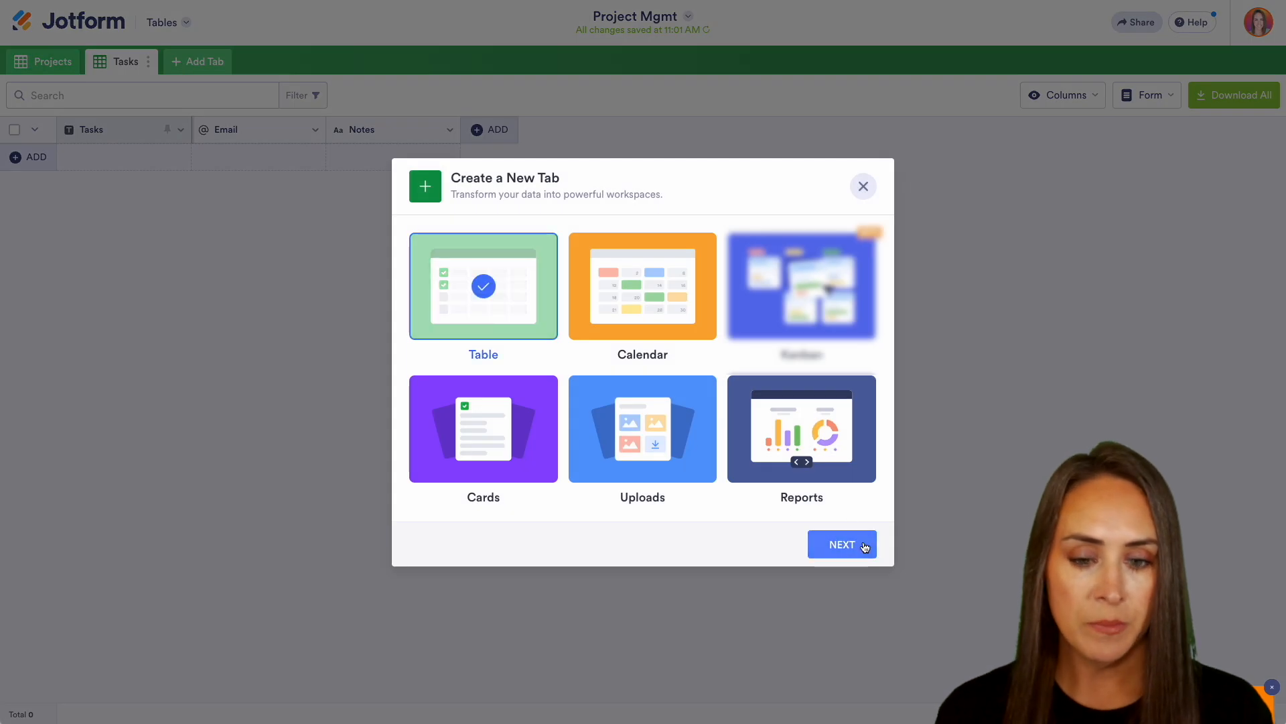
{"action": "left_click", "coordinate": [842, 544]}
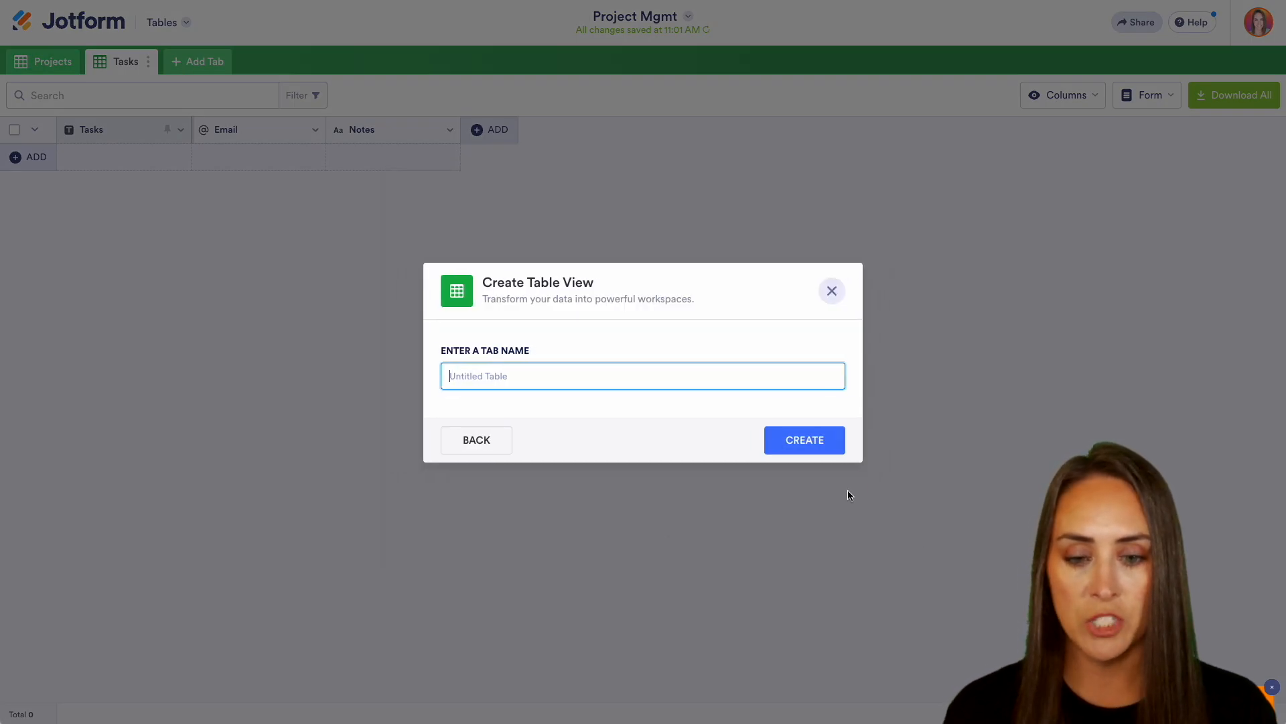
{"action": "type", "text": "Team"}
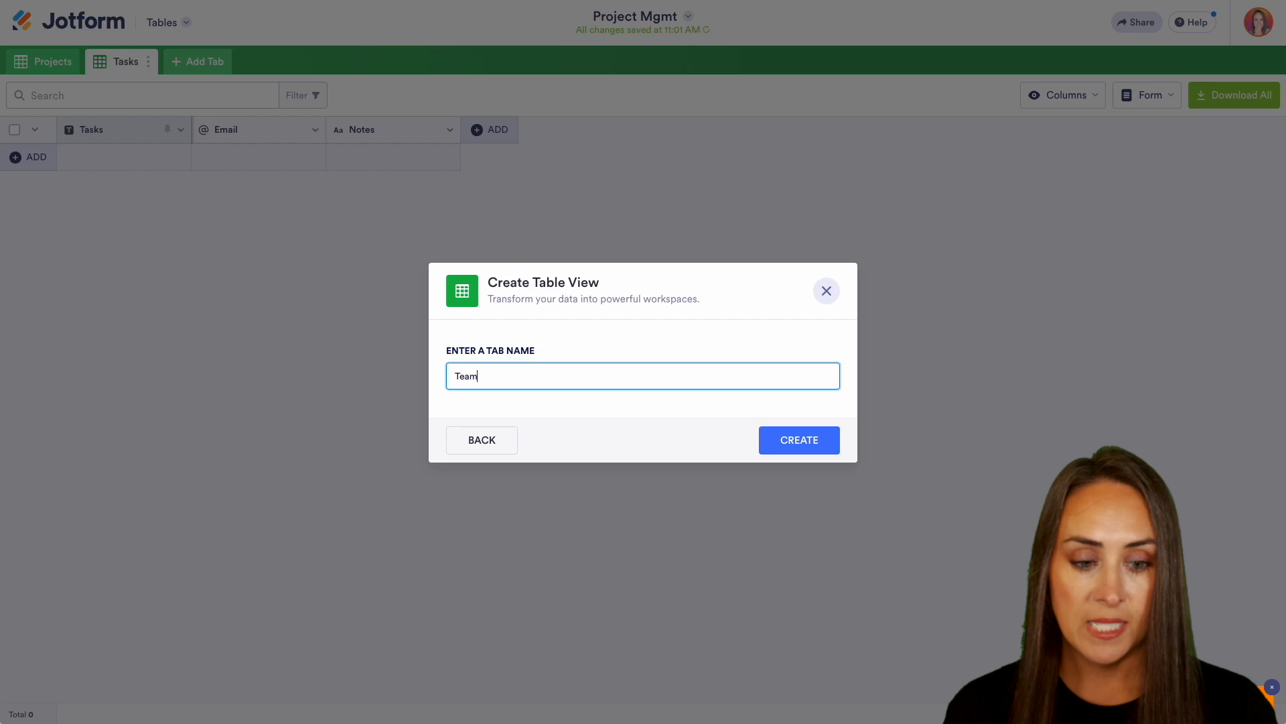
{"action": "left_click", "coordinate": [796, 439]}
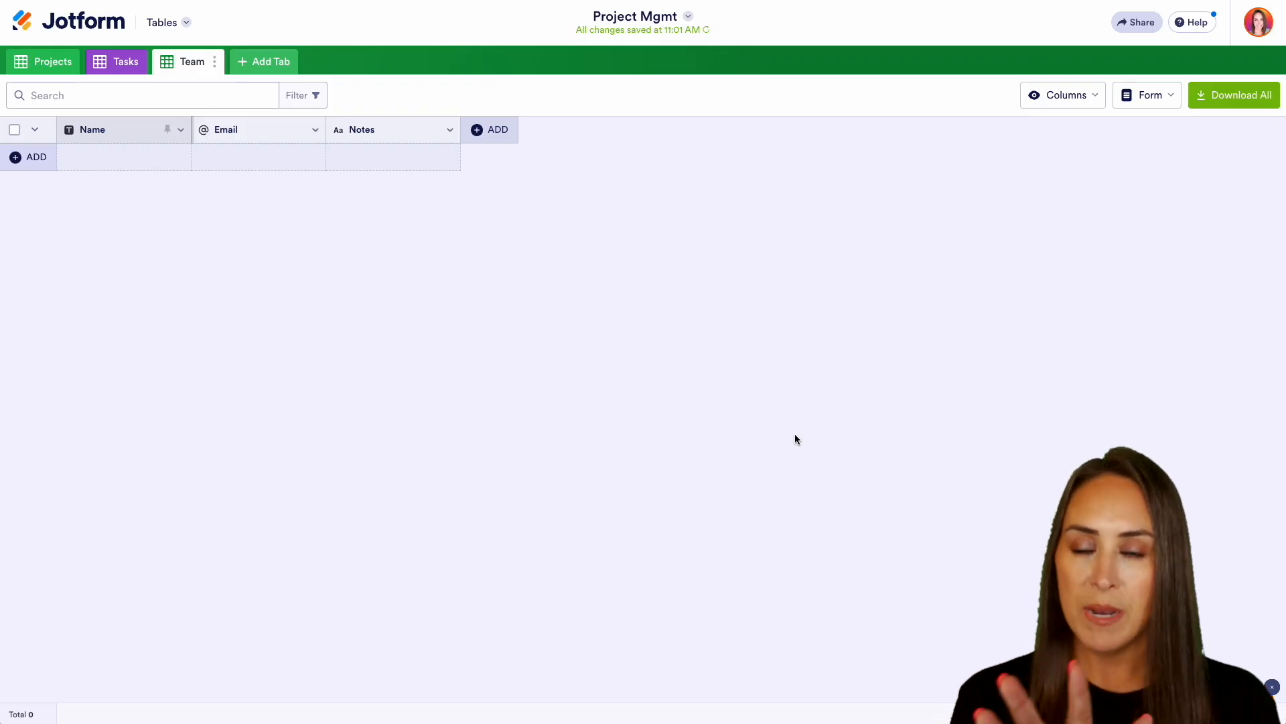
{"action": "mouse_move", "coordinate": [618, 394]}
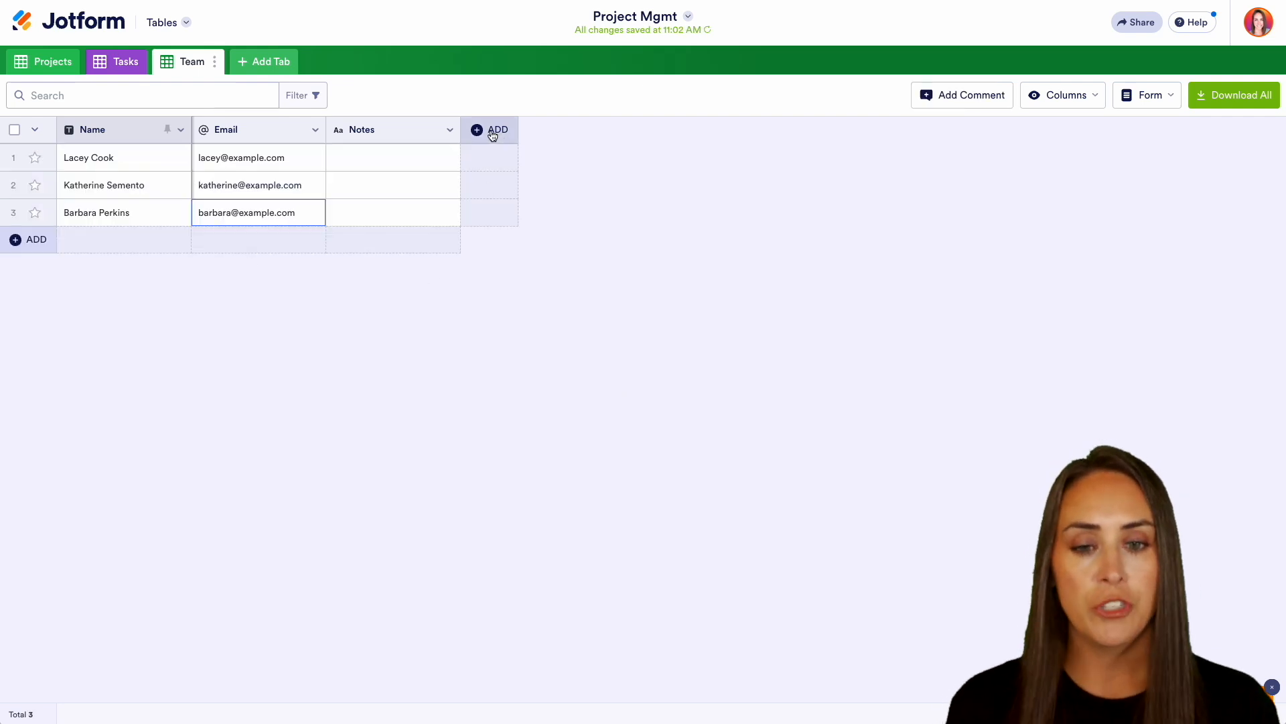
Add a Single Selection column to the Team tab and name it Title.
{"action": "left_click", "coordinate": [491, 130]}
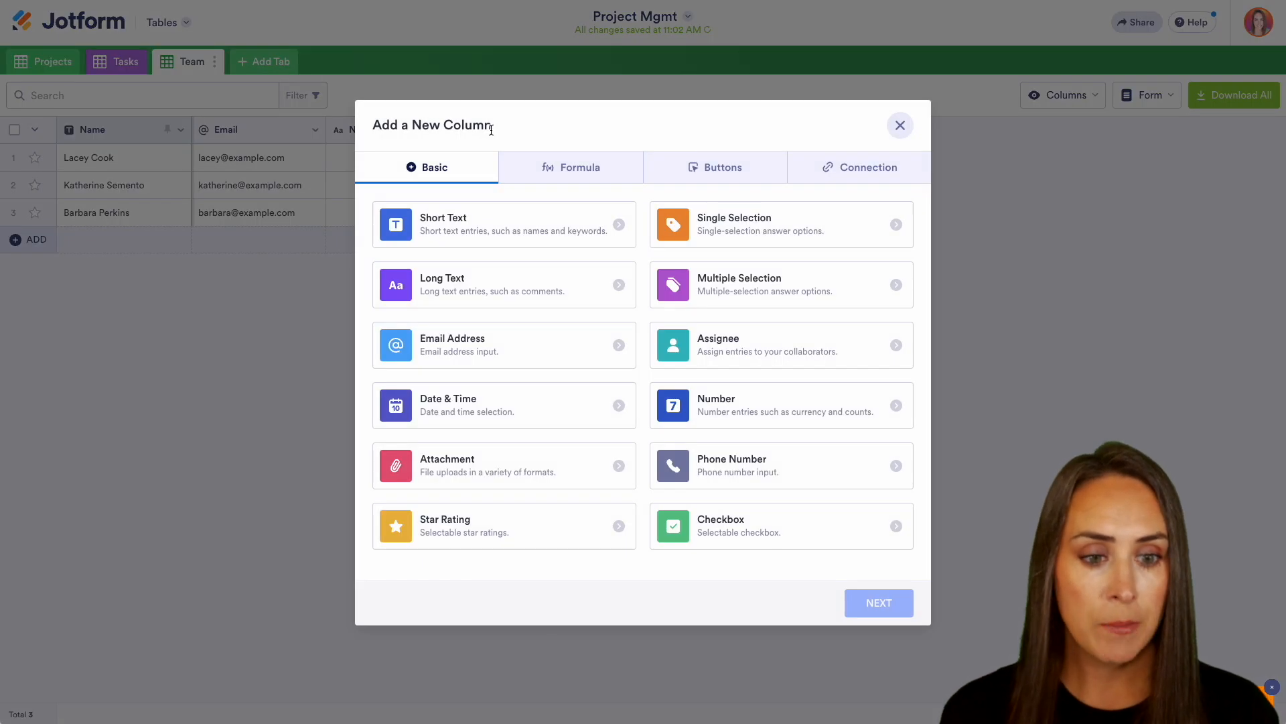
{"action": "left_click", "coordinate": [780, 224]}
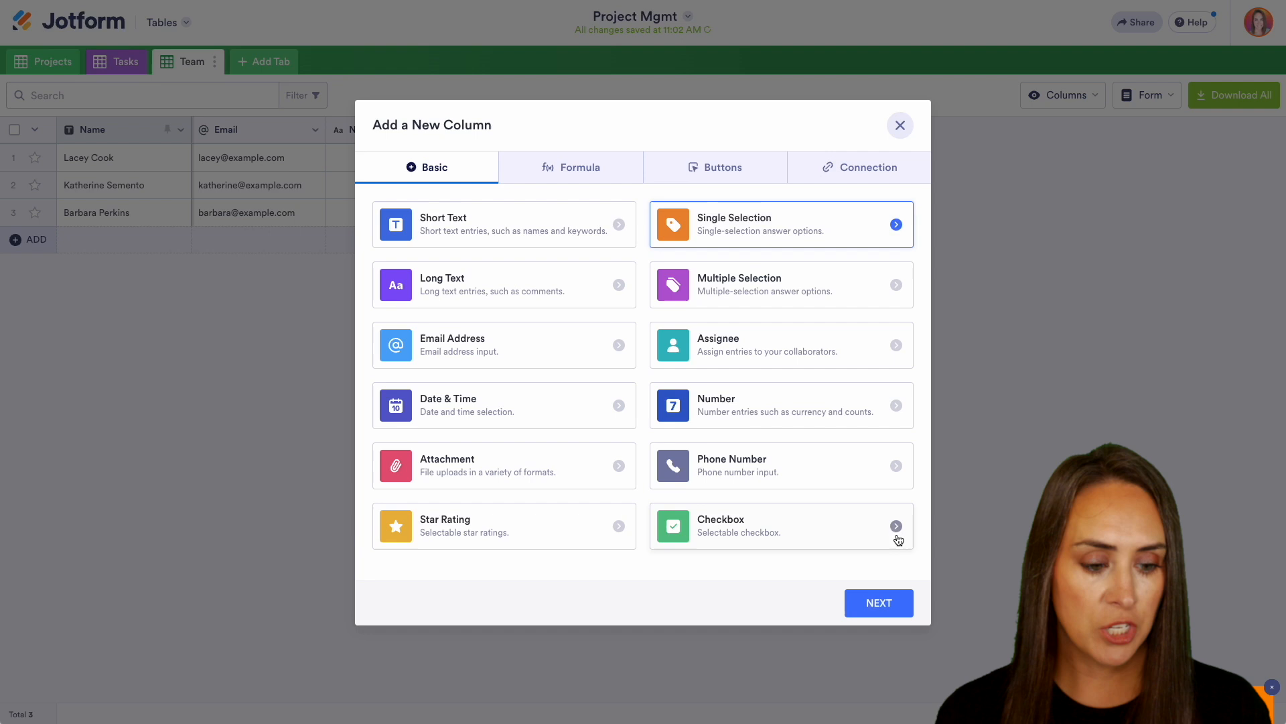
{"action": "left_click", "coordinate": [780, 224]}
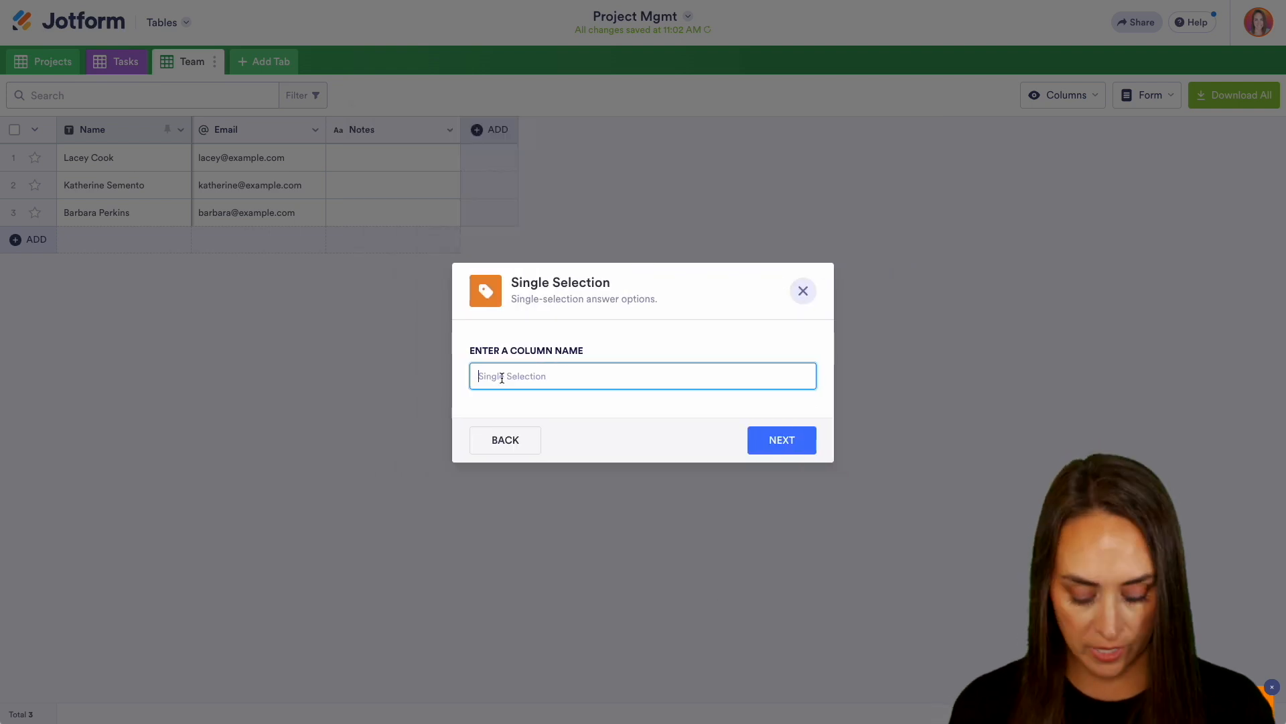
{"action": "type", "text": "Title"}
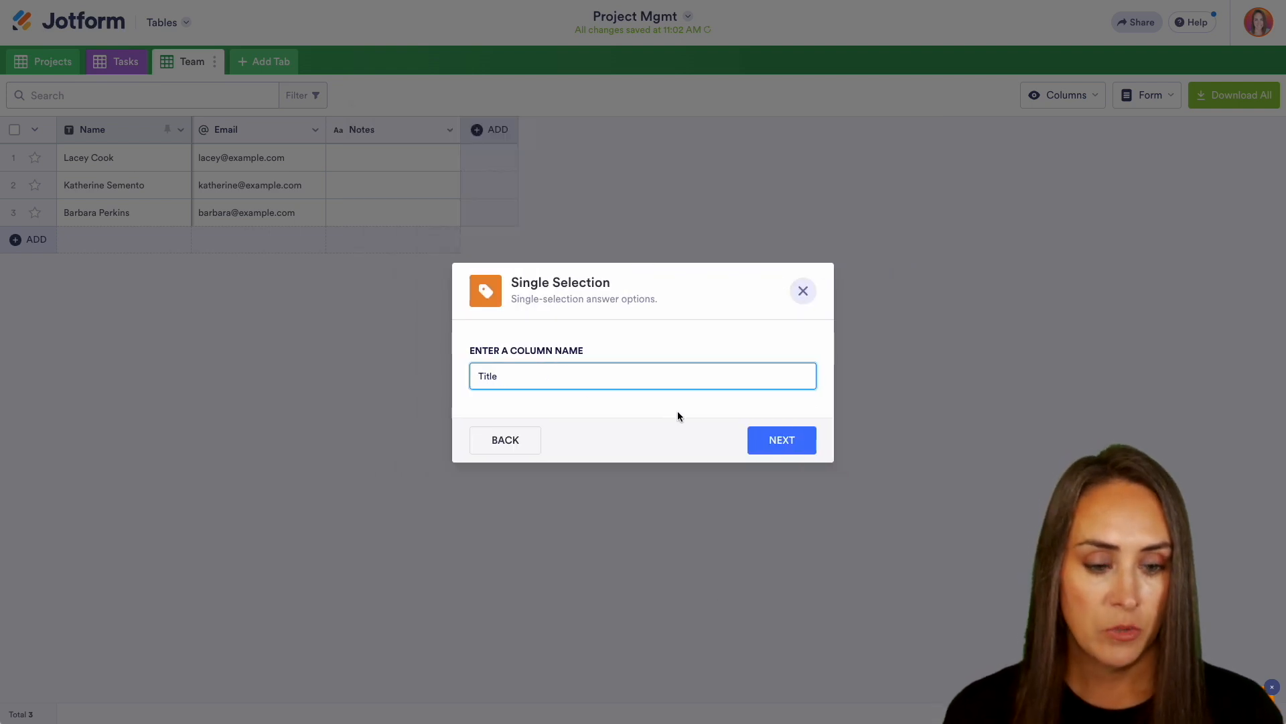
Give the Title column the options Manager, Consultant and Team Leader.
{"action": "left_click", "coordinate": [780, 440]}
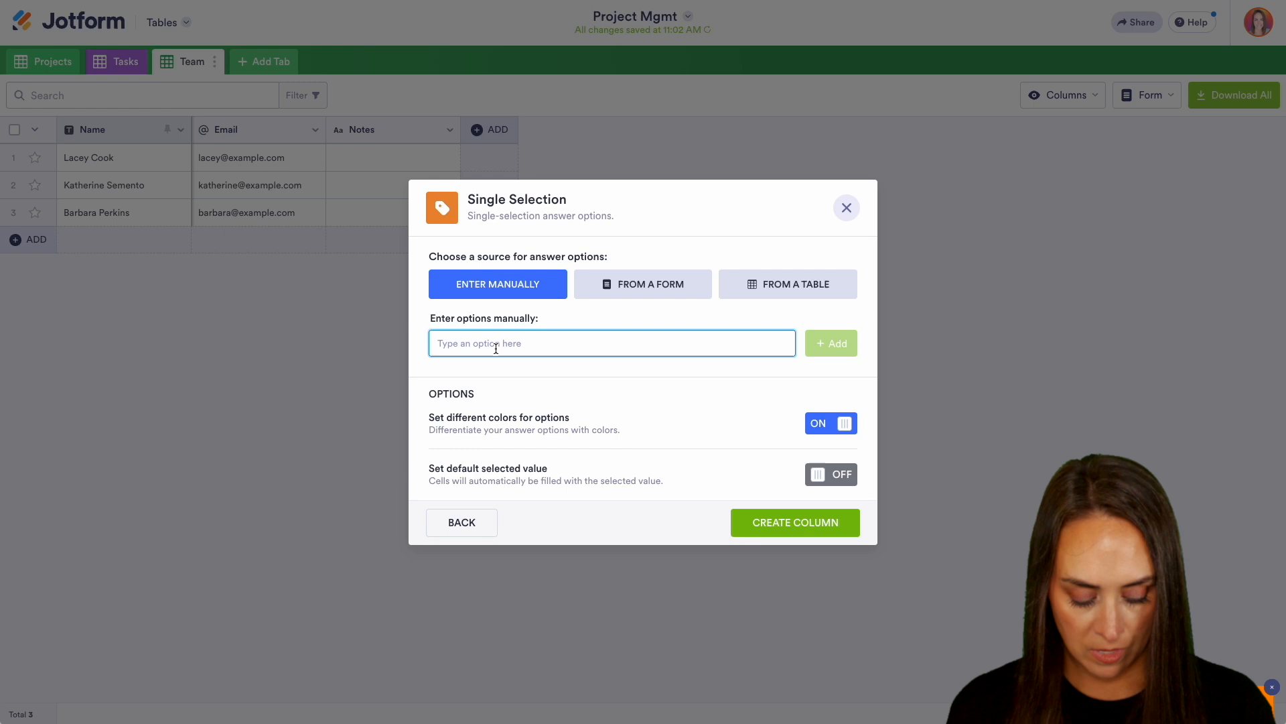
{"action": "type", "text": "Manag"}
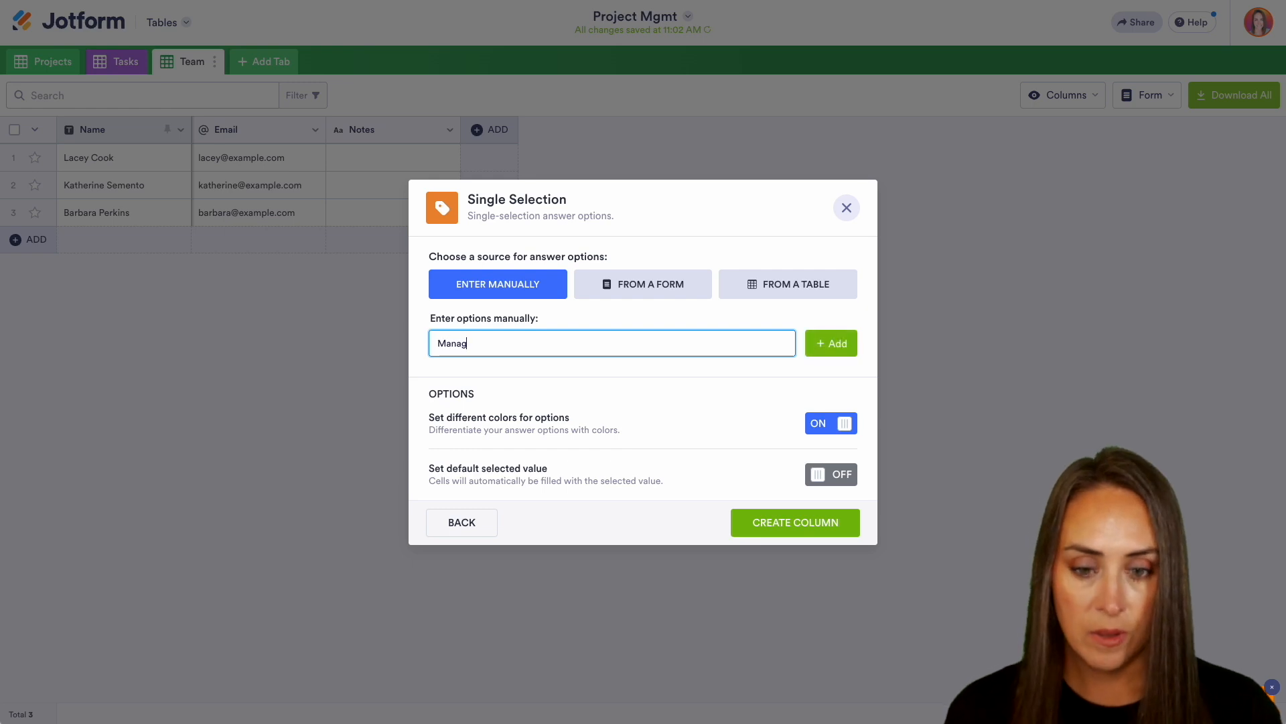
{"action": "left_click", "coordinate": [829, 343]}
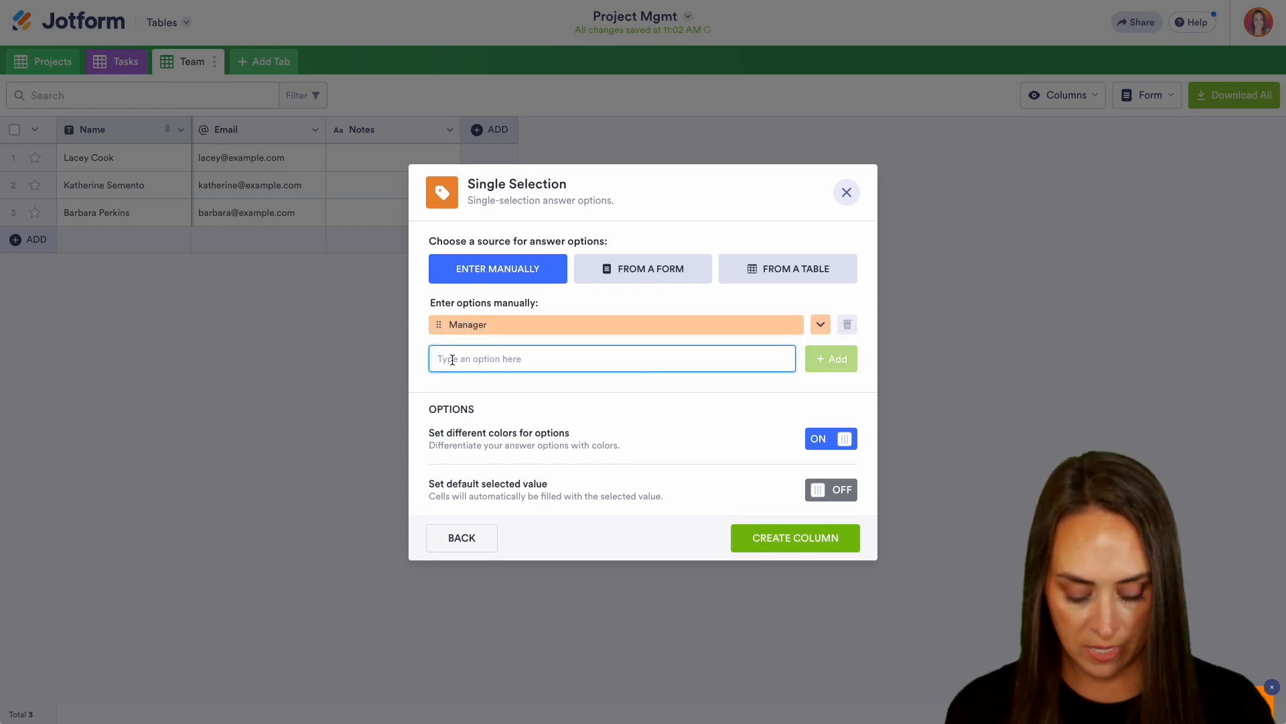
{"action": "type", "text": "Cons"}
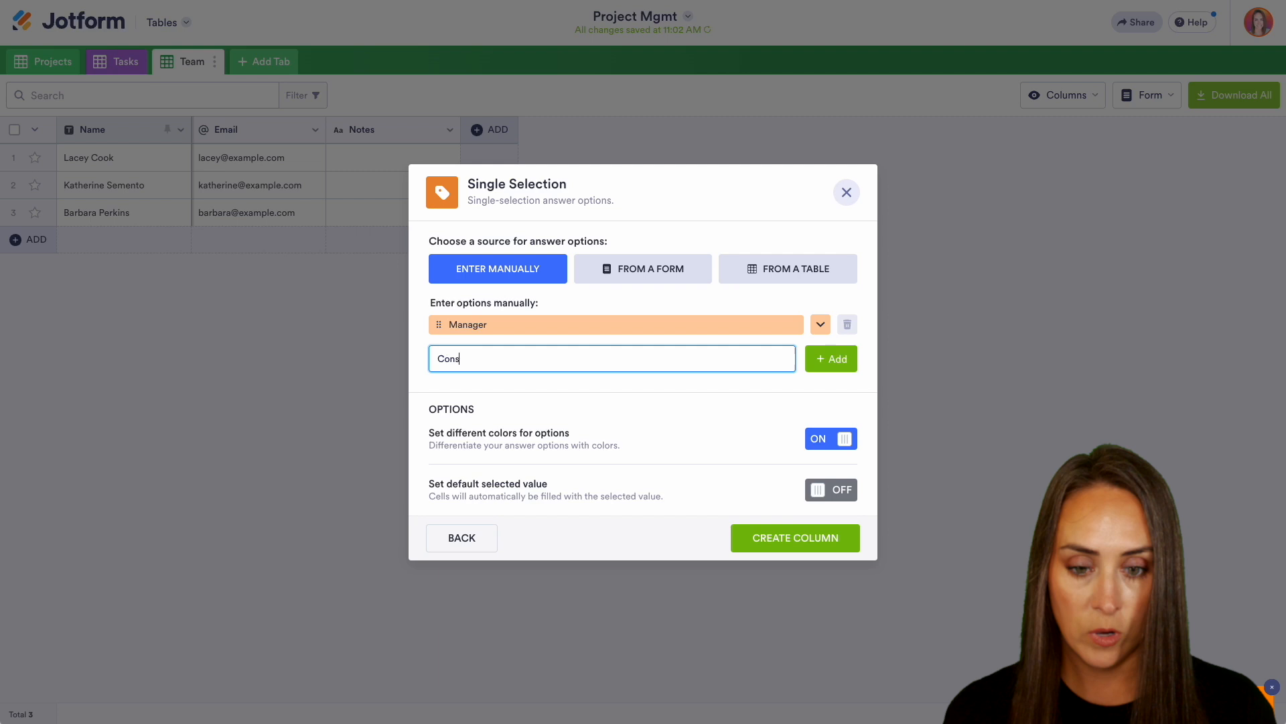
{"action": "left_click", "coordinate": [831, 359]}
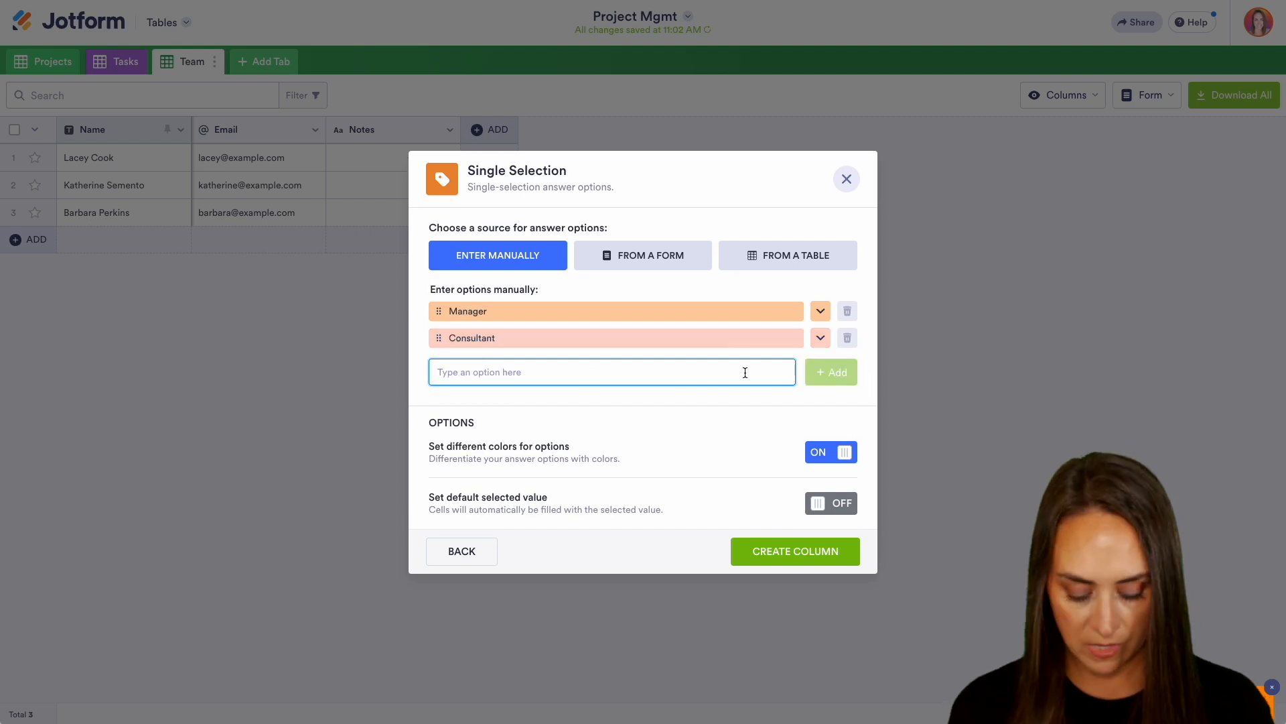
{"action": "type", "text": "Team Leader"}
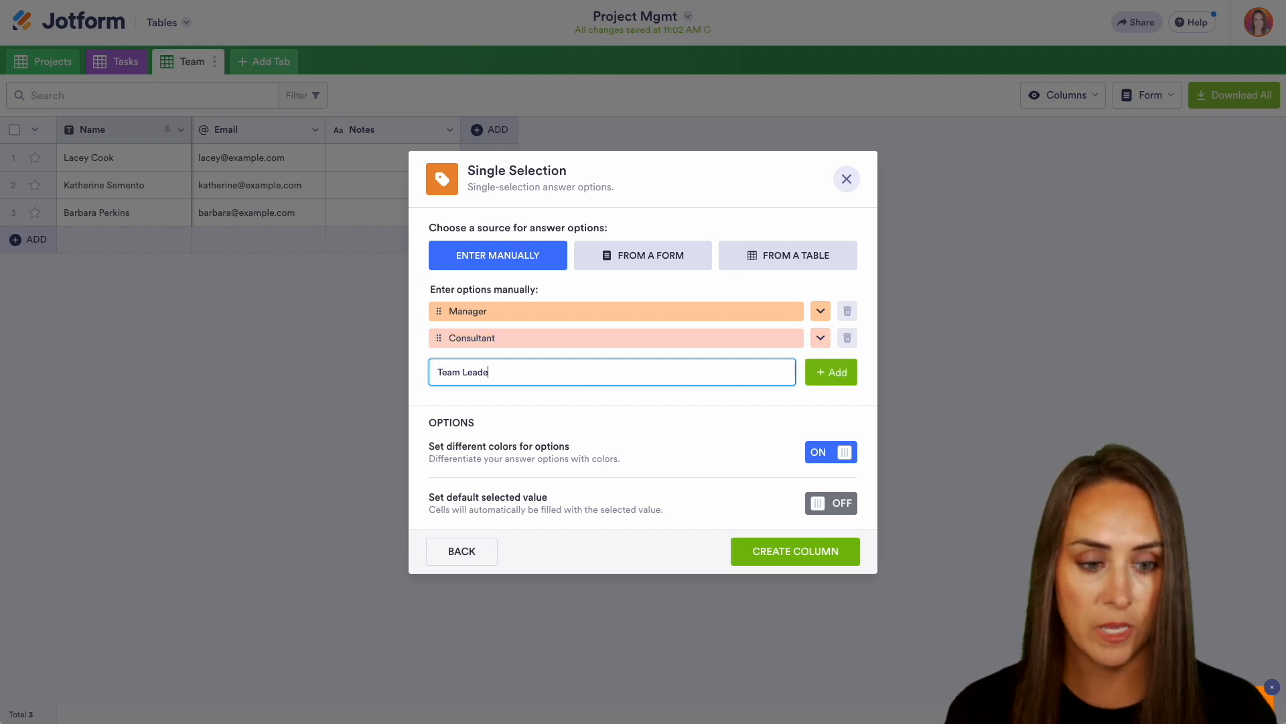
{"action": "left_click", "coordinate": [845, 178]}
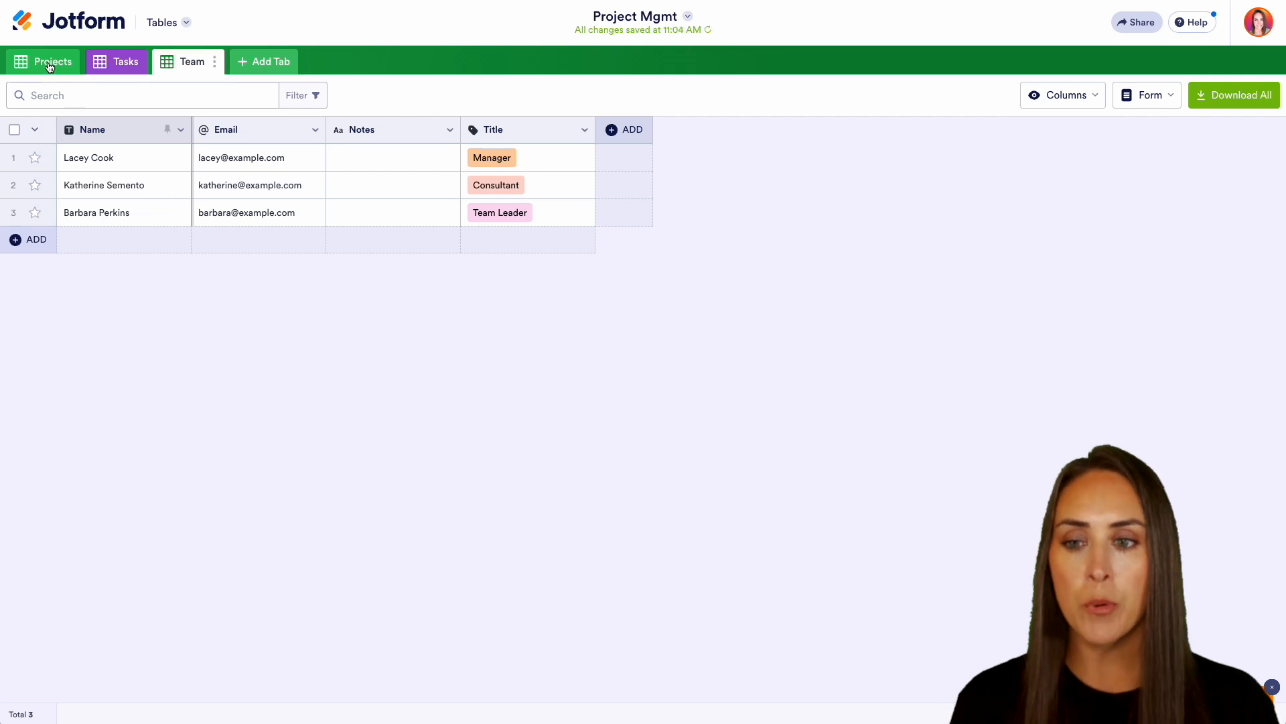
In the Projects tab, enter rows for 'Blog Posts for SEO' and 'YouTube Channel'.
{"action": "left_click", "coordinate": [52, 61]}
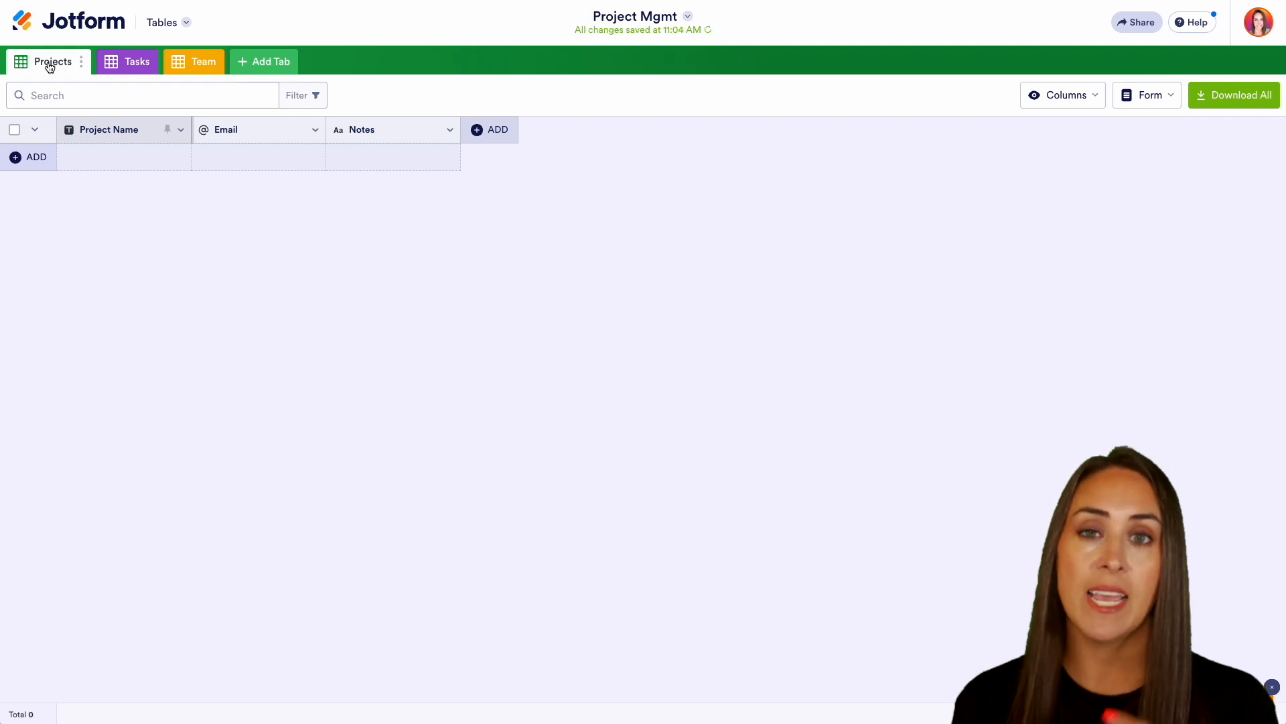
{"action": "left_click", "coordinate": [37, 157]}
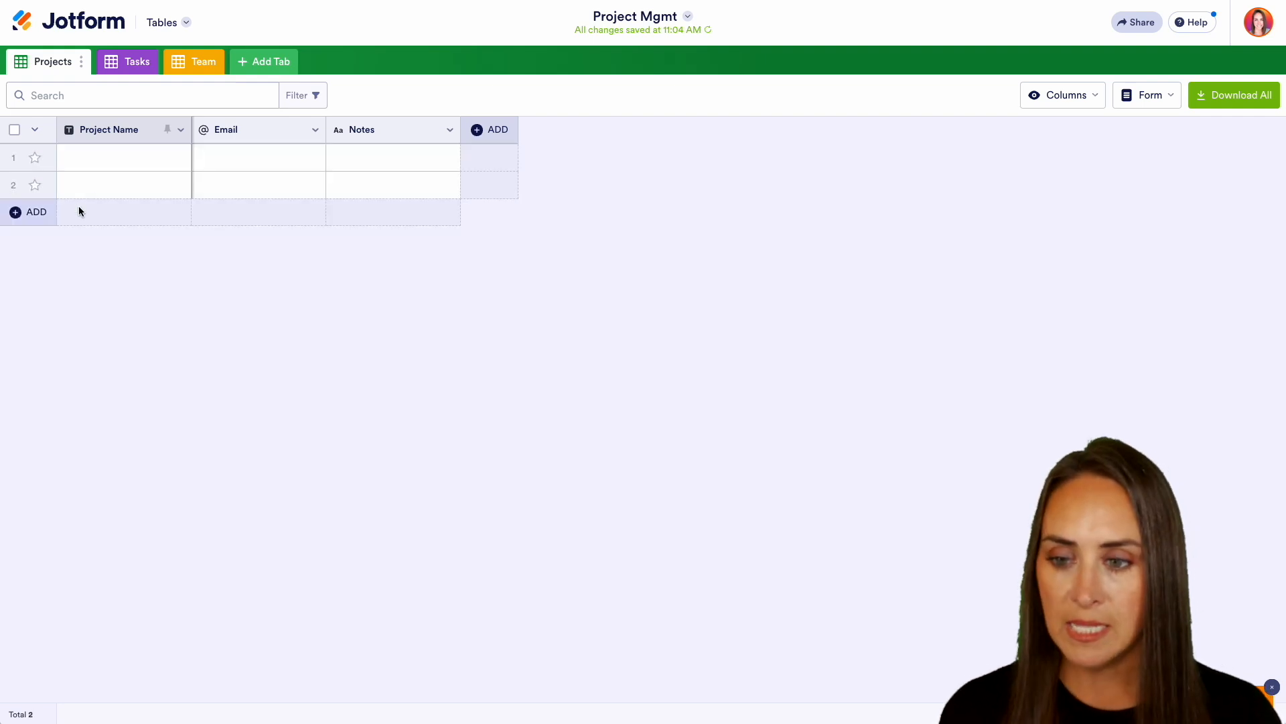
{"action": "left_click", "coordinate": [123, 157]}
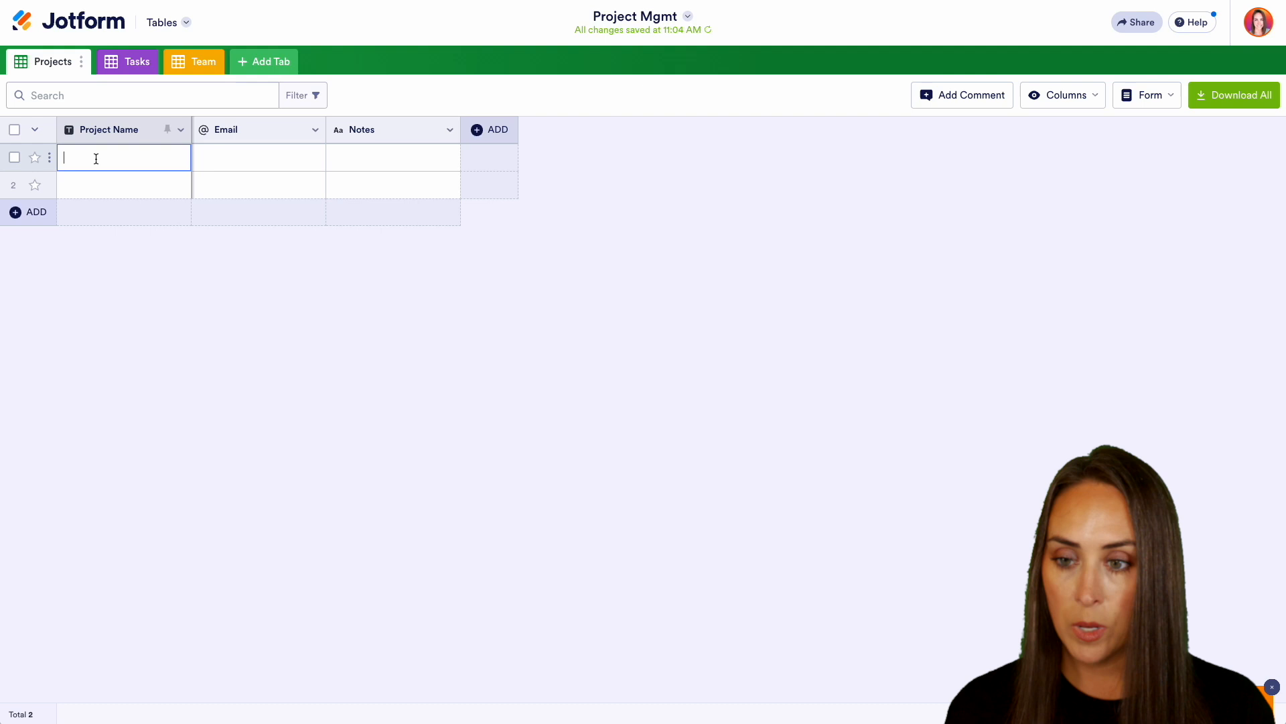
{"action": "type", "text": "Blog Posts for SEO"}
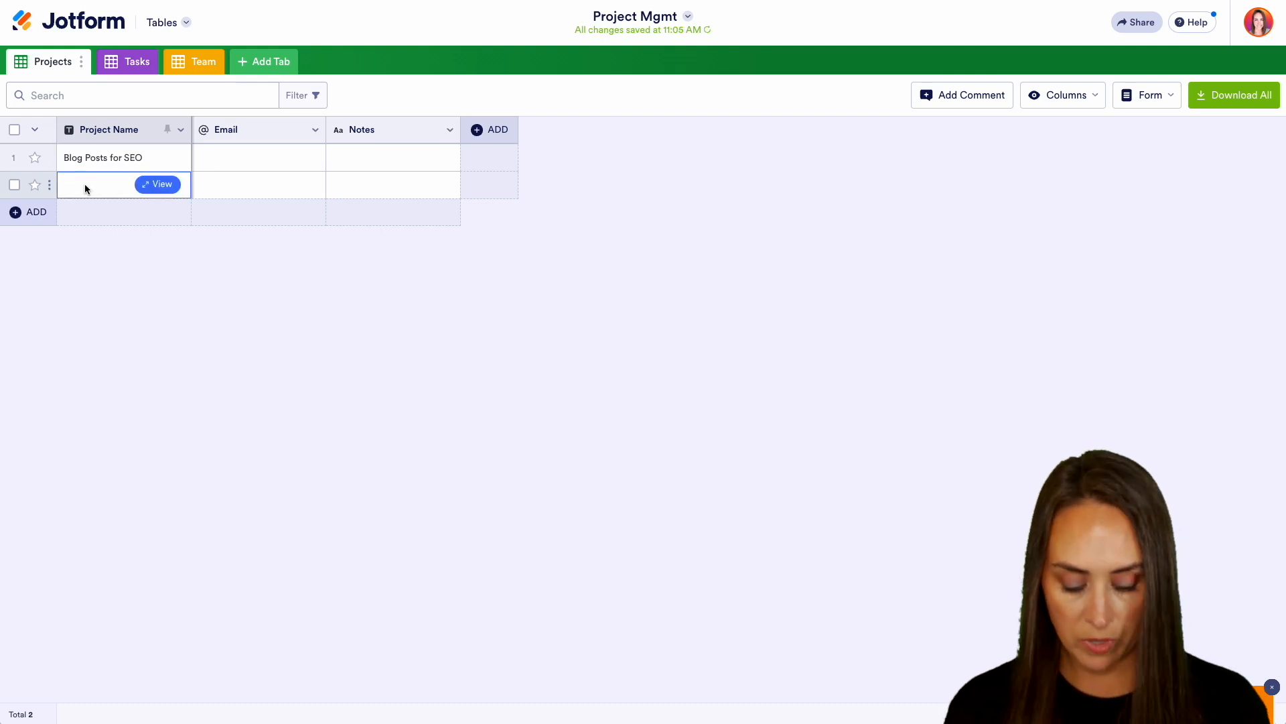
{"action": "left_click", "coordinate": [107, 184]}
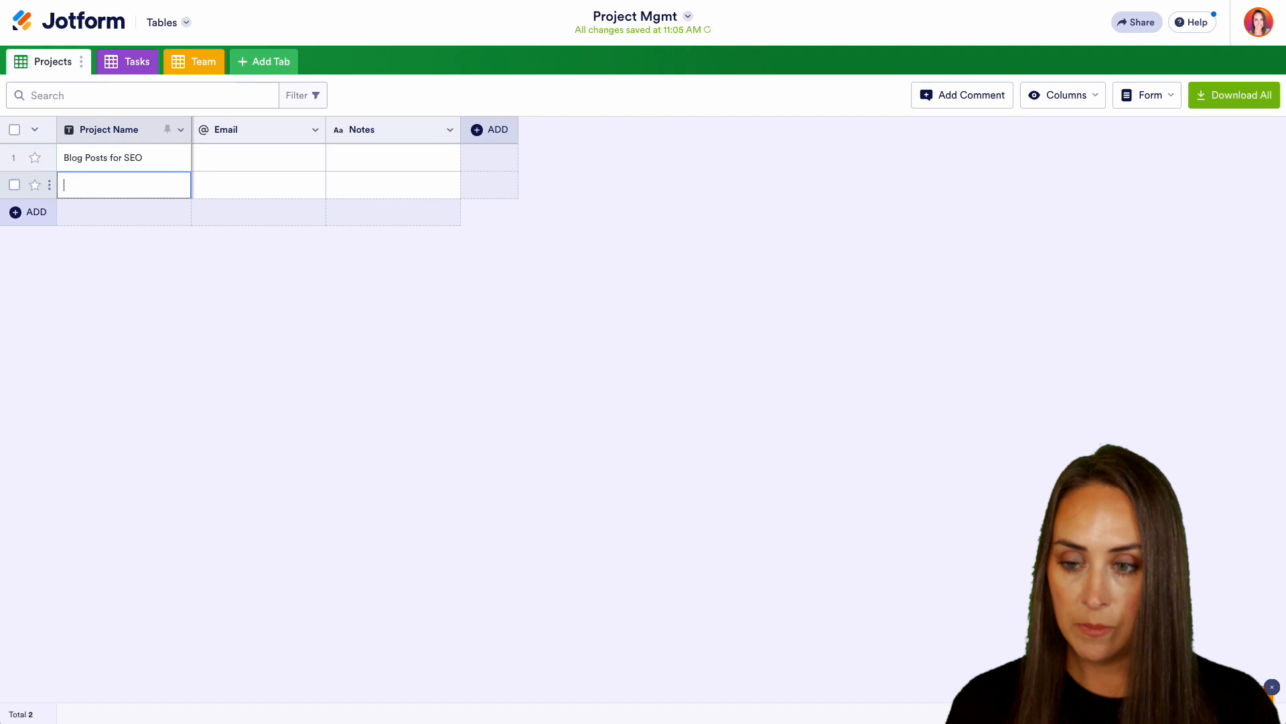
{"action": "type", "text": "YouTube Channel"}
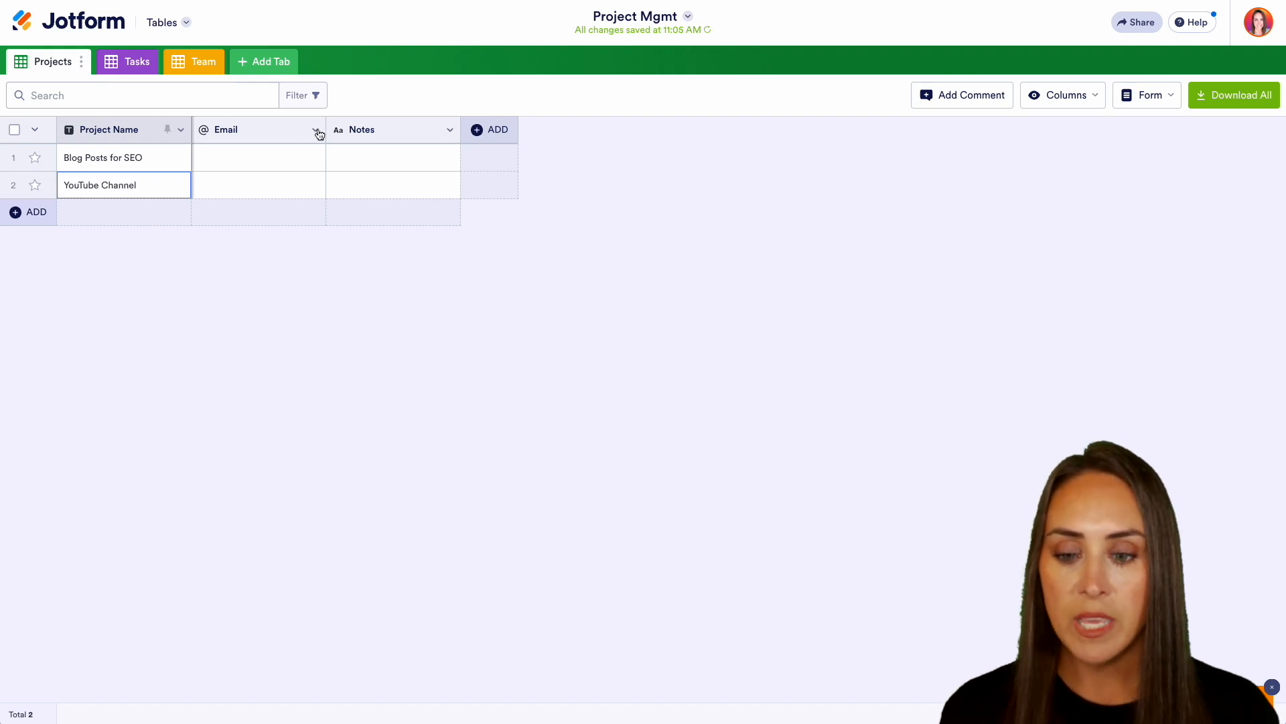
Delete an unneeded column and its data from the Projects tab.
{"action": "left_click", "coordinate": [315, 133]}
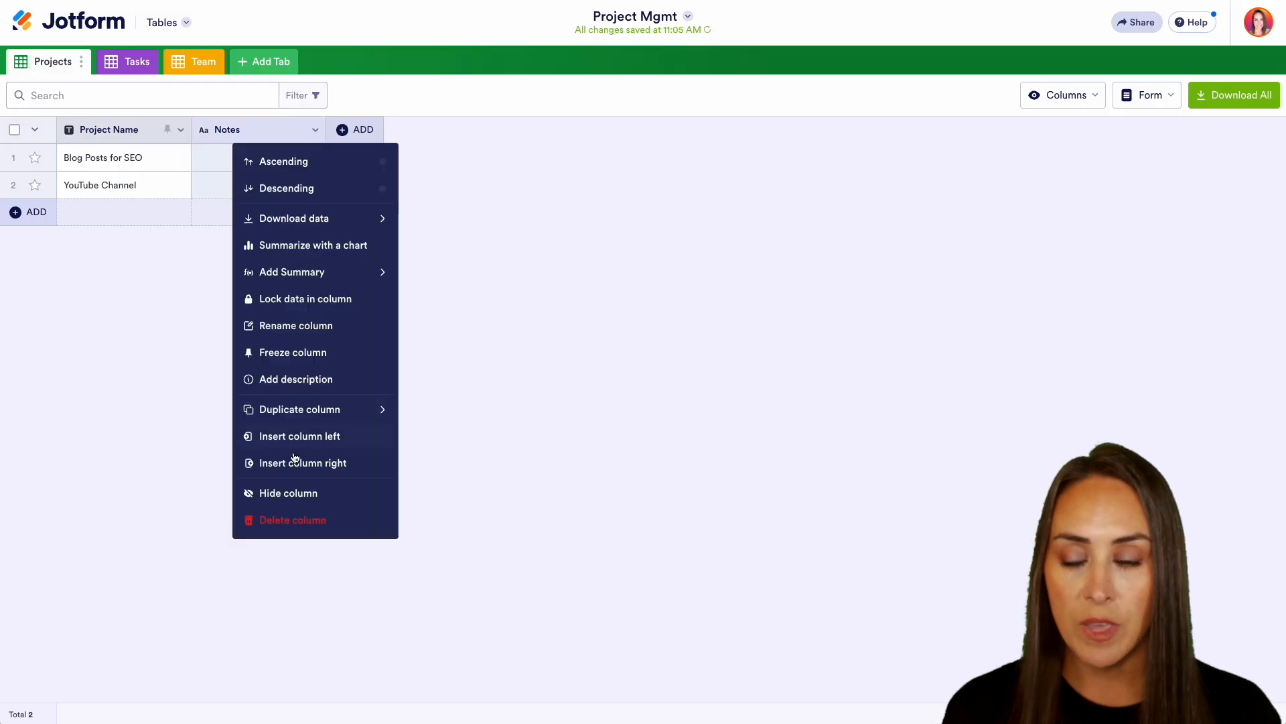
{"action": "left_click", "coordinate": [293, 520]}
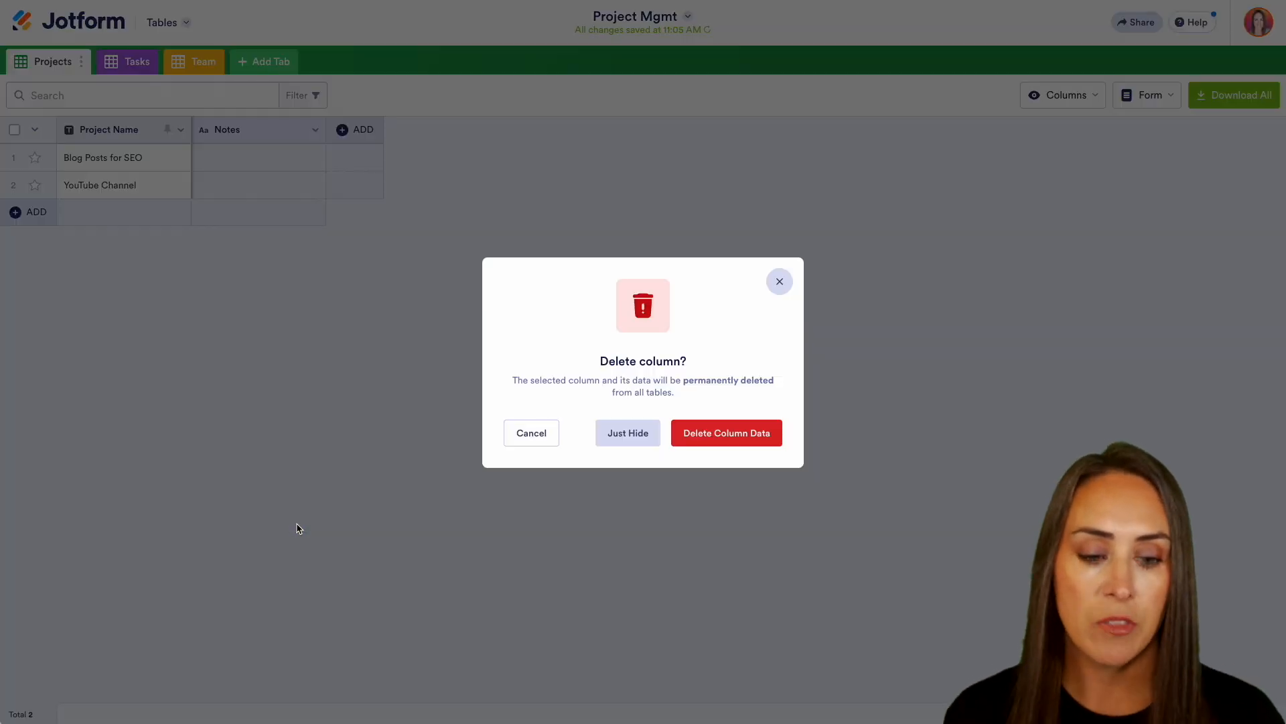
{"action": "left_click", "coordinate": [725, 433]}
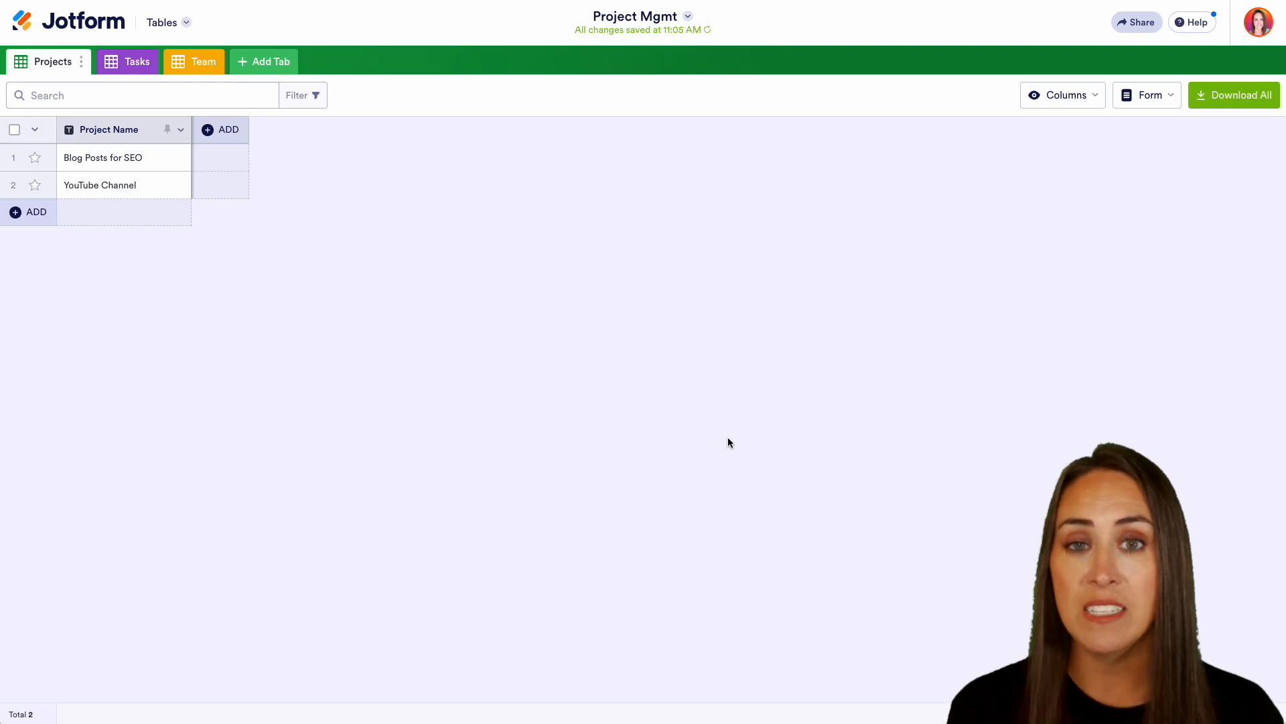
{"action": "mouse_move", "coordinate": [418, 339]}
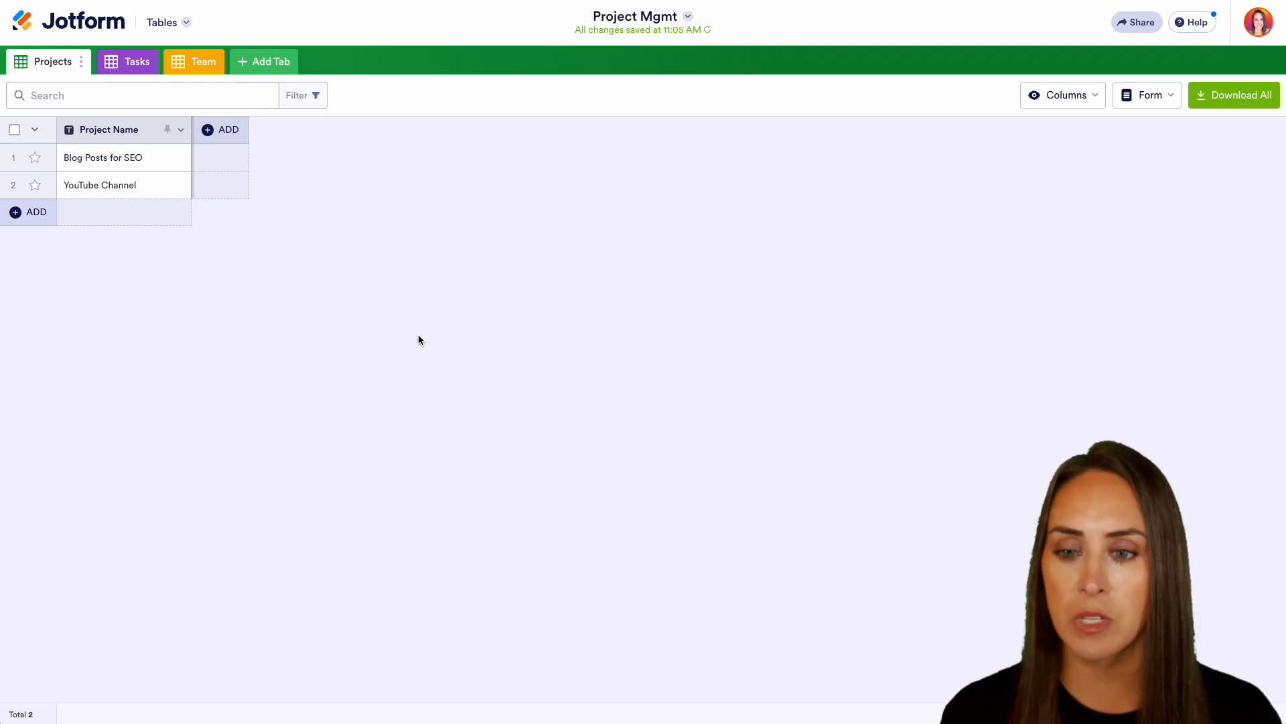
{"action": "left_click", "coordinate": [228, 129]}
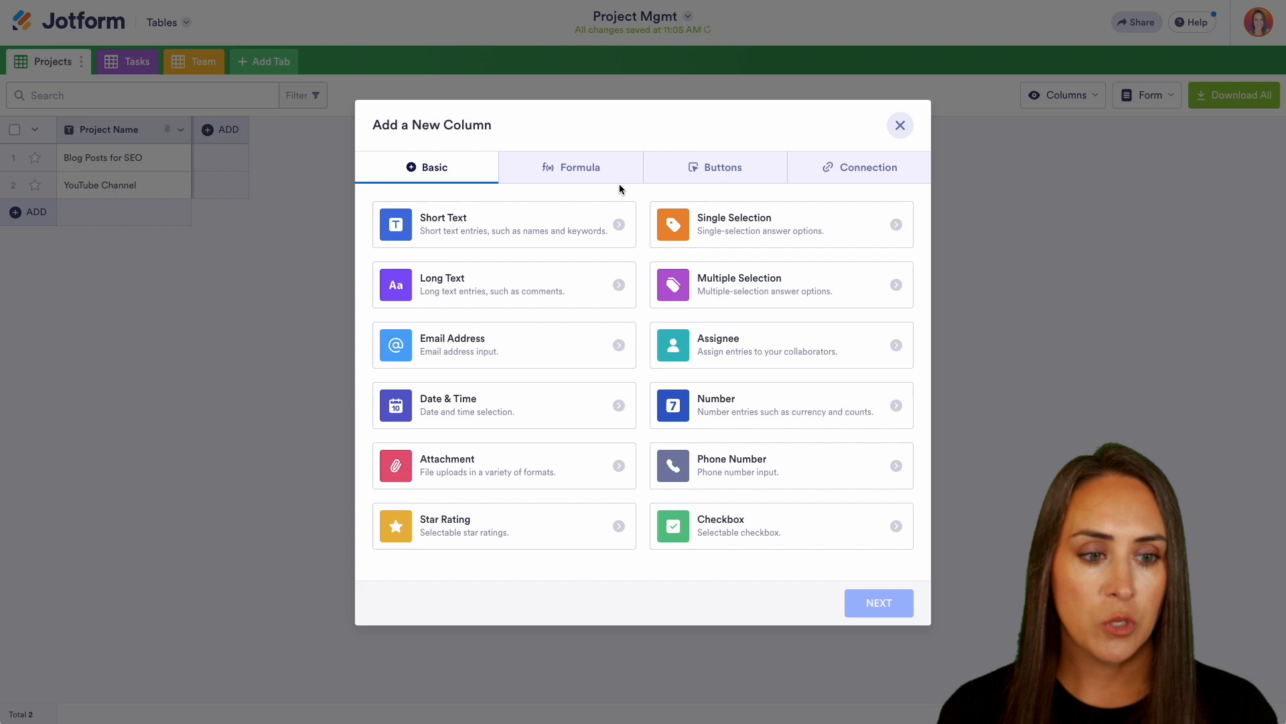
{"action": "left_click", "coordinate": [857, 166]}
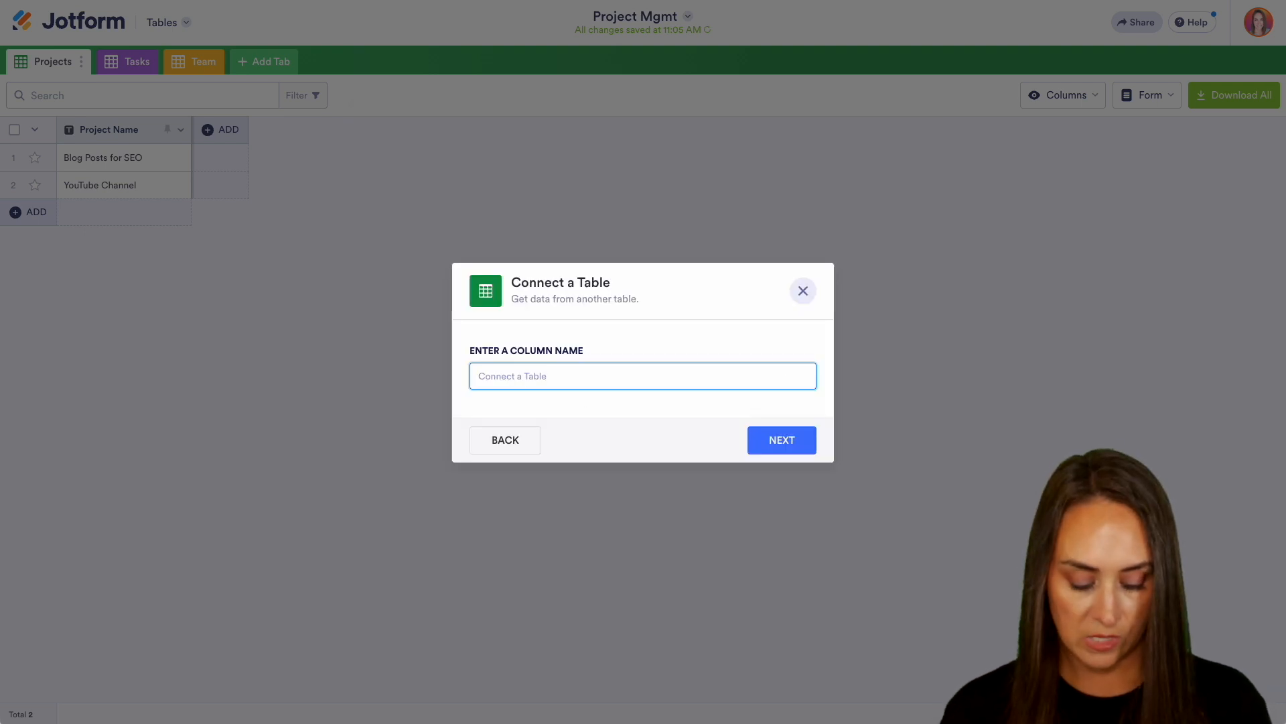
{"action": "left_click", "coordinate": [779, 440]}
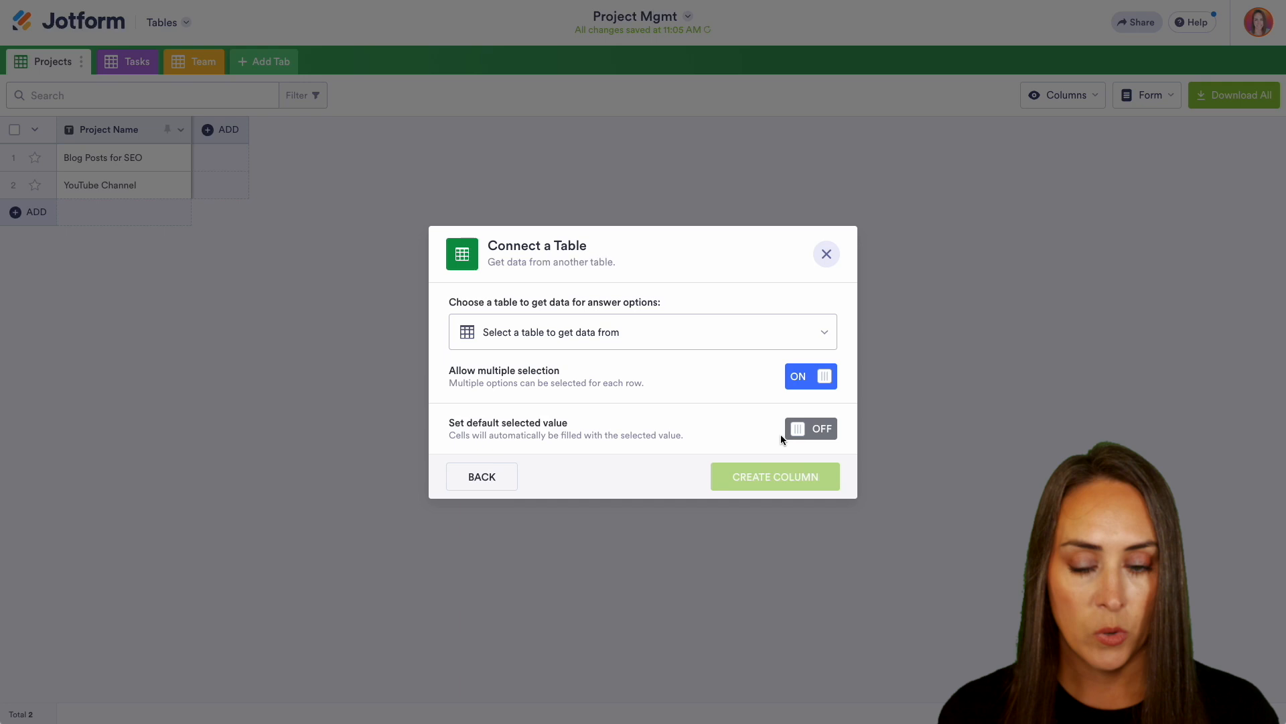
{"action": "left_click", "coordinate": [642, 331]}
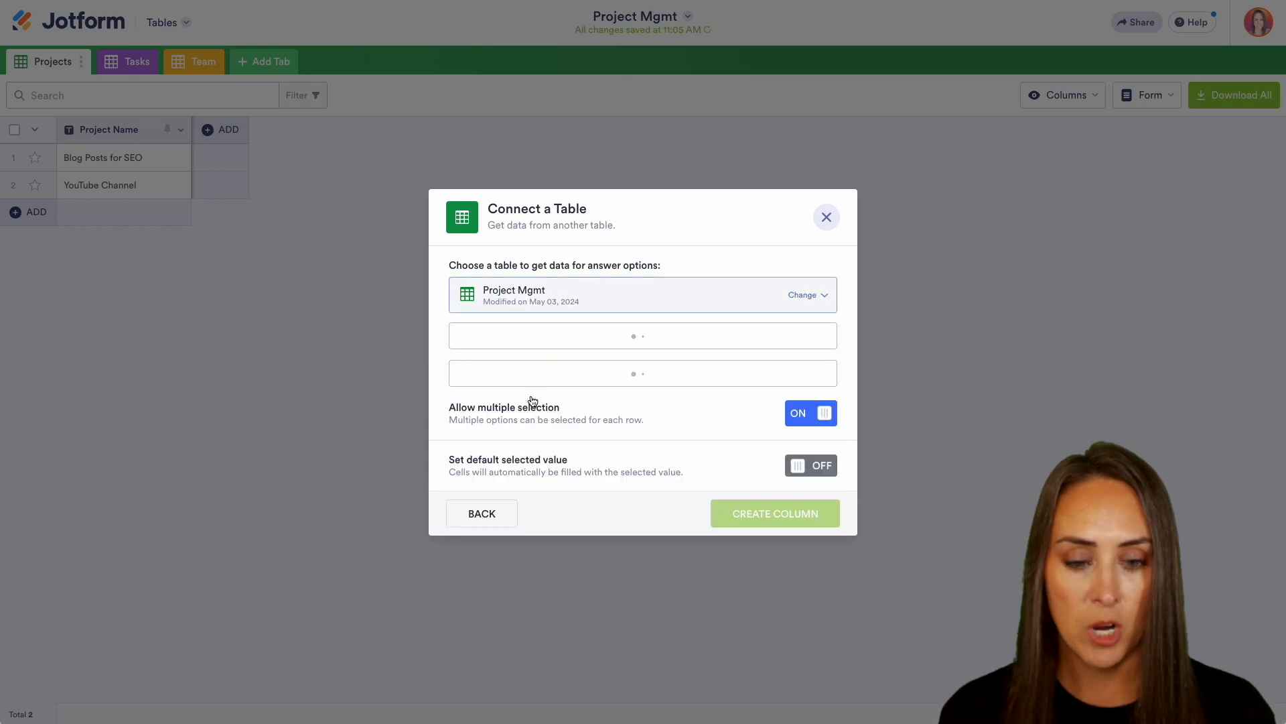
{"action": "left_click", "coordinate": [642, 335]}
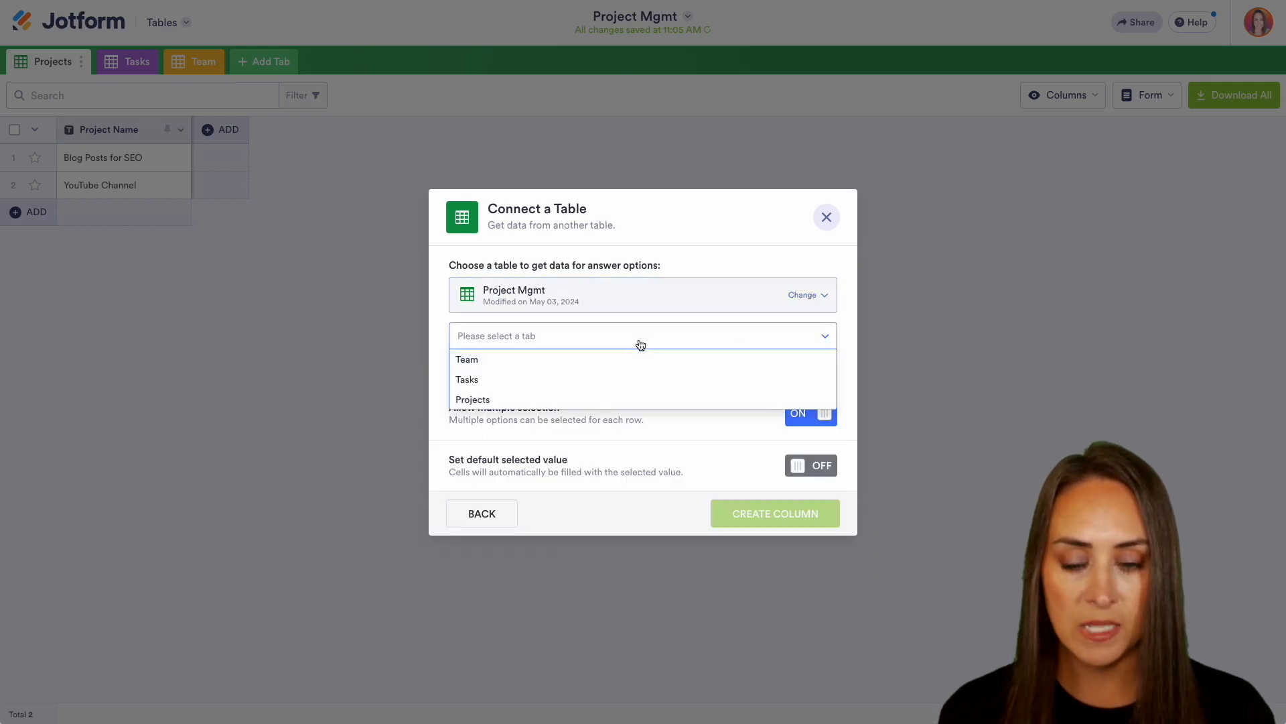
{"action": "left_click", "coordinate": [466, 359]}
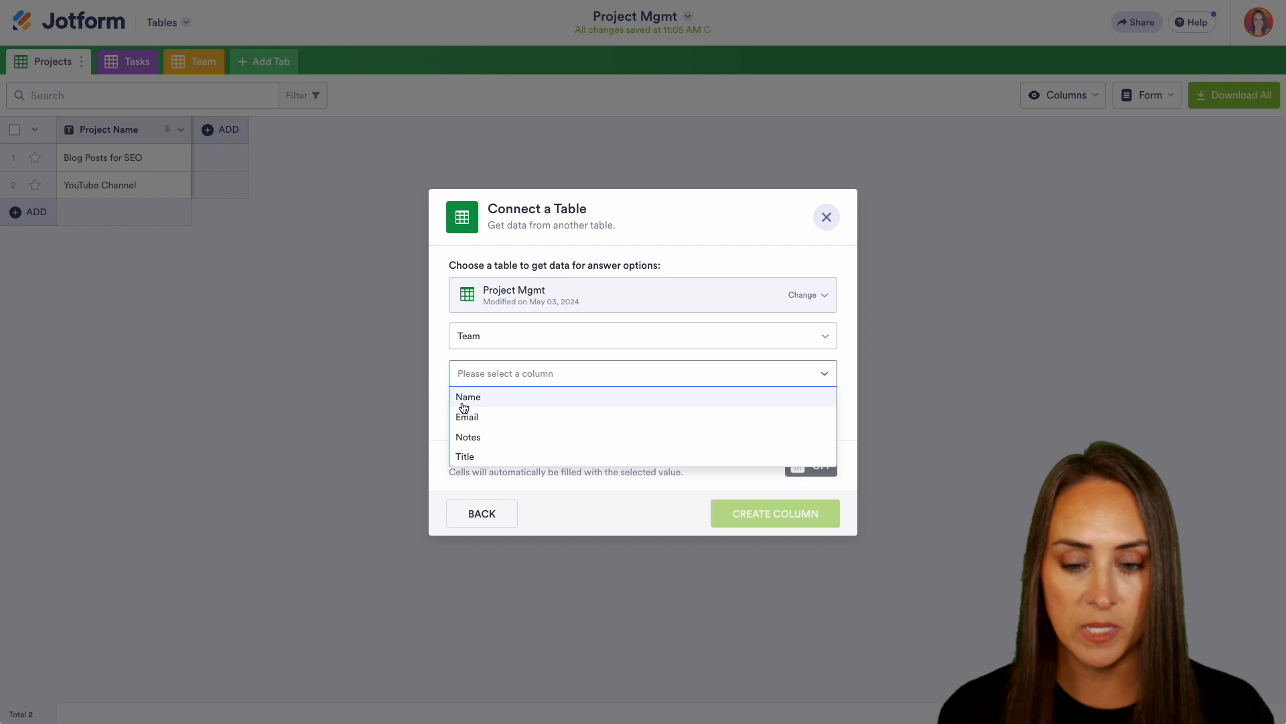
{"action": "left_click", "coordinate": [826, 217]}
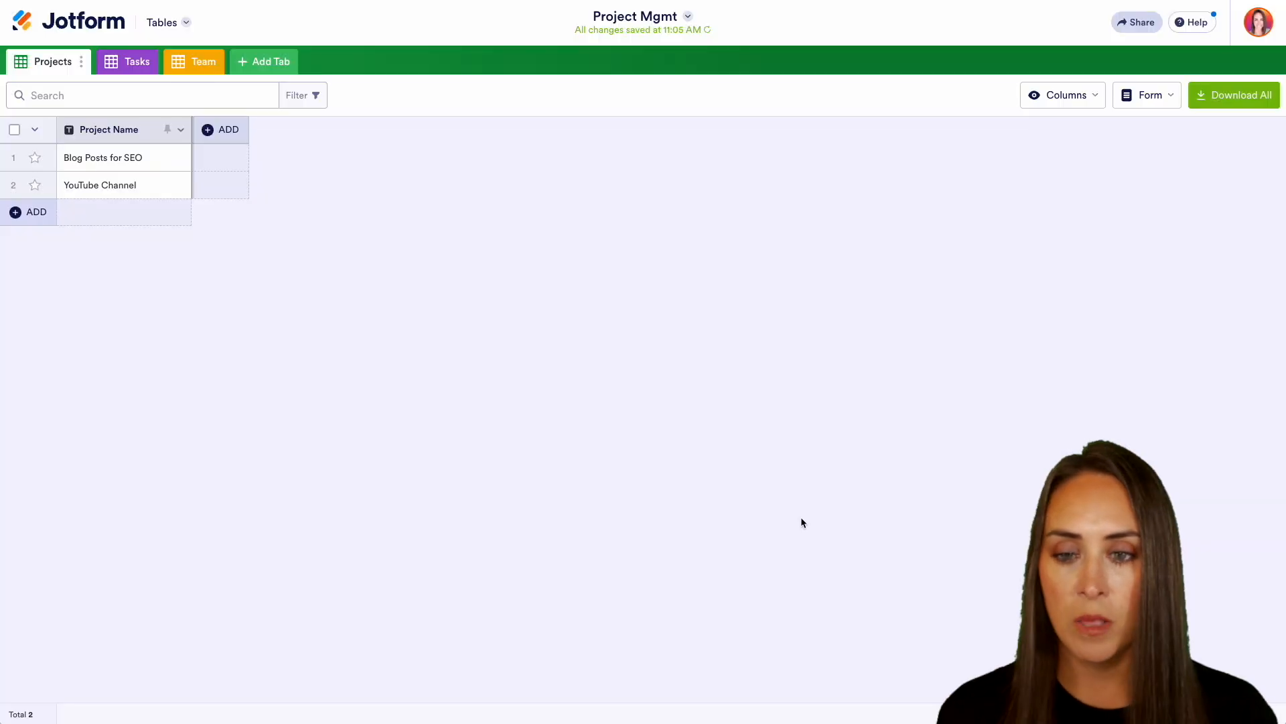
{"action": "left_click", "coordinate": [230, 130]}
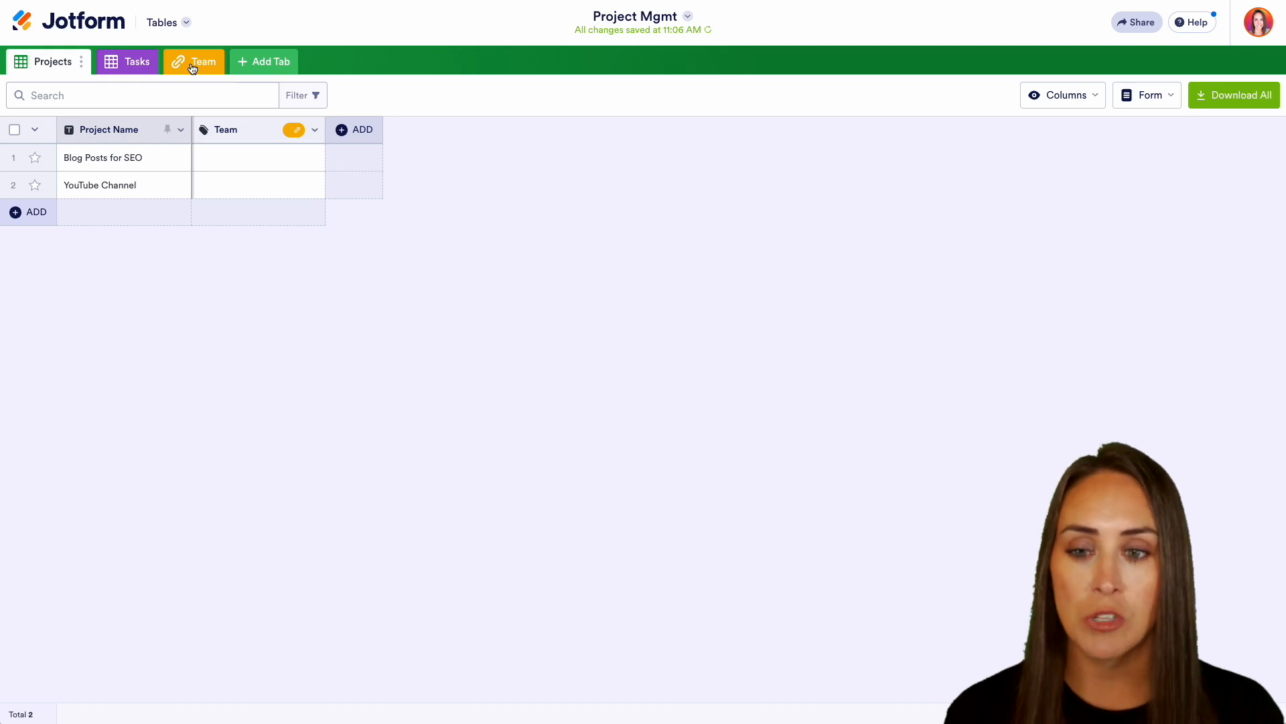
{"action": "left_click", "coordinate": [258, 157]}
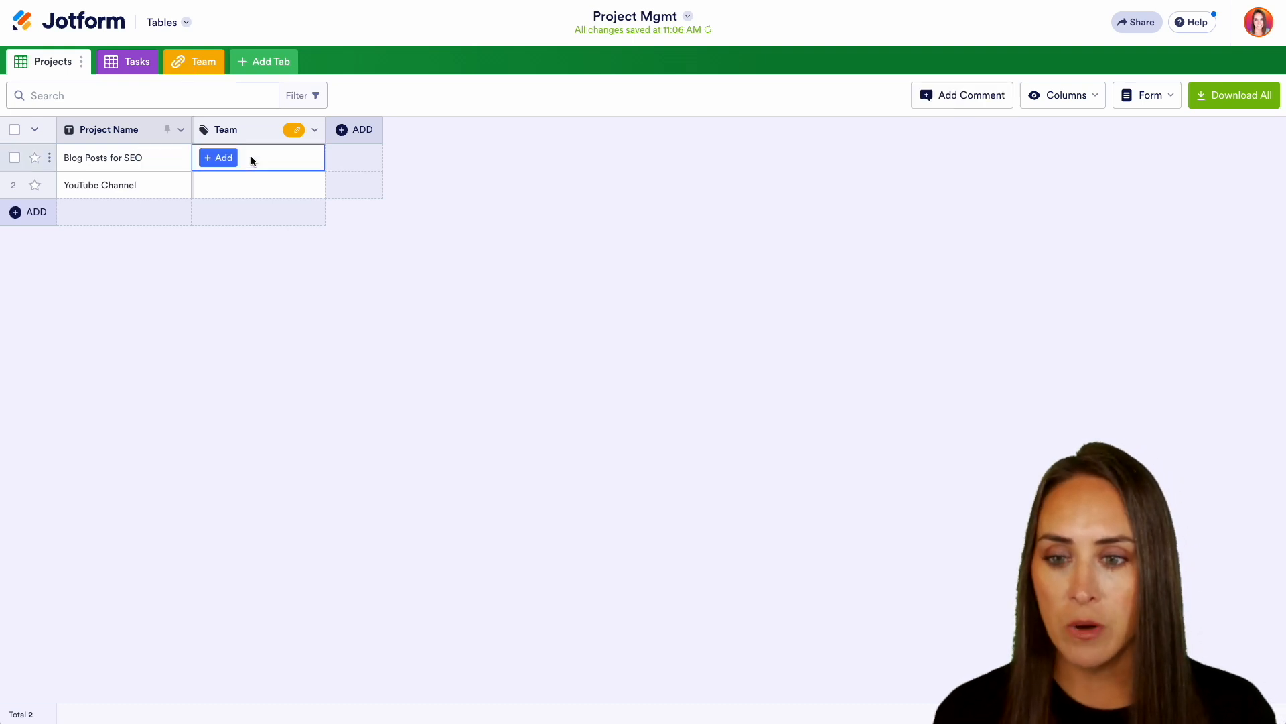
{"action": "left_click", "coordinate": [218, 158]}
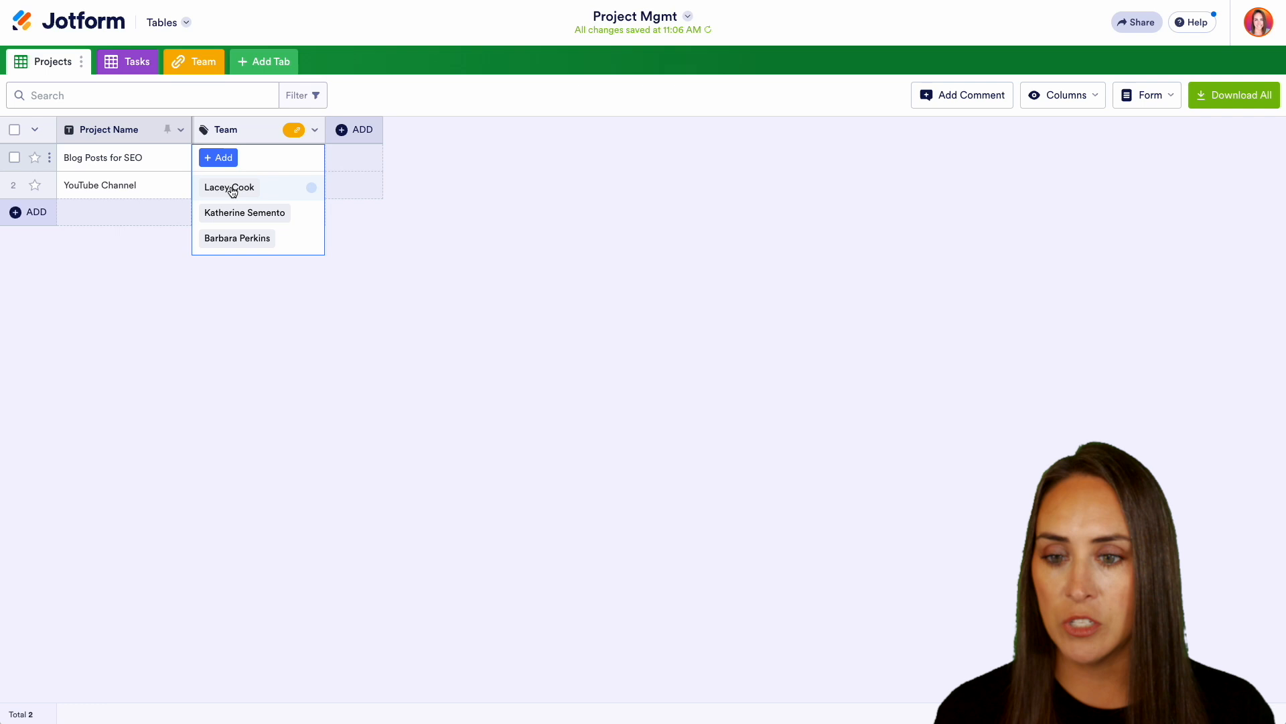
{"action": "left_click", "coordinate": [229, 188]}
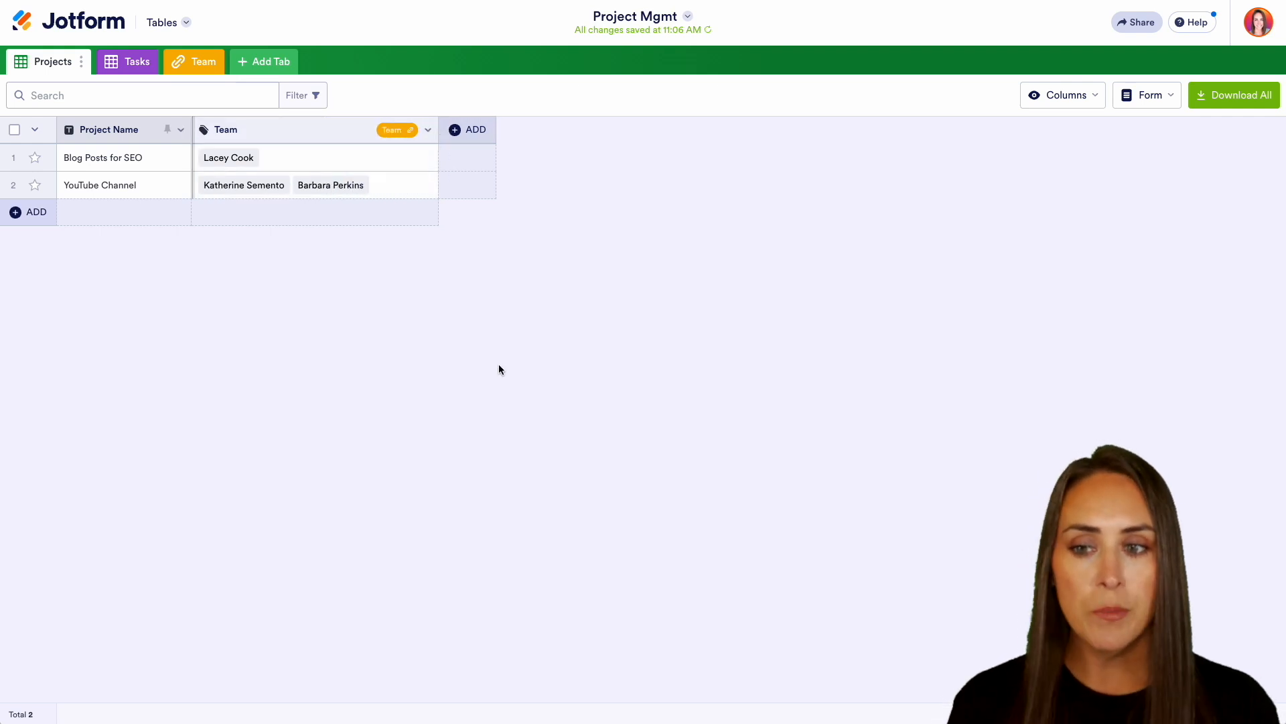
In the Tasks tab, add a Connect a Table column named Project.
{"action": "left_click", "coordinate": [137, 61]}
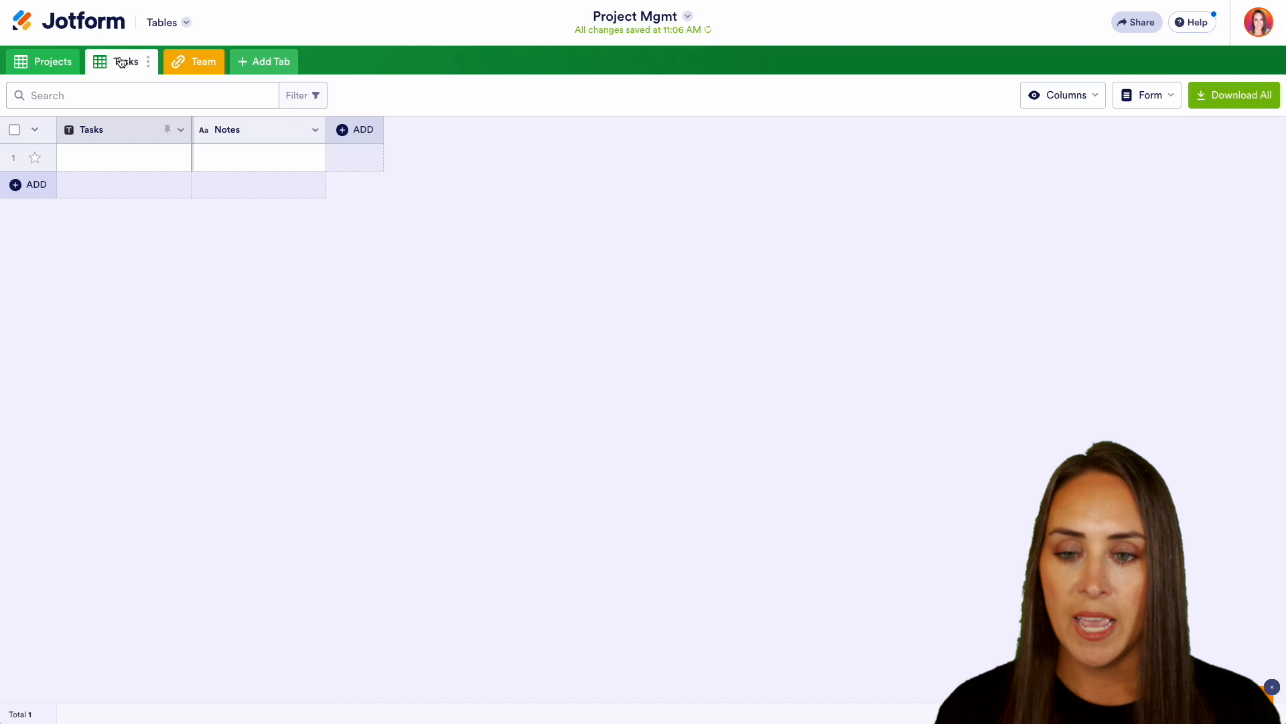
{"action": "left_click", "coordinate": [313, 130]}
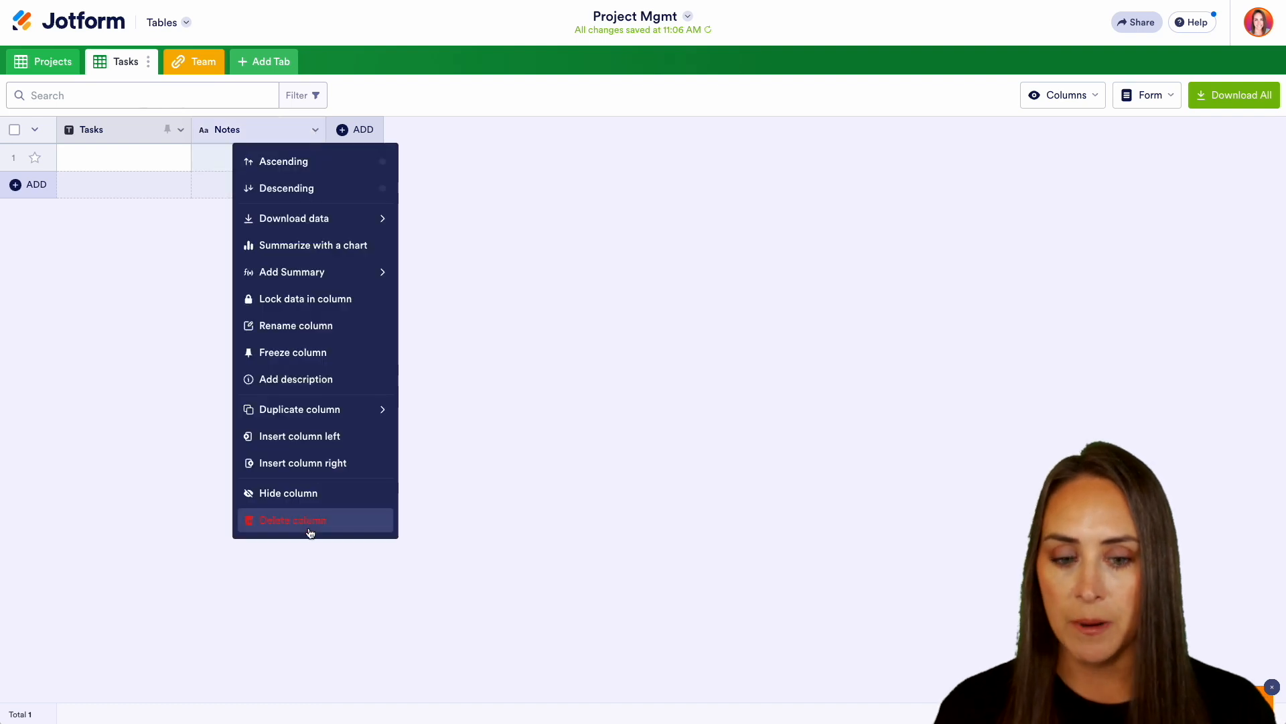
{"action": "left_click", "coordinate": [354, 129]}
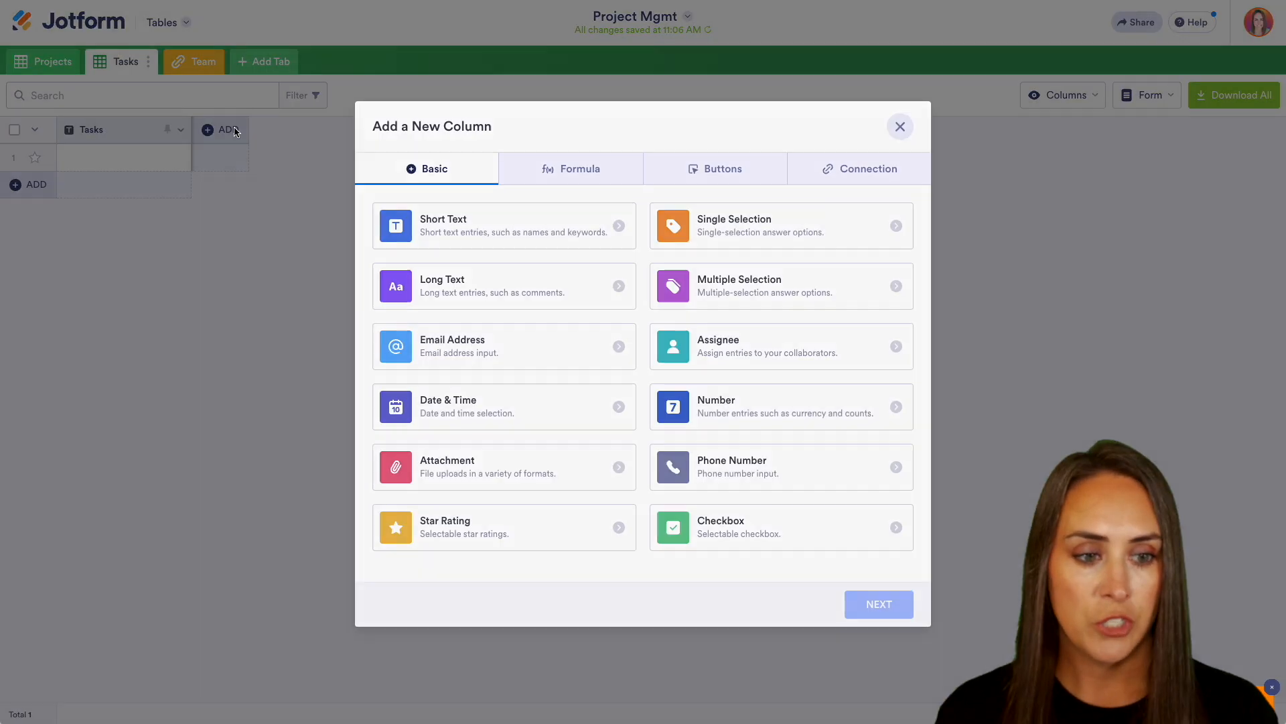
{"action": "left_click", "coordinate": [858, 168]}
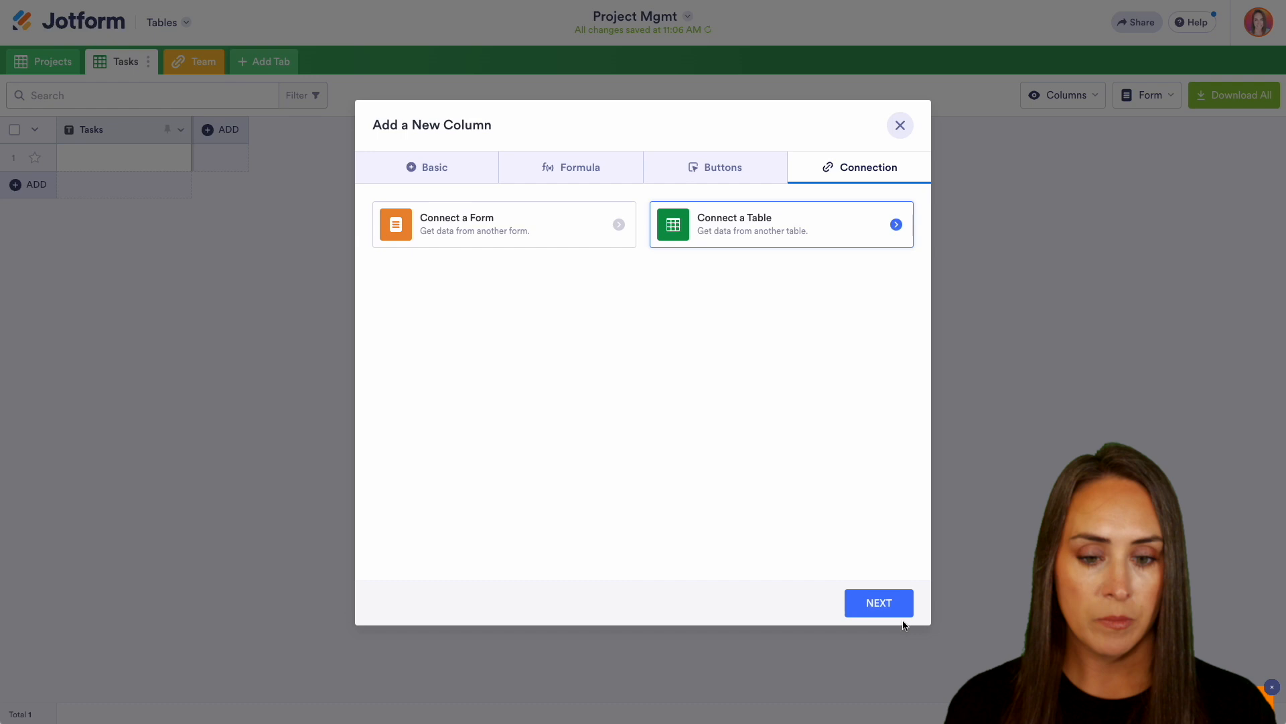
{"action": "left_click", "coordinate": [878, 602]}
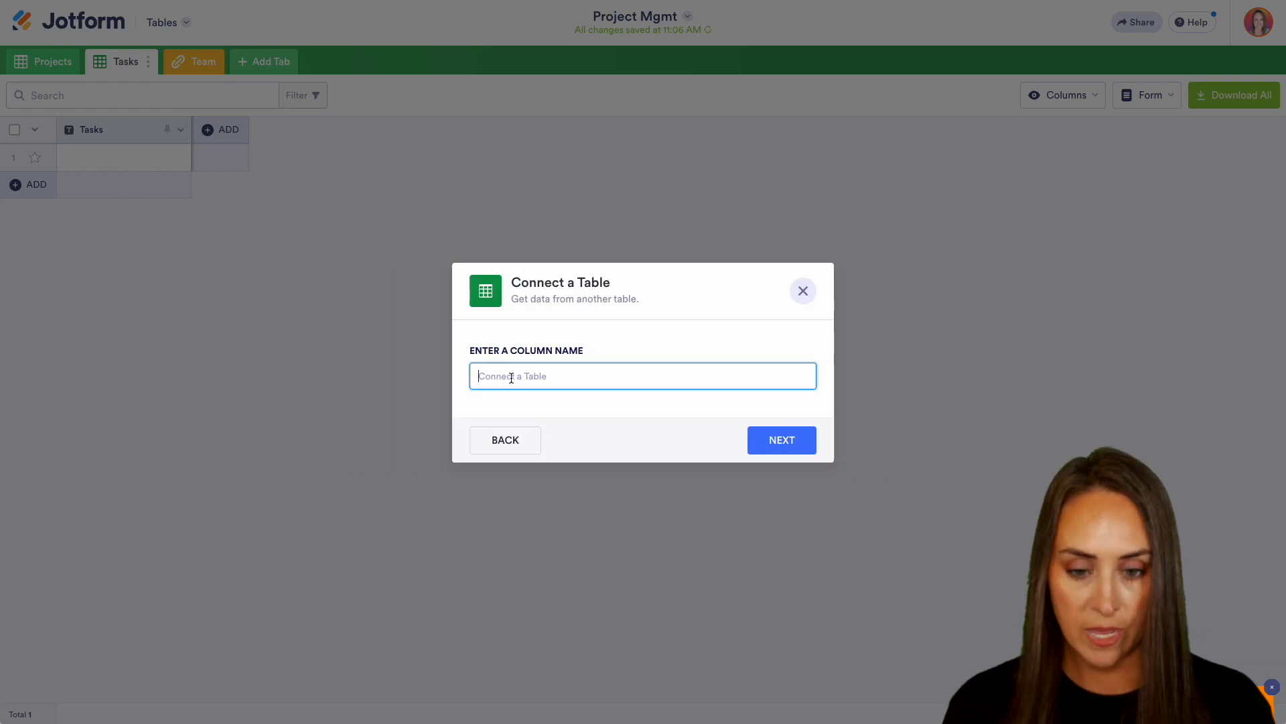
{"action": "type", "text": "Project"}
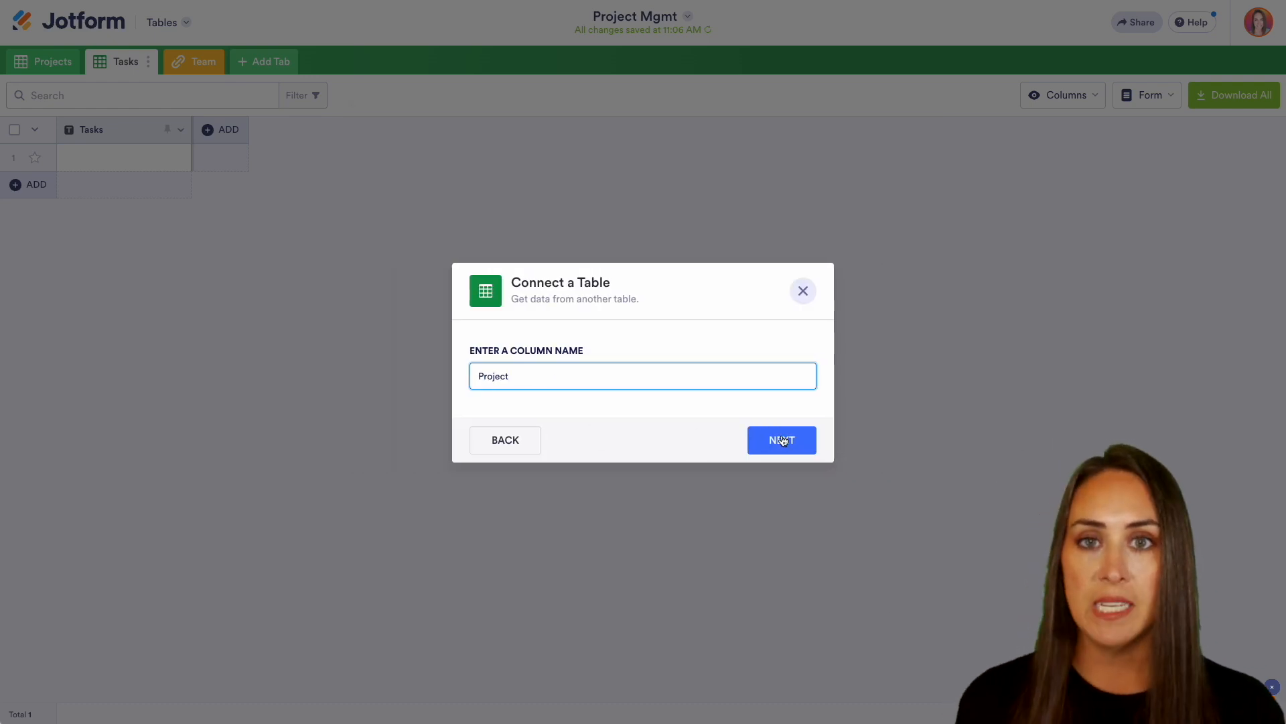
Source the Project column from Project Mgmt > Projects > Project Name and create it.
{"action": "left_click", "coordinate": [780, 440]}
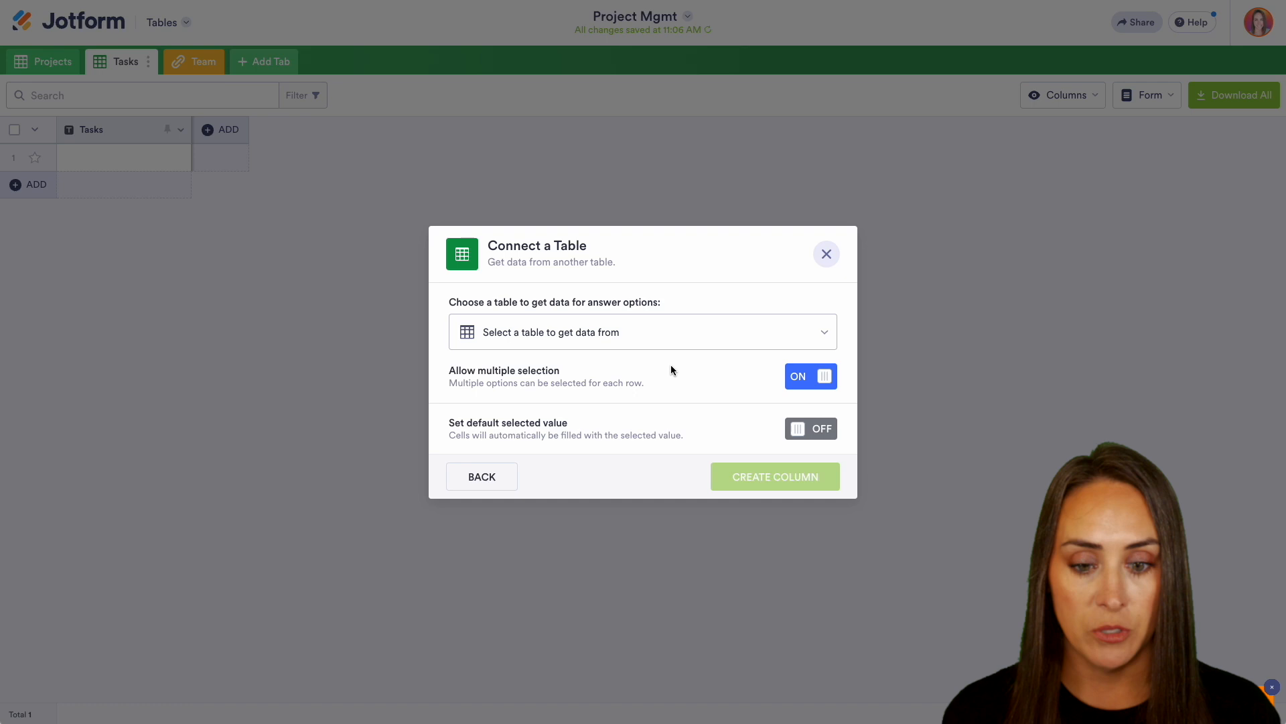
{"action": "left_click", "coordinate": [642, 331]}
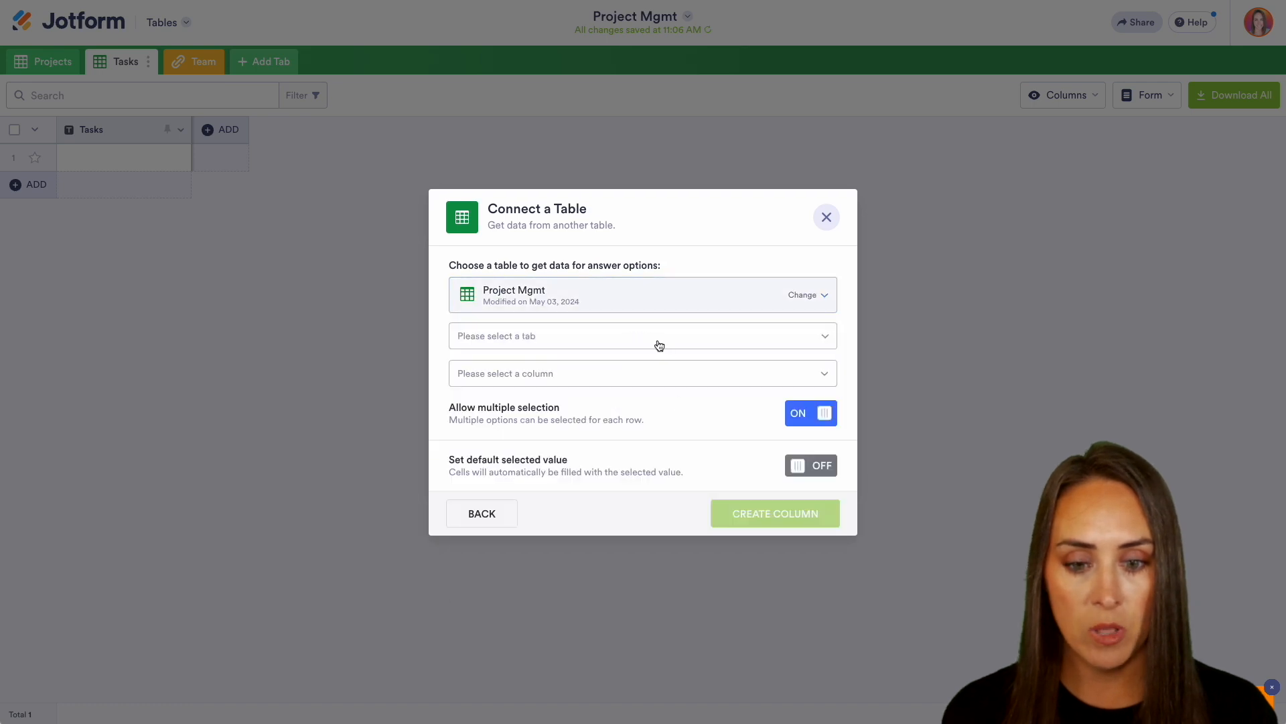
{"action": "left_click", "coordinate": [641, 374]}
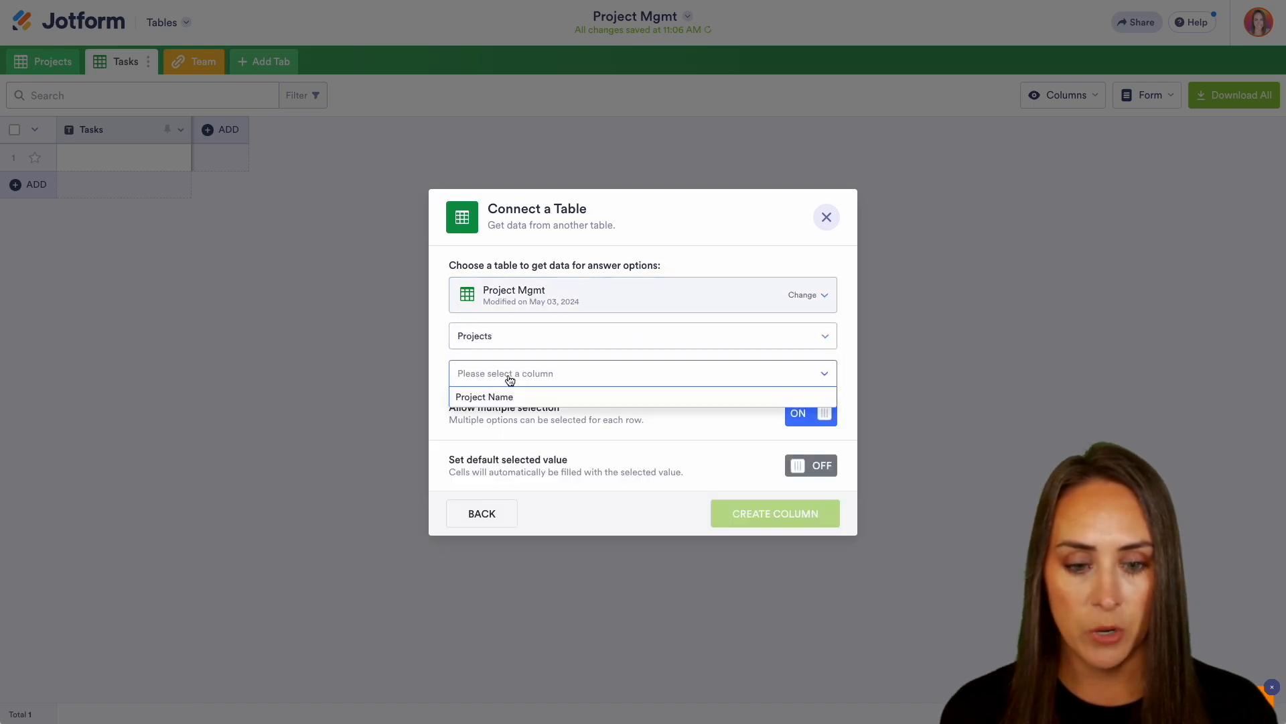
{"action": "left_click", "coordinate": [773, 514]}
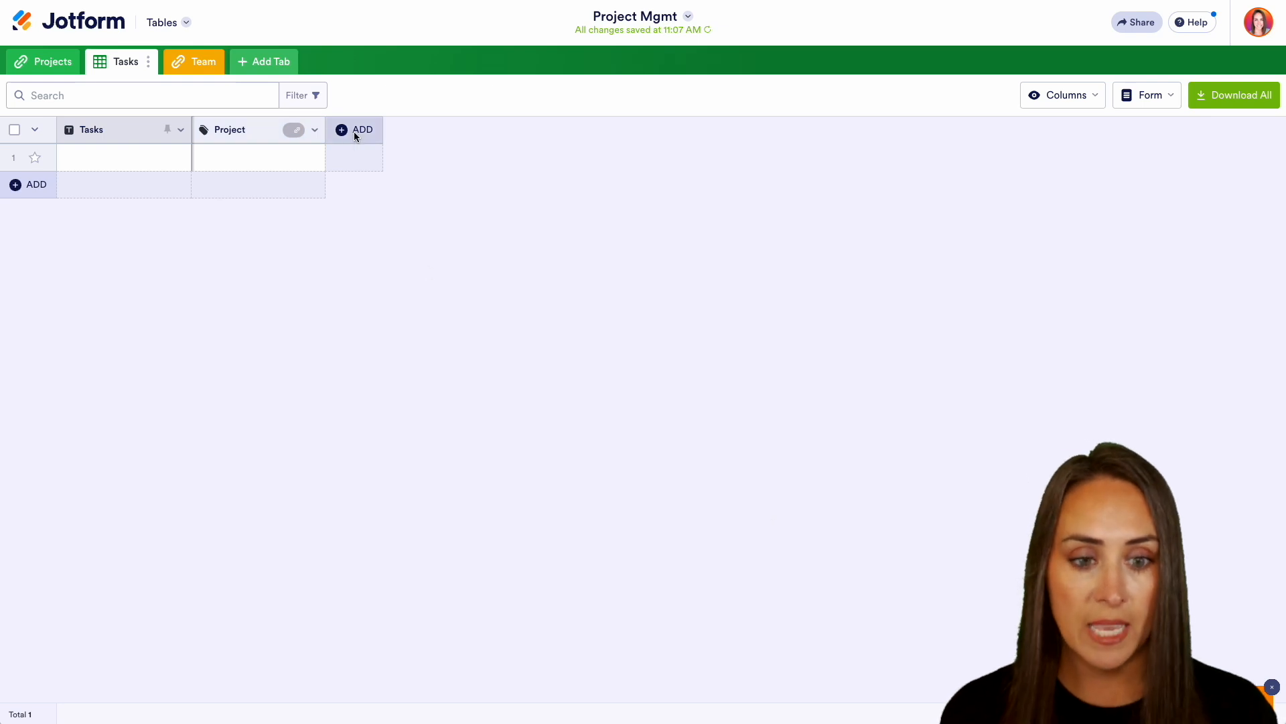
Add a connected Team column sourced from Project Mgmt > Team > Name.
{"action": "left_click", "coordinate": [354, 130]}
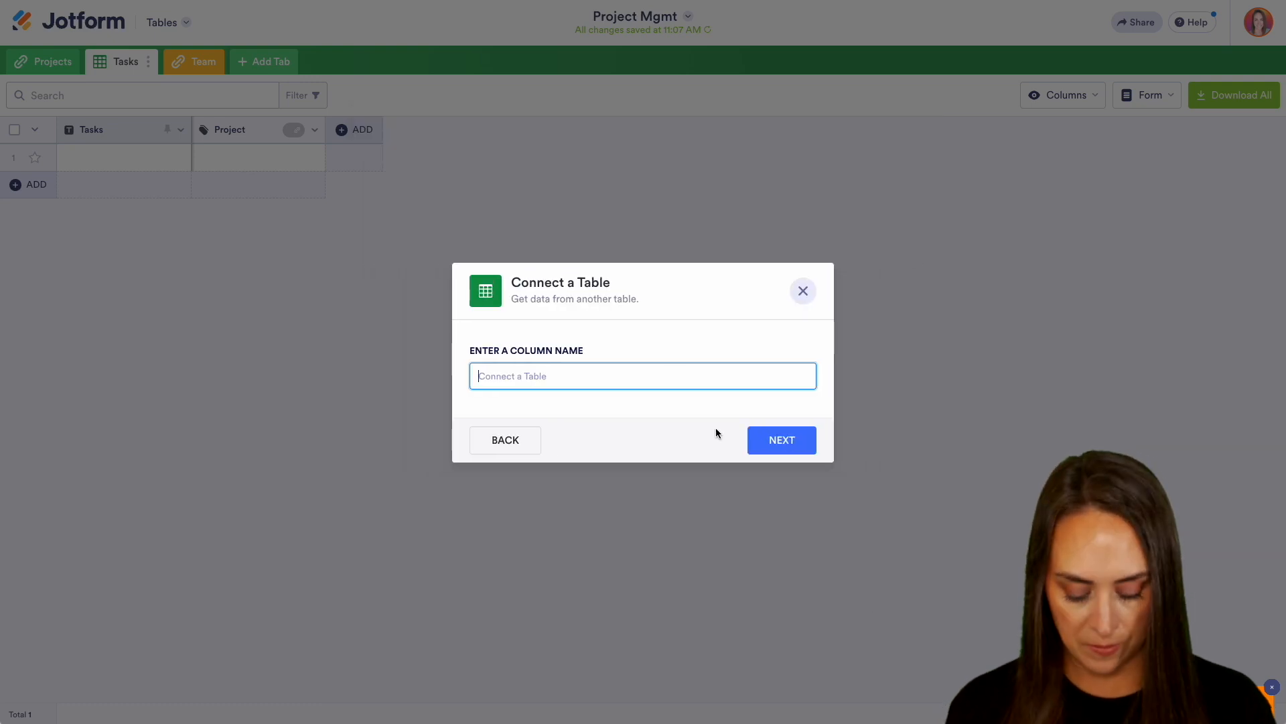
{"action": "type", "text": "Team"}
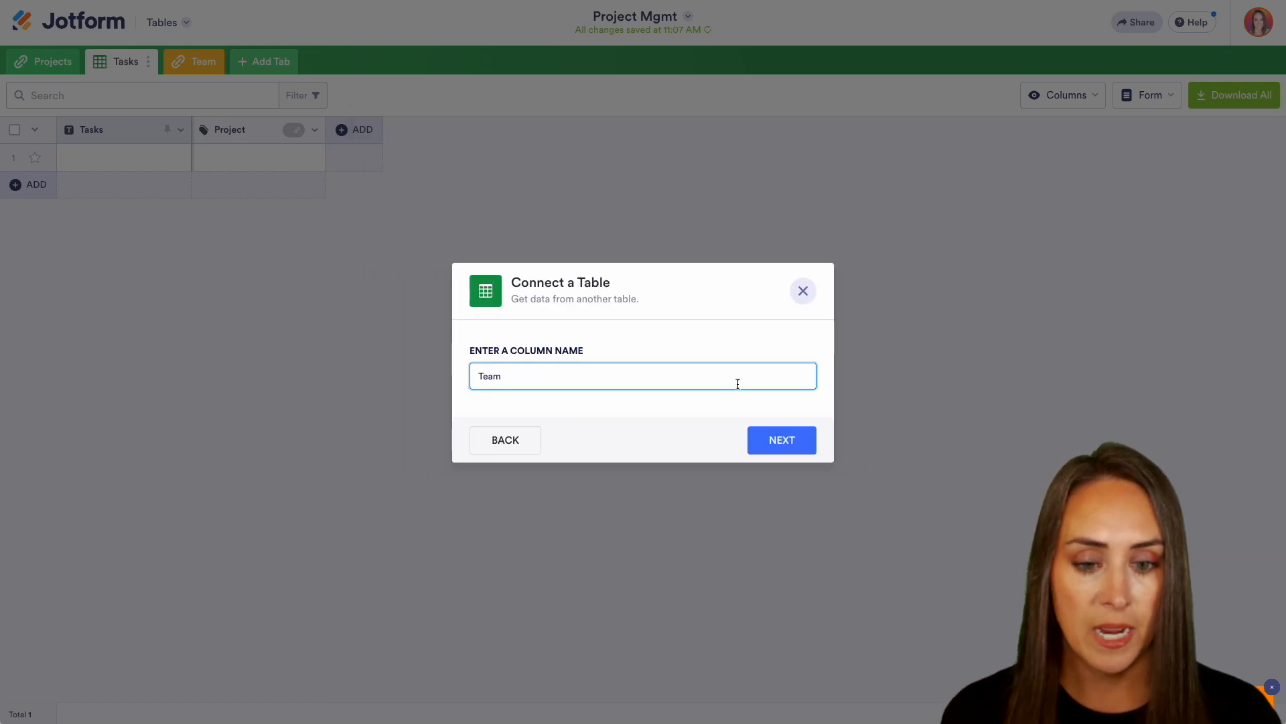
{"action": "left_click", "coordinate": [780, 439]}
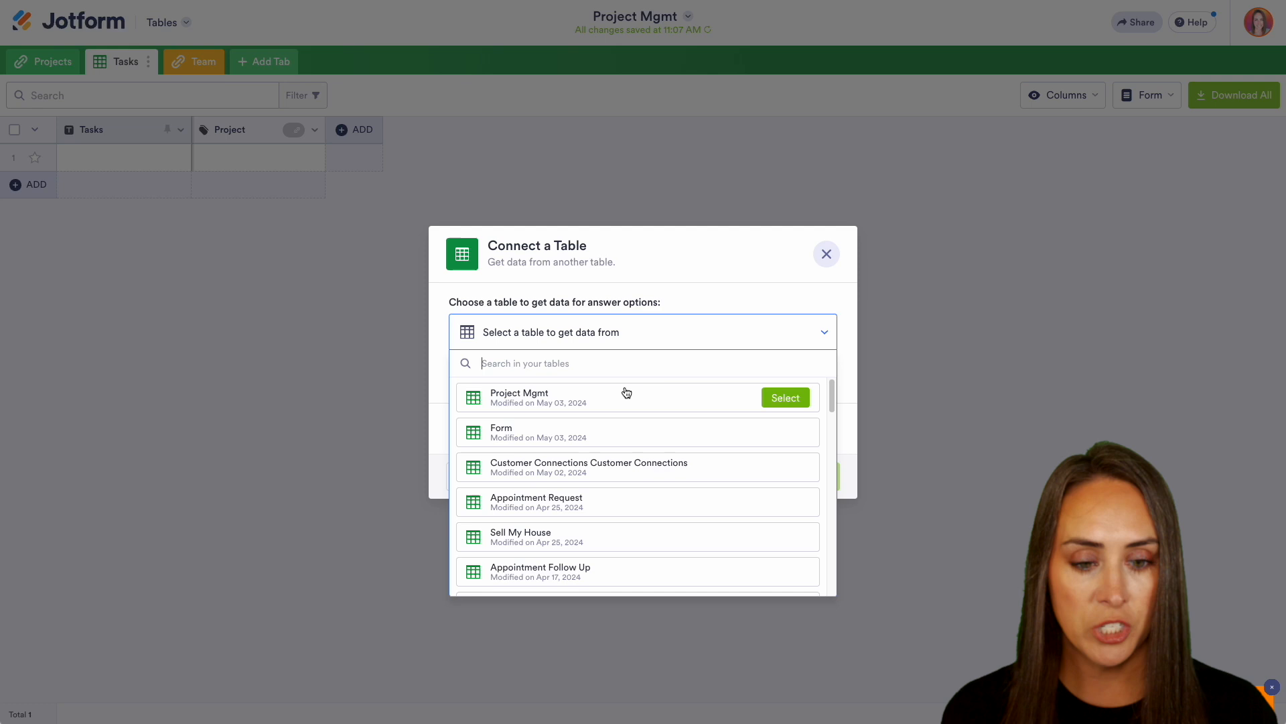
{"action": "left_click", "coordinate": [783, 397]}
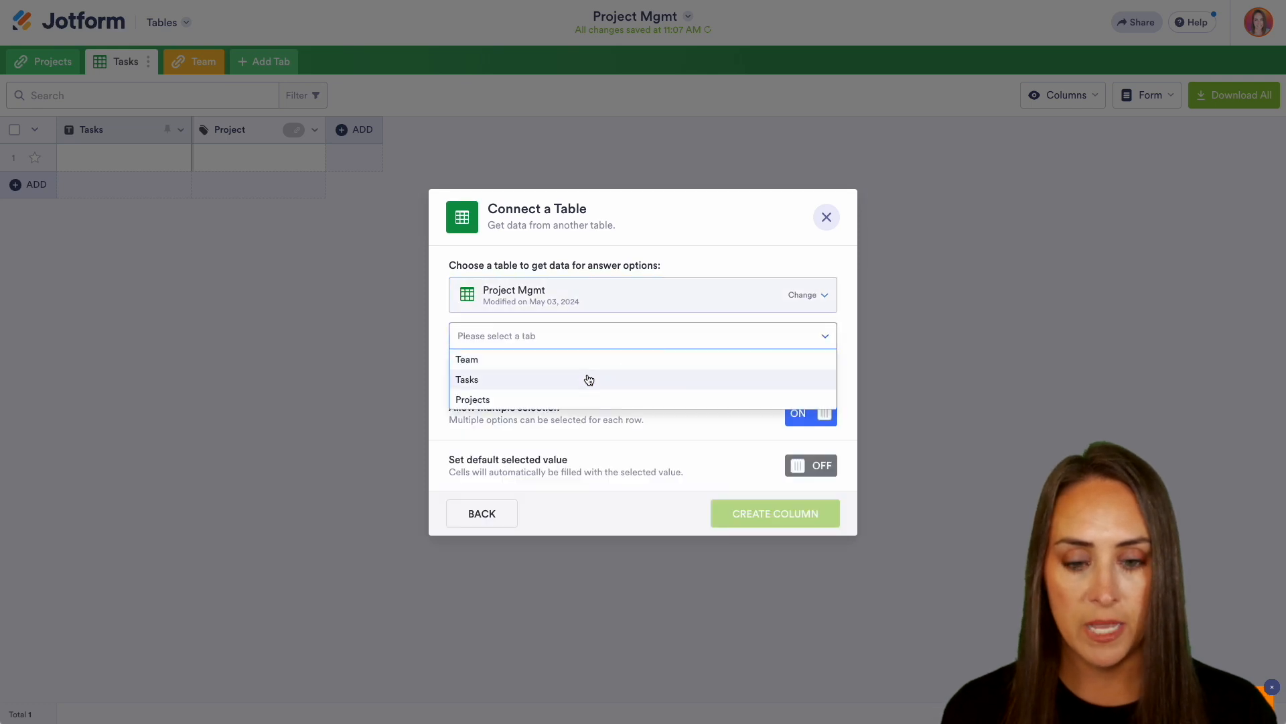
{"action": "left_click", "coordinate": [466, 359]}
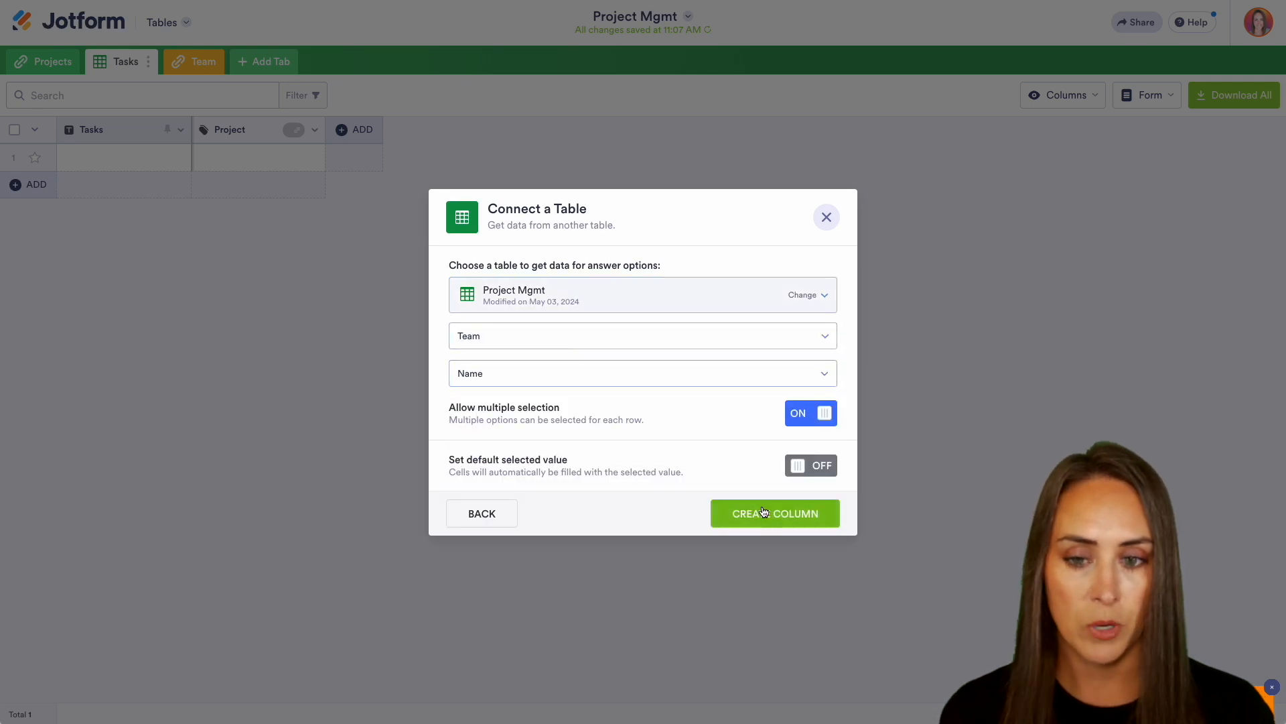
{"action": "left_click", "coordinate": [773, 513]}
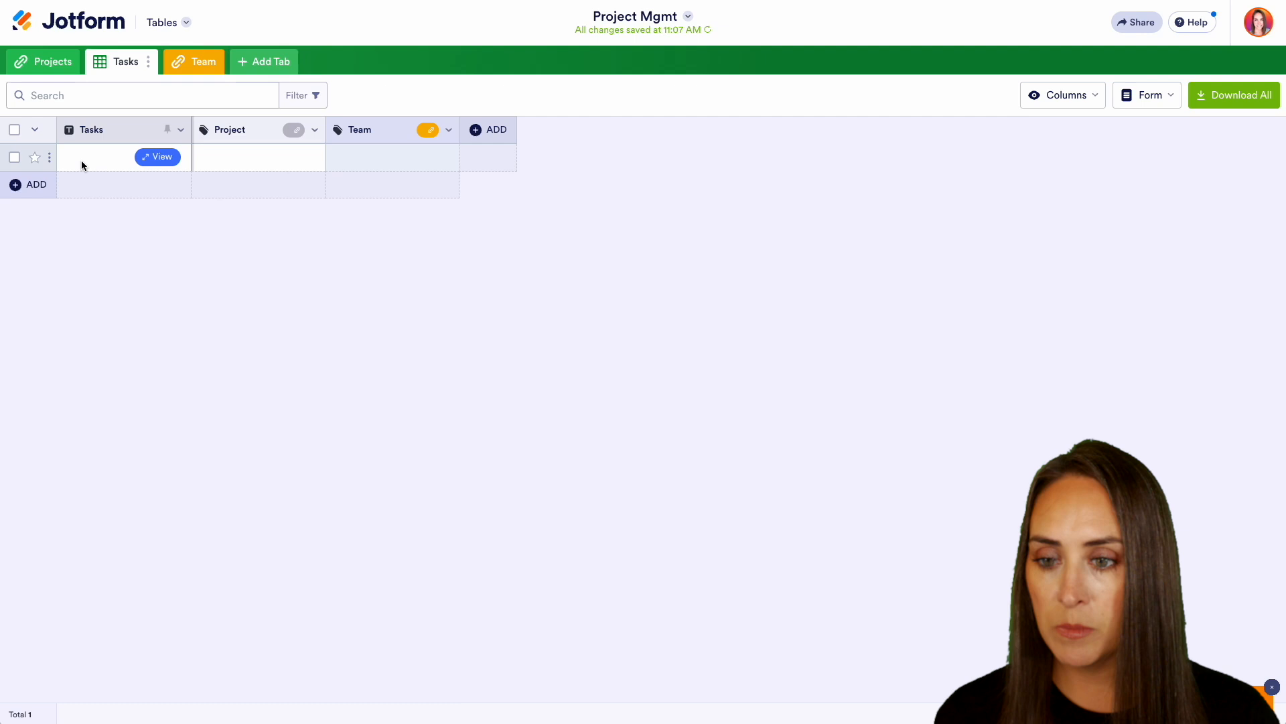
Enter the first two tasks, SEO research and Script video, adding a new row for the second.
{"action": "left_click", "coordinate": [123, 157]}
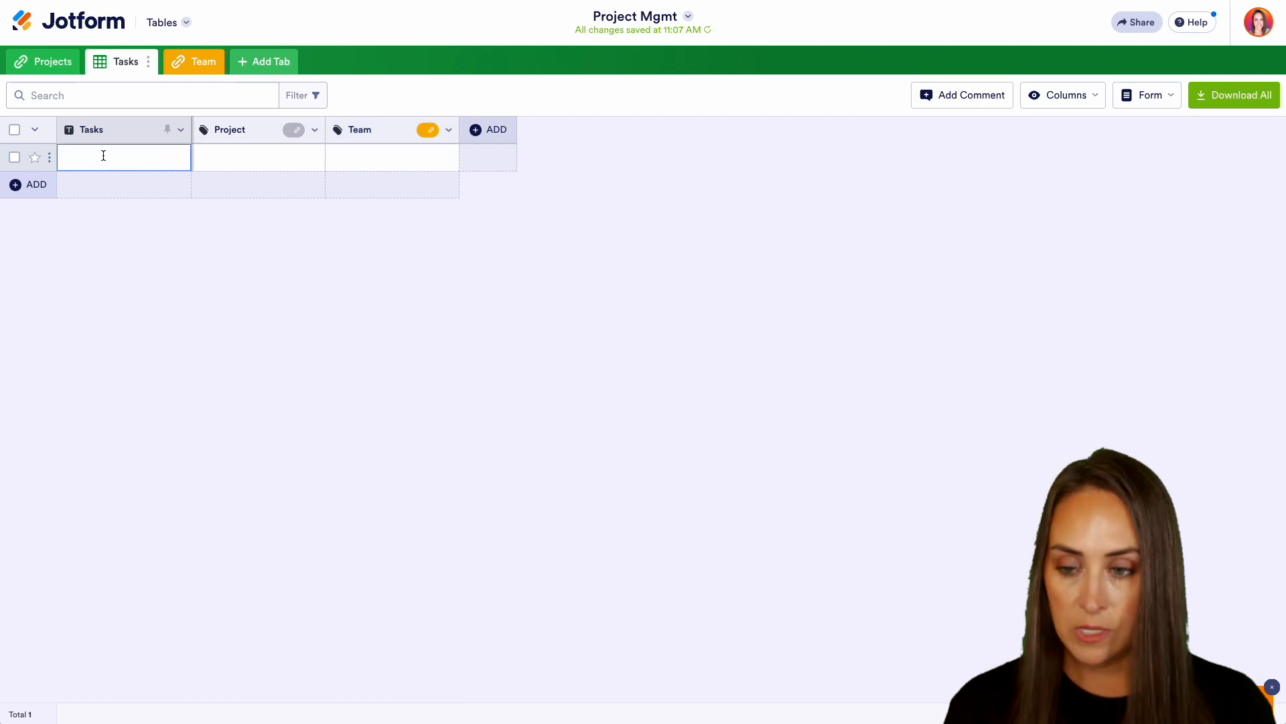
{"action": "type", "text": "SEO research"}
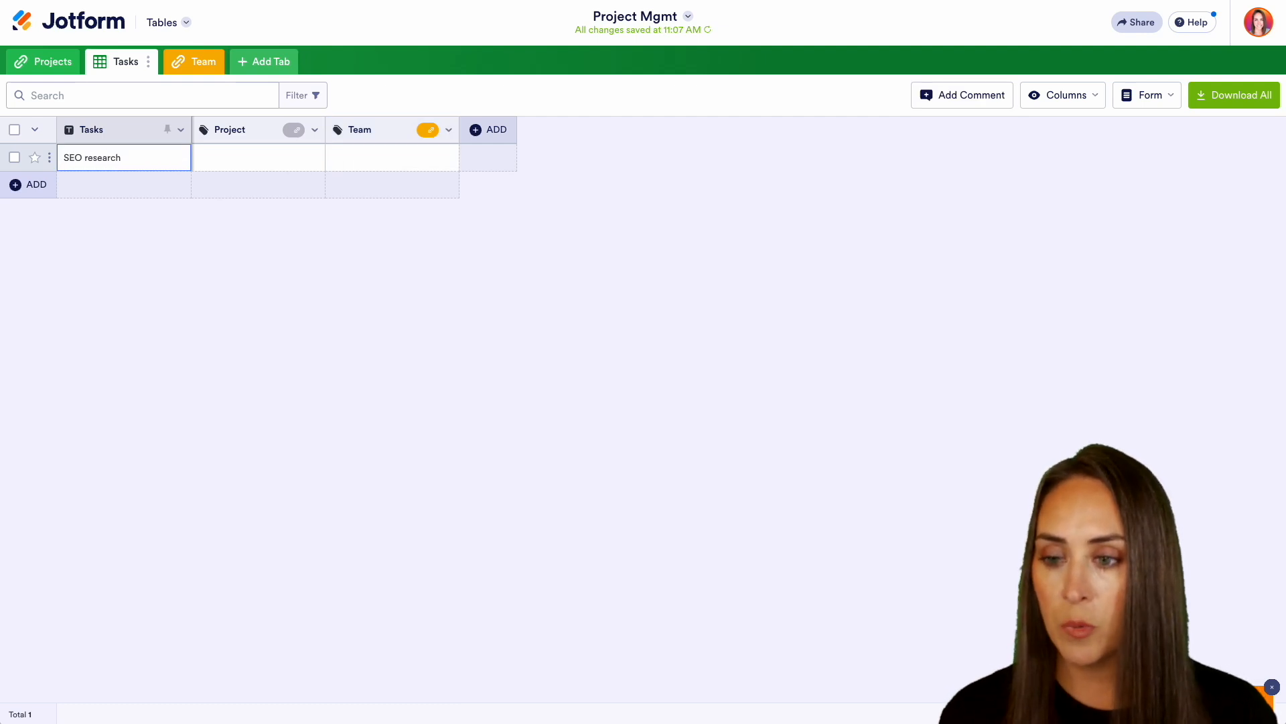
{"action": "left_click", "coordinate": [28, 183]}
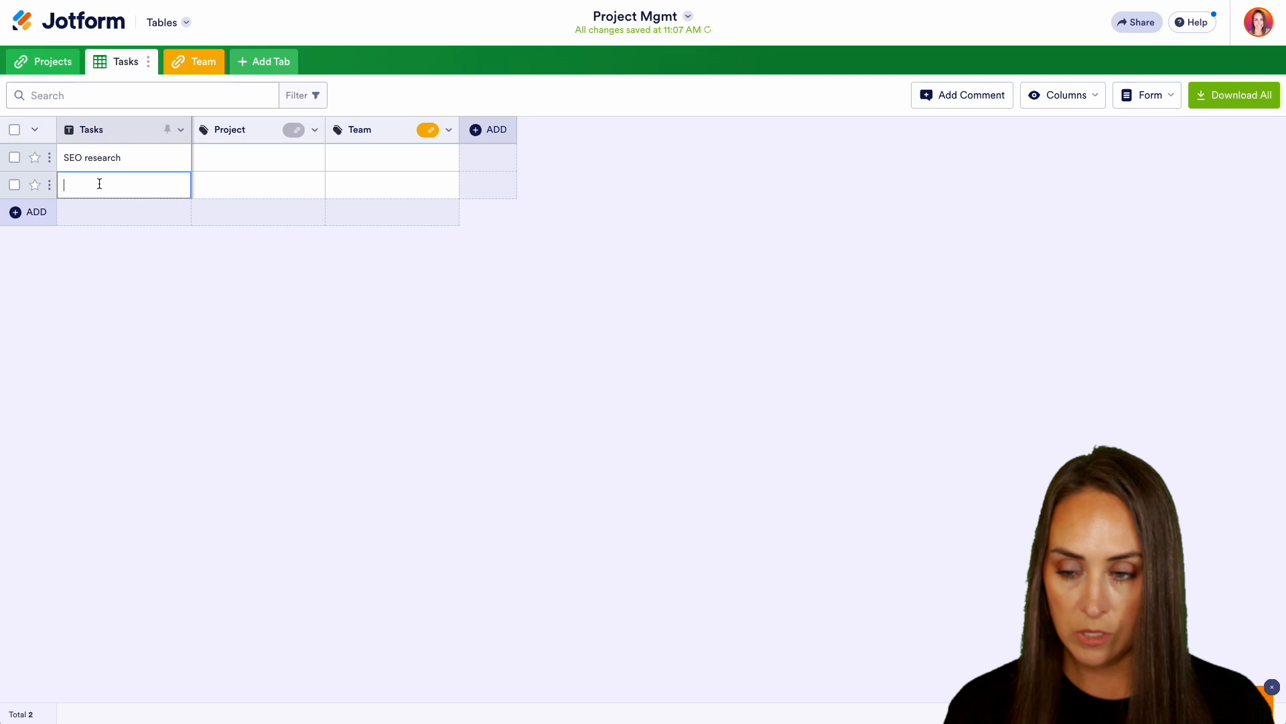
{"action": "type", "text": "Script video"}
{"action": "type", "text": "Thumbnail"}
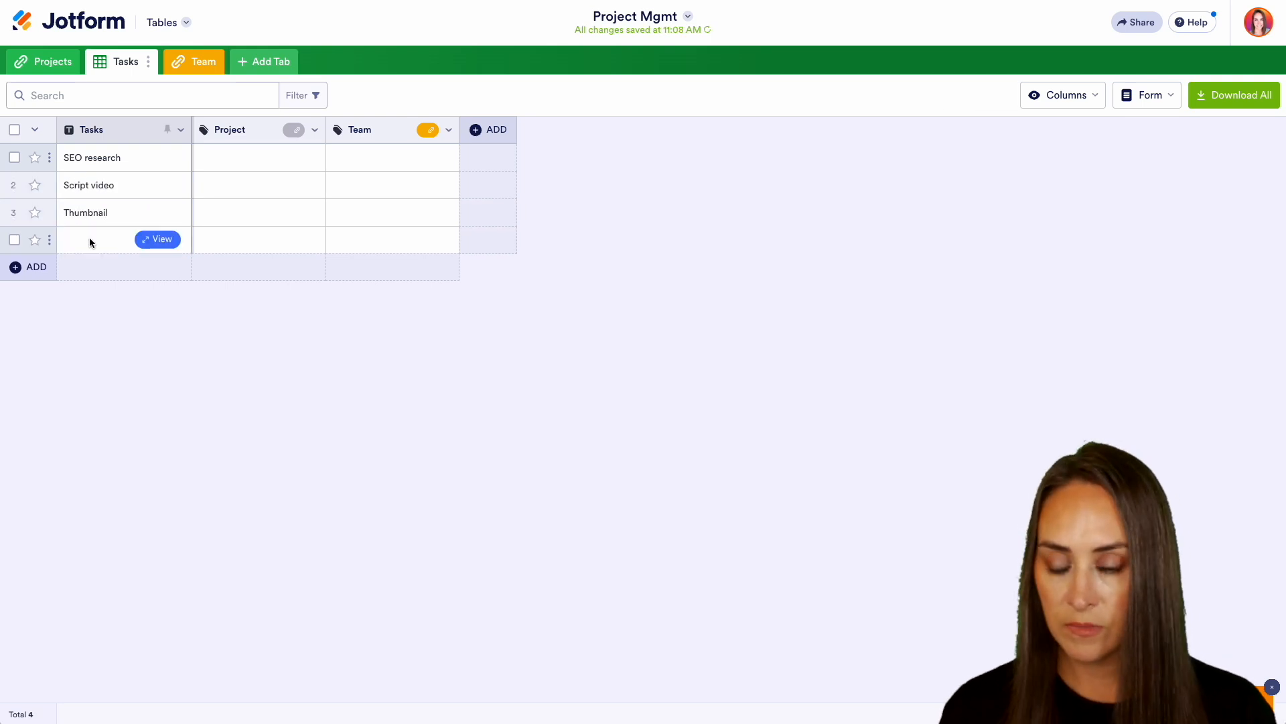
Add the remaining tasks: Write the description and Write & edit blog post.
{"action": "type", "text": "Write"}
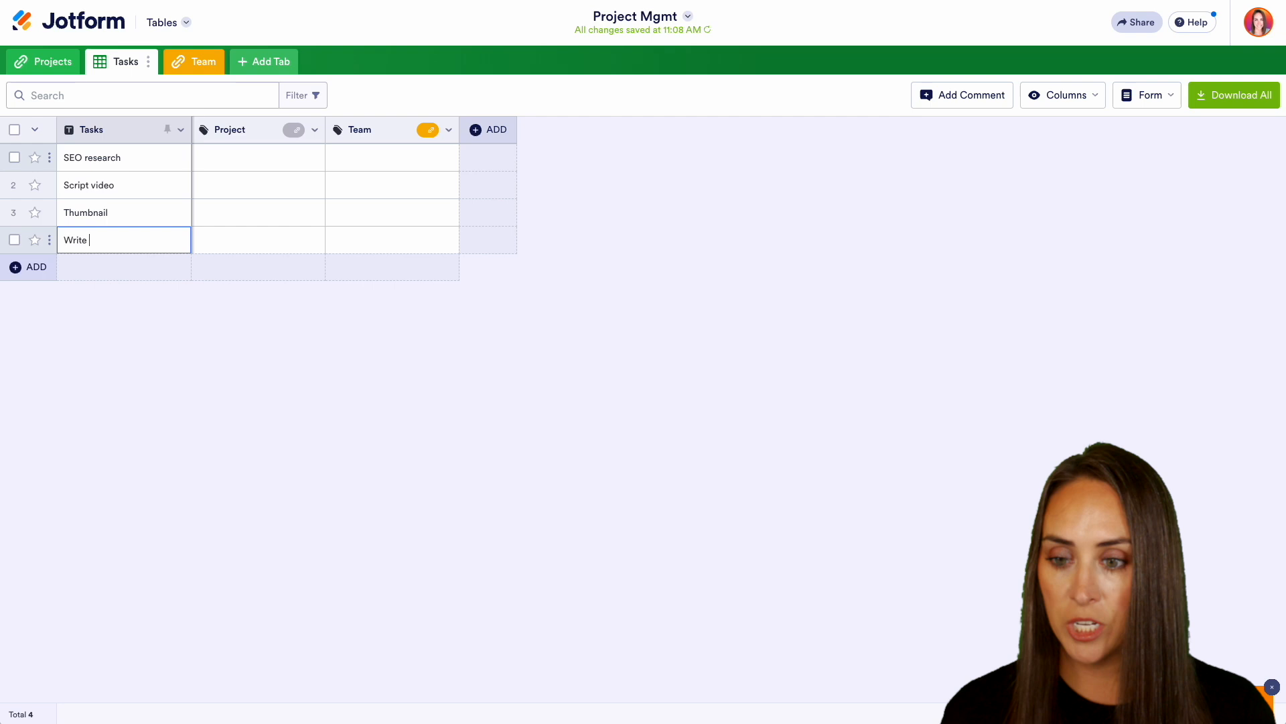
{"action": "type", "text": "the description"}
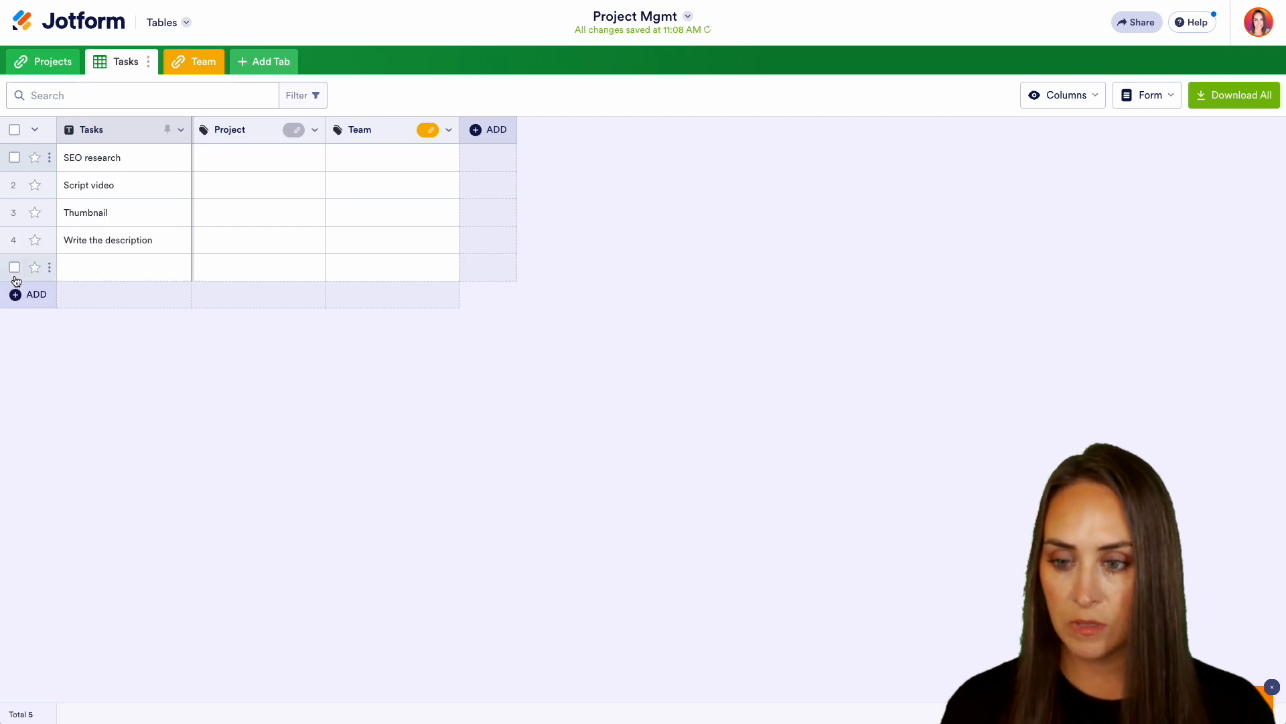
{"action": "type", "text": "Write & edit blog post"}
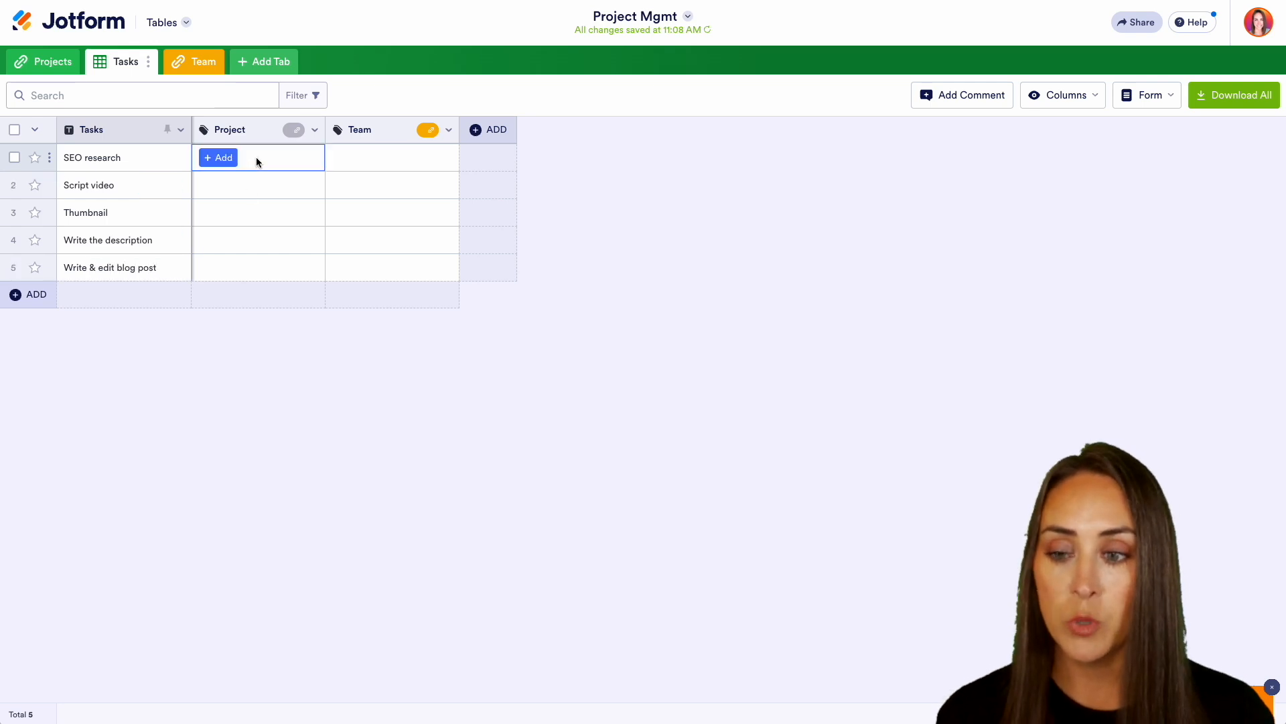
Assign SEO research to Blog Posts for SEO and Script video to YouTube Channel.
{"action": "left_click", "coordinate": [218, 158]}
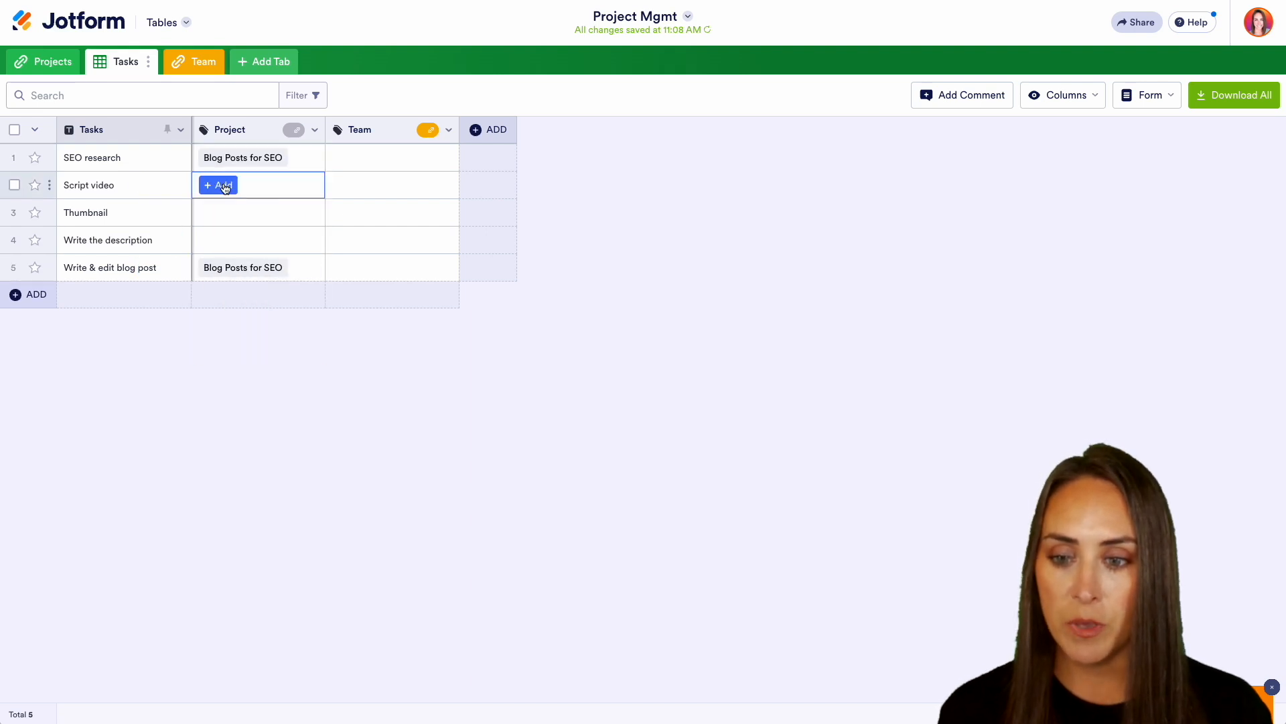
{"action": "left_click", "coordinate": [219, 185]}
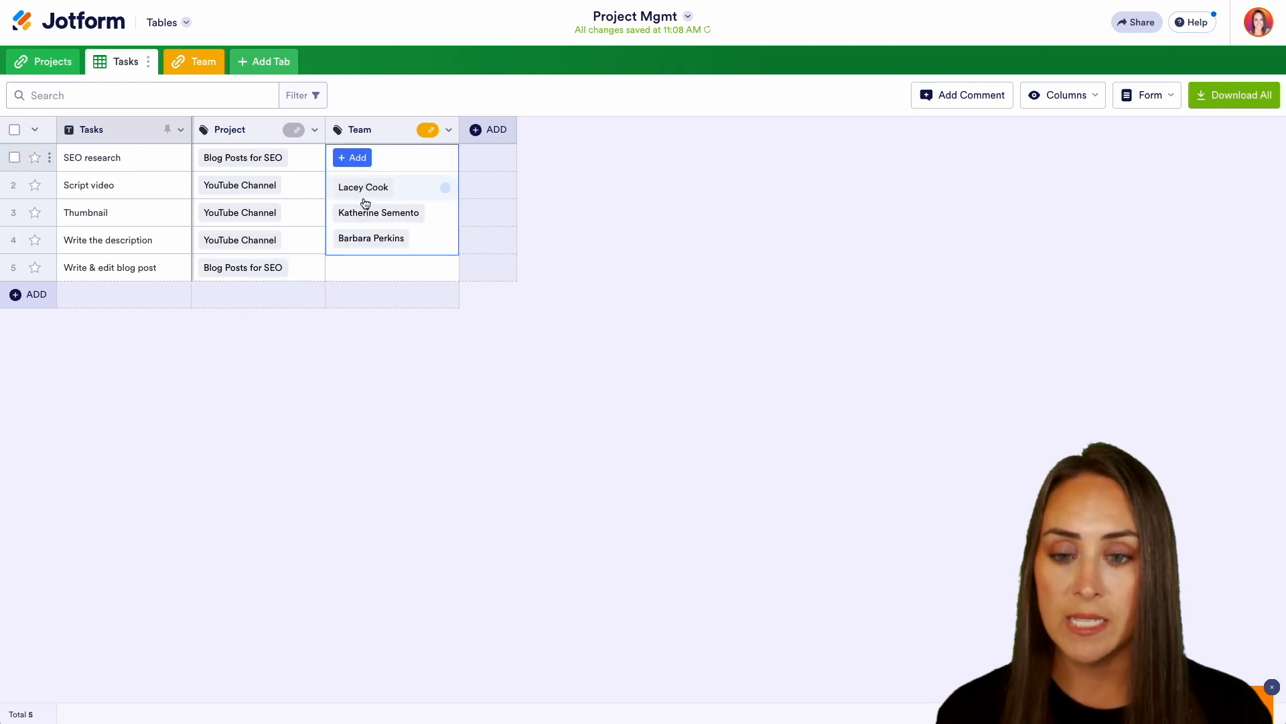
{"action": "left_click", "coordinate": [363, 188]}
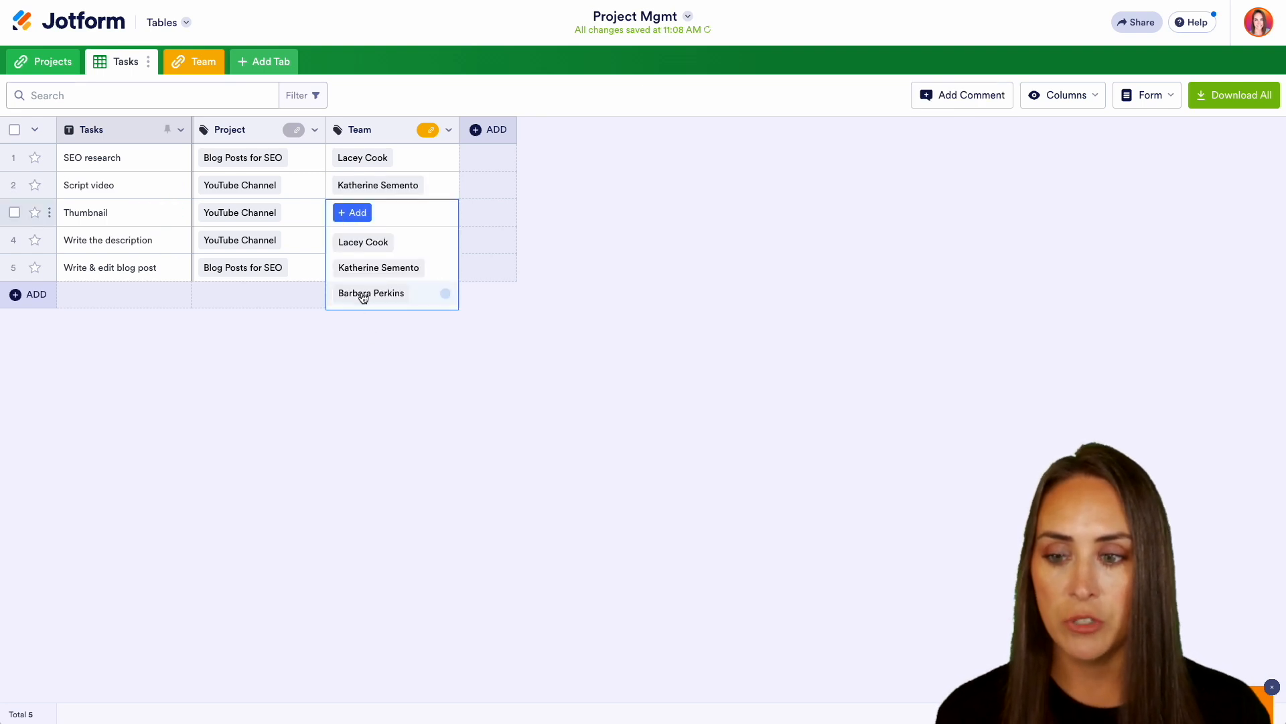
{"action": "left_click", "coordinate": [371, 293]}
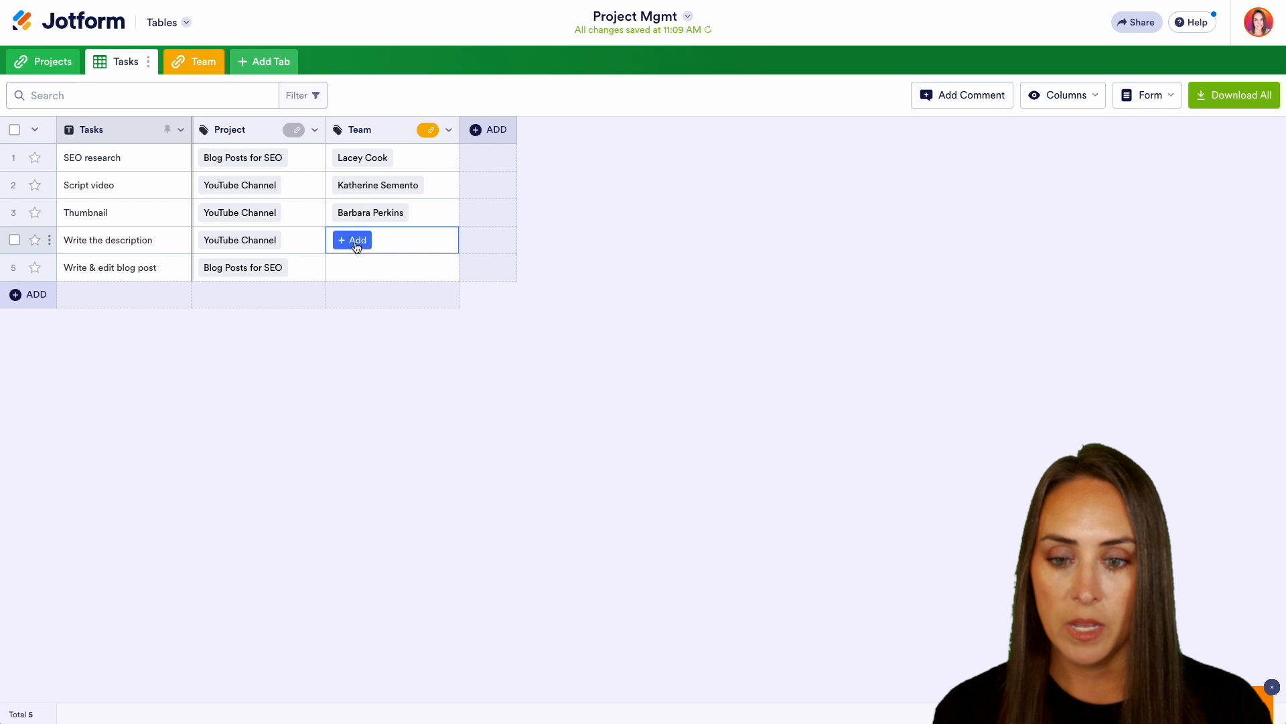
{"action": "left_click", "coordinate": [353, 240]}
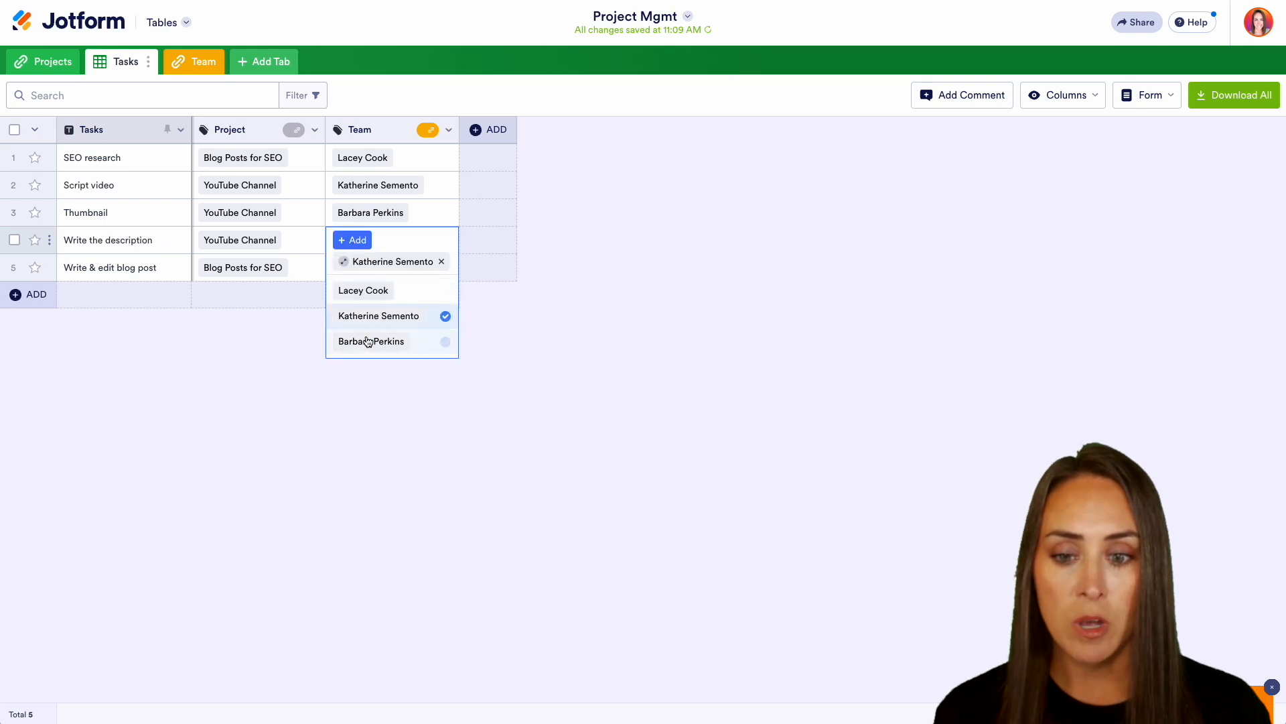
{"action": "left_click", "coordinate": [370, 341]}
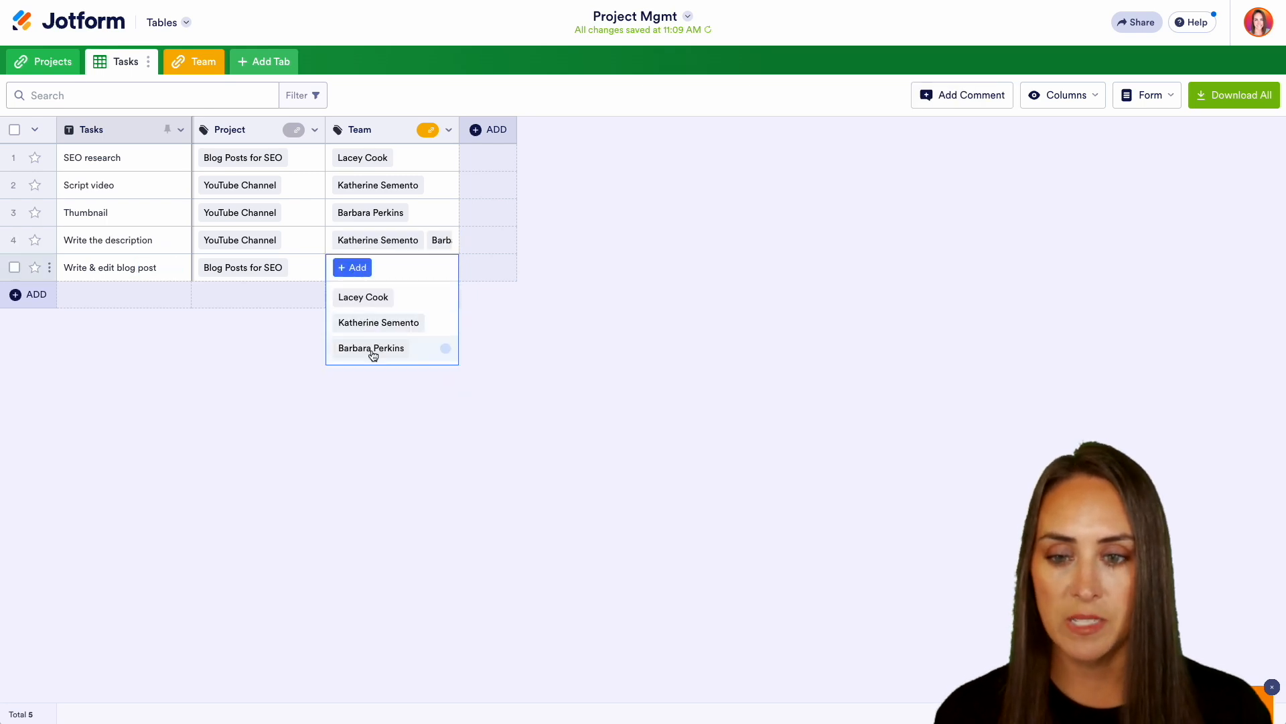
{"action": "left_click", "coordinate": [370, 349]}
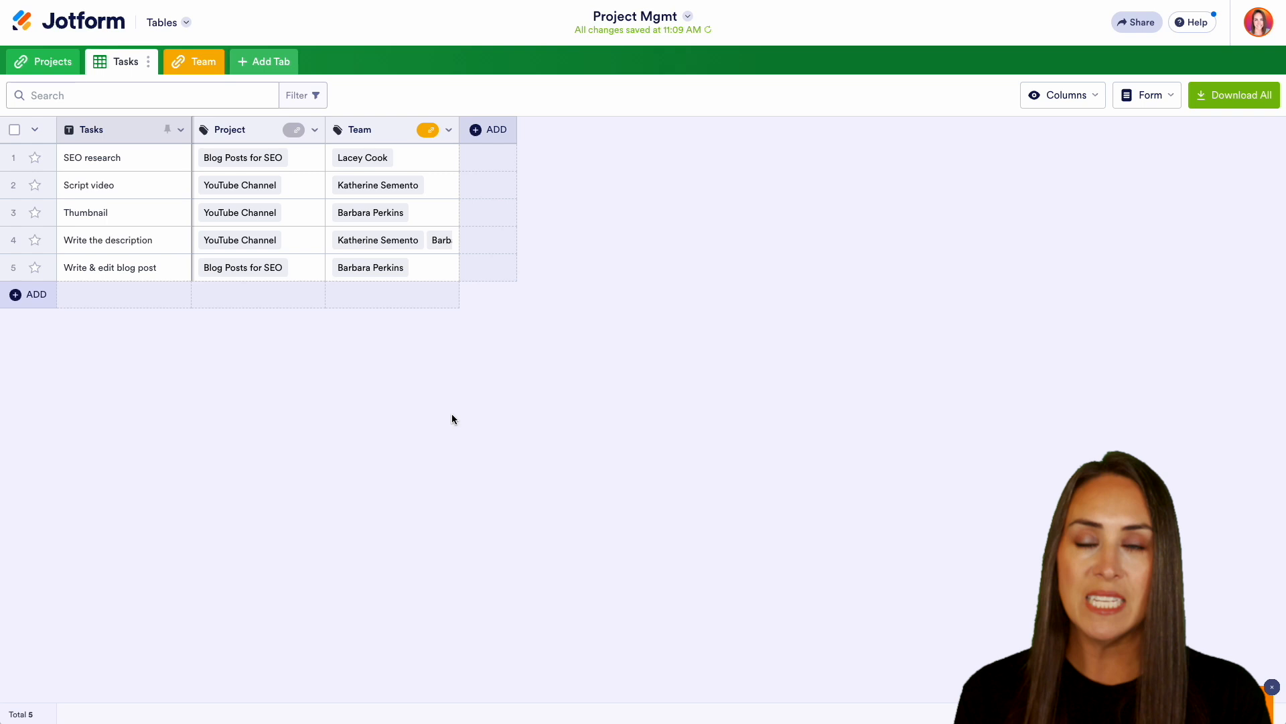